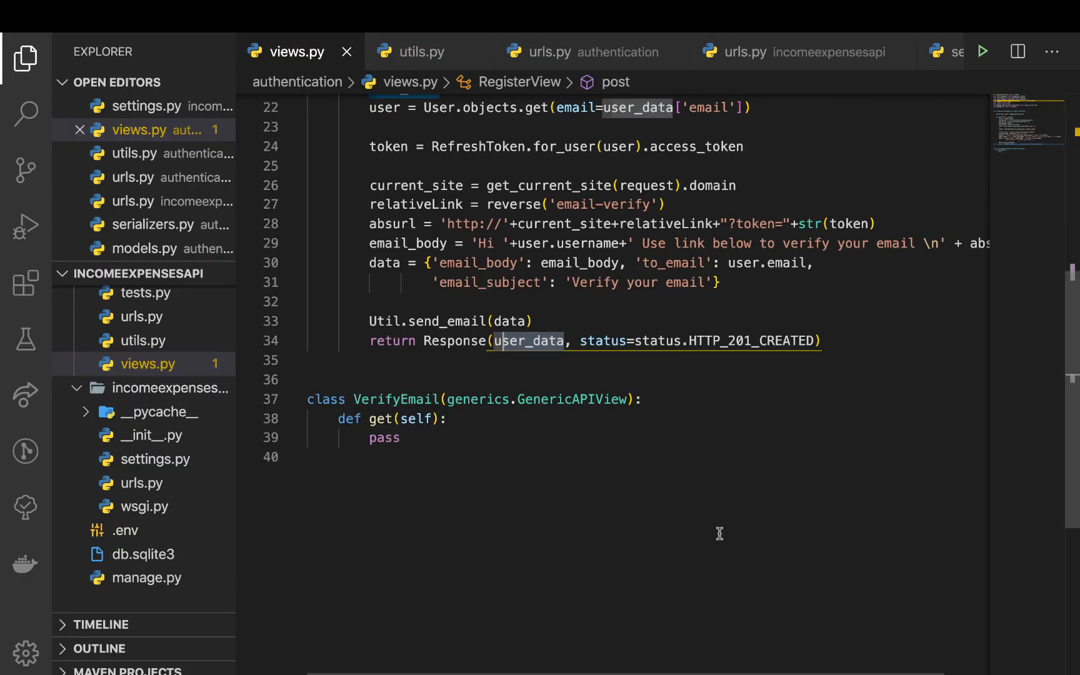
mouse_move(617, 465)
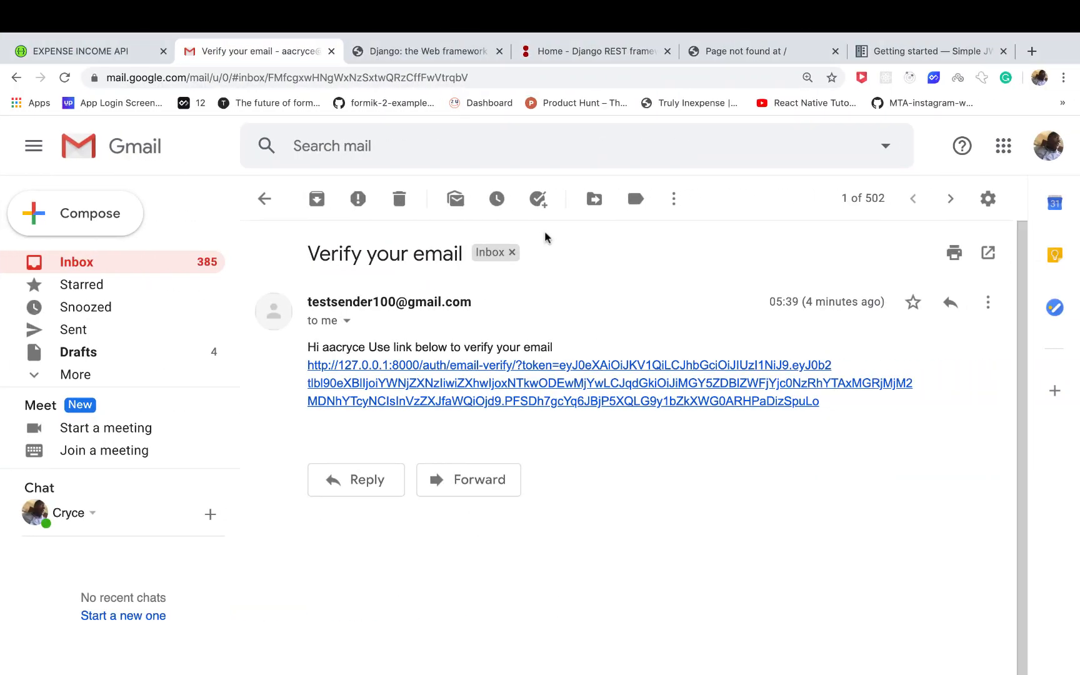
mouse_move(521, 372)
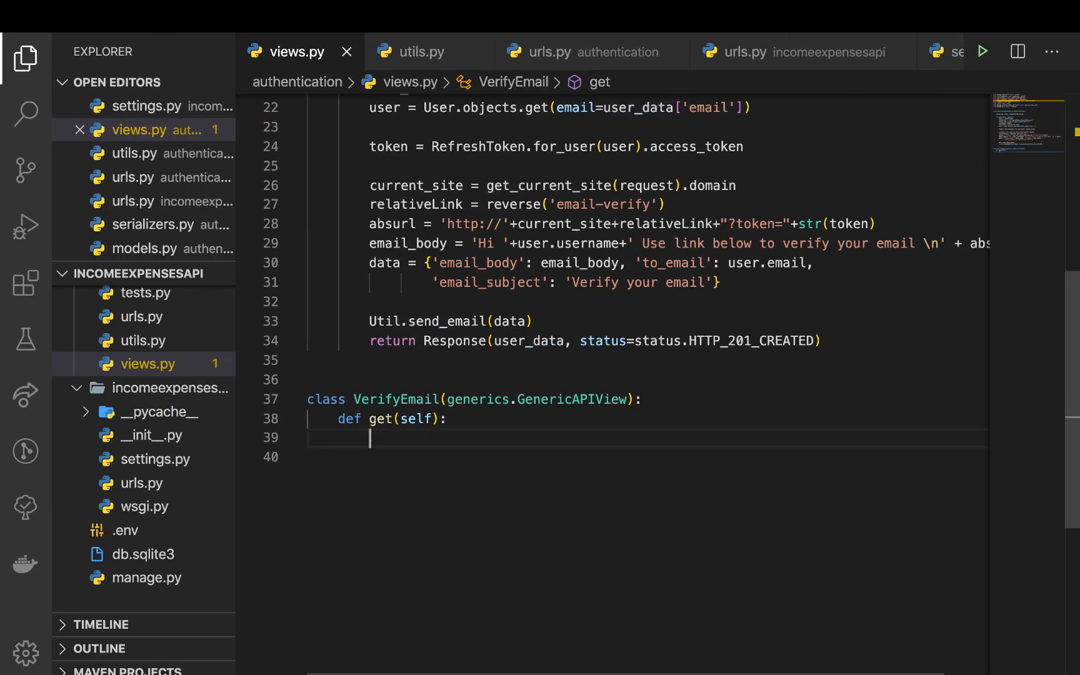
Add a request parameter to get() and set token = request.GET.get('token') in place of pass.
text(token=)
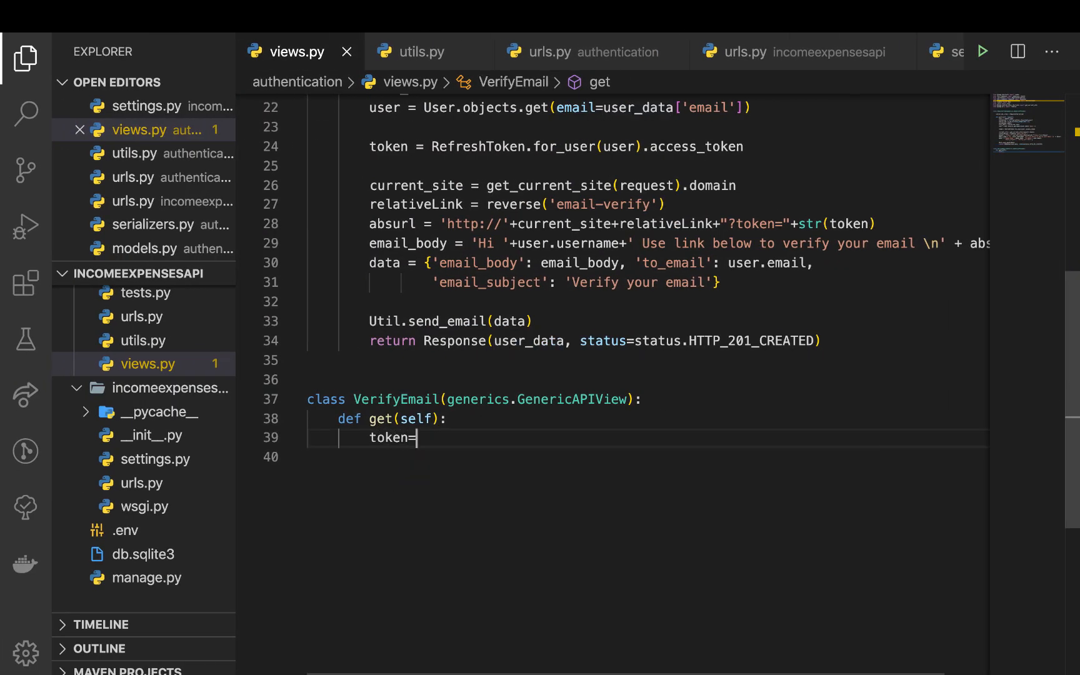
text(,r)
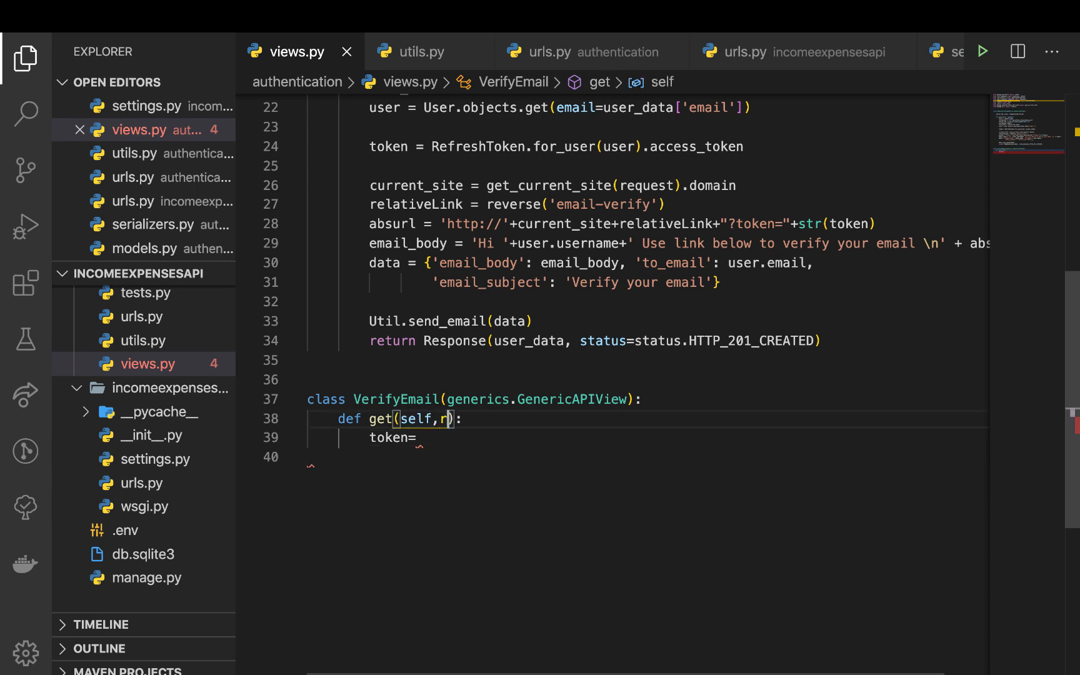
text(equest)
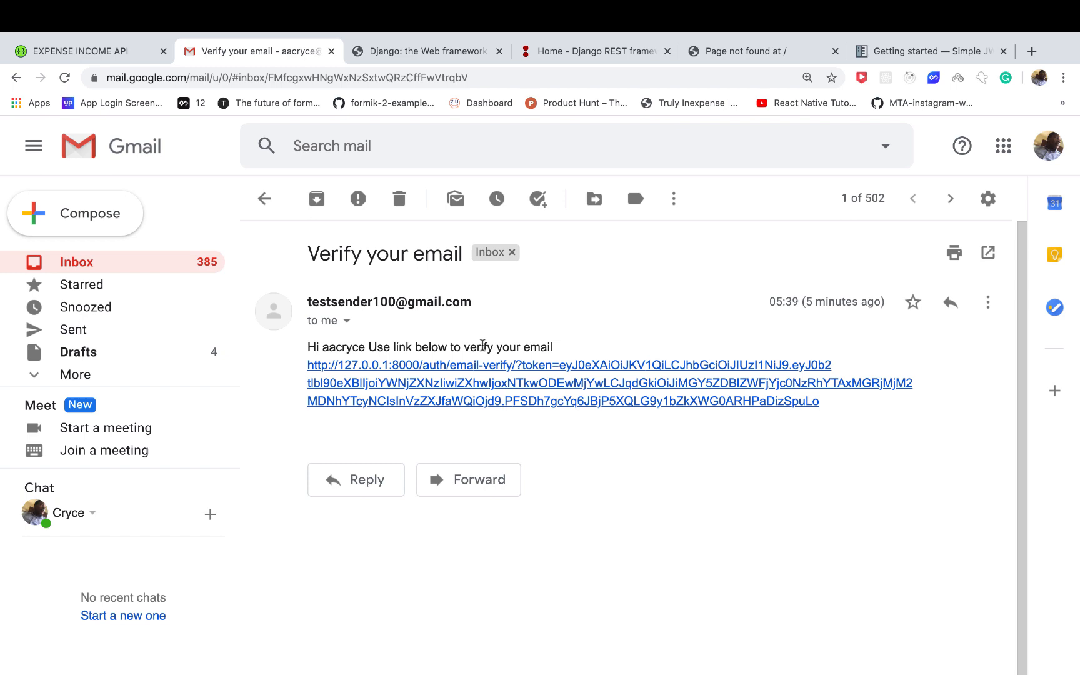
mouse_move(527, 364)
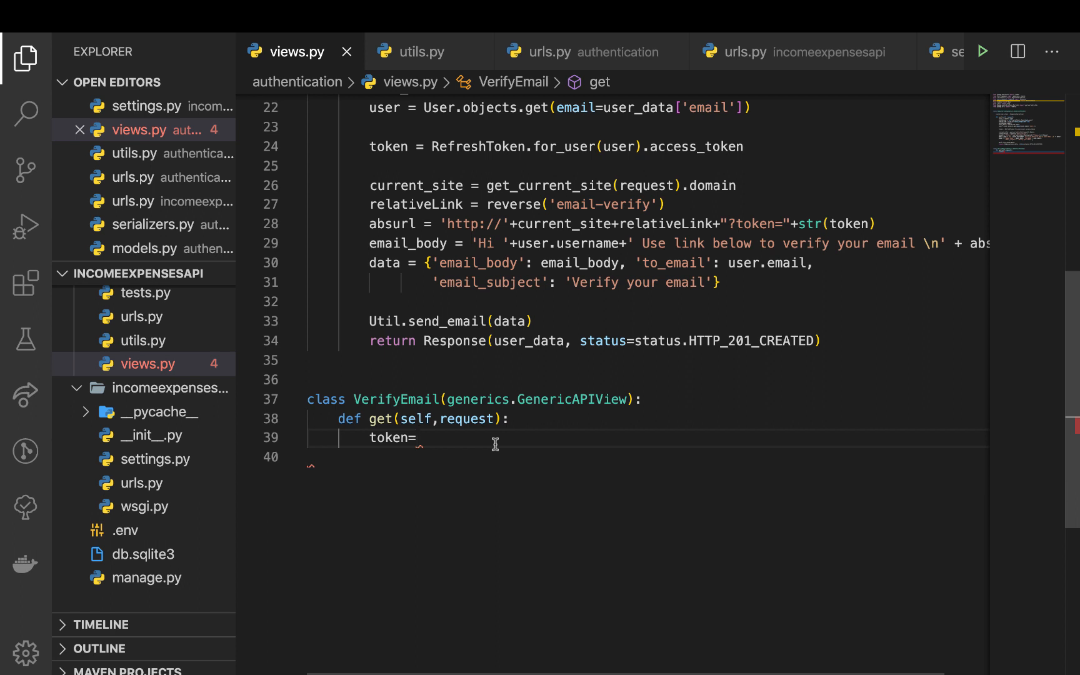
text(request)
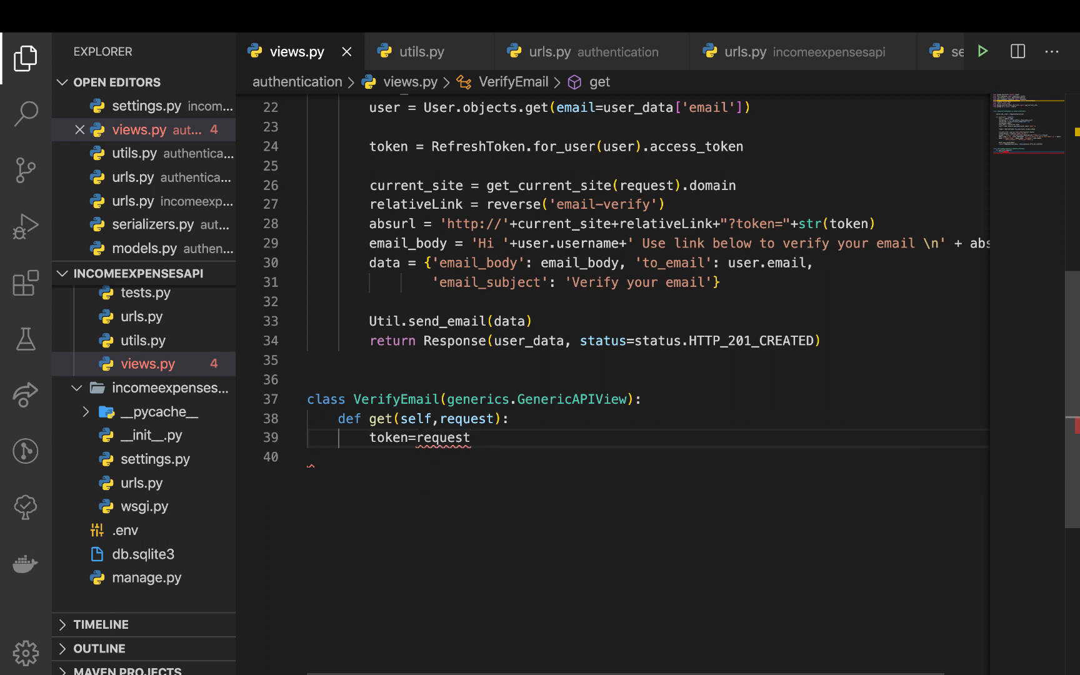
text(.GET.get('token)
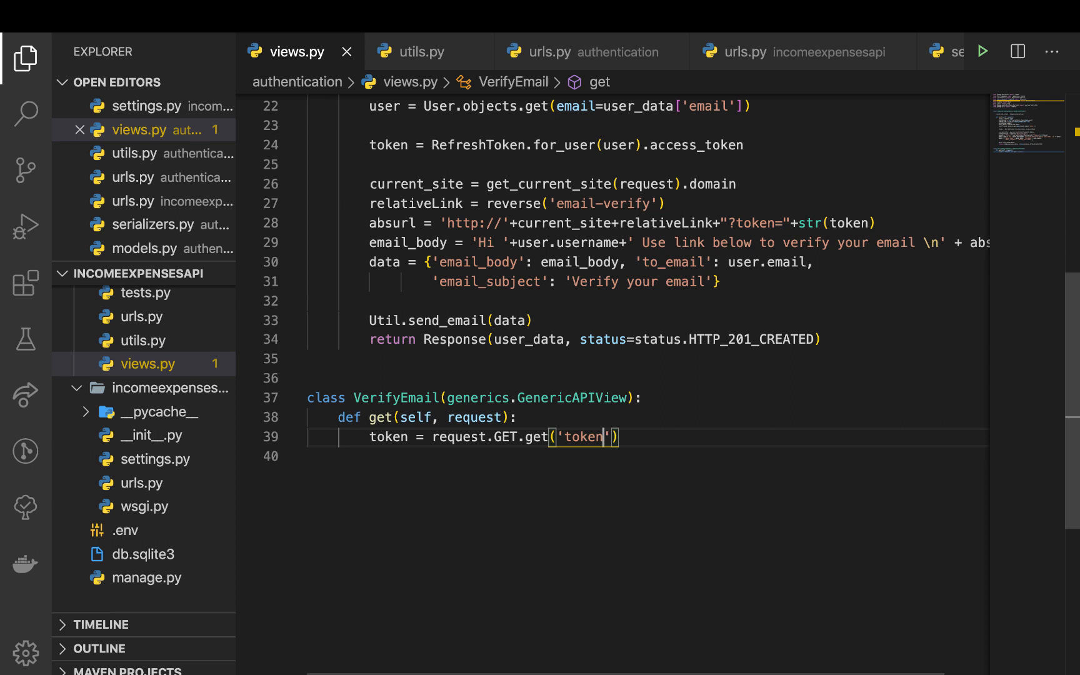
Insert a try/except snippet with pass placeholders below the token assignment.
scroll(up, 3)
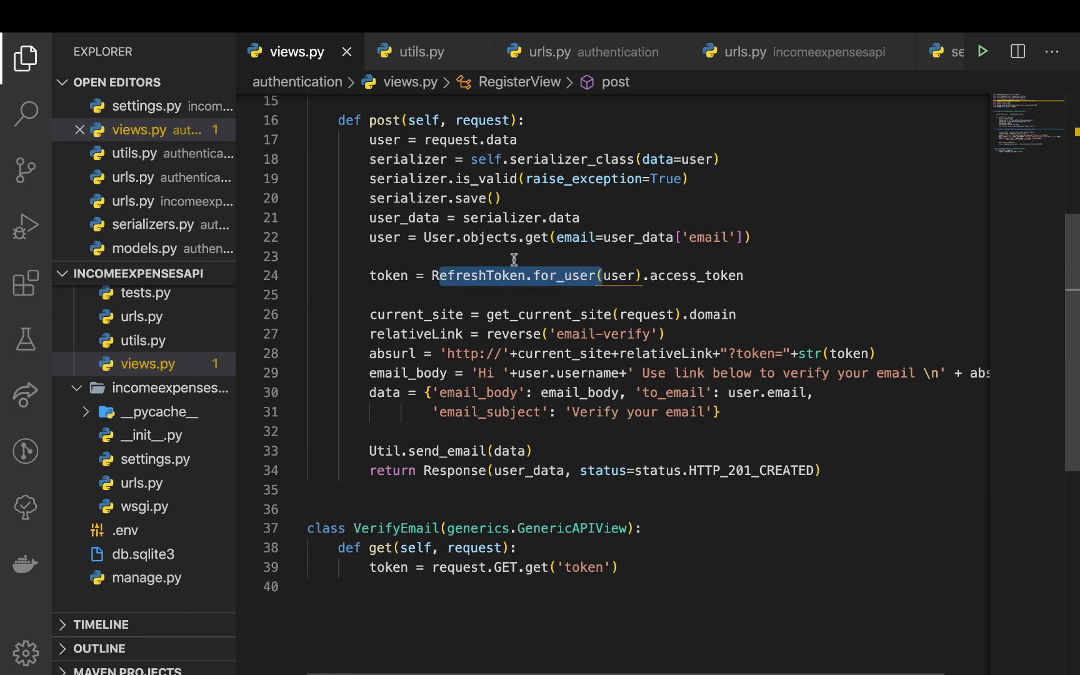
mouse_move(616, 275)
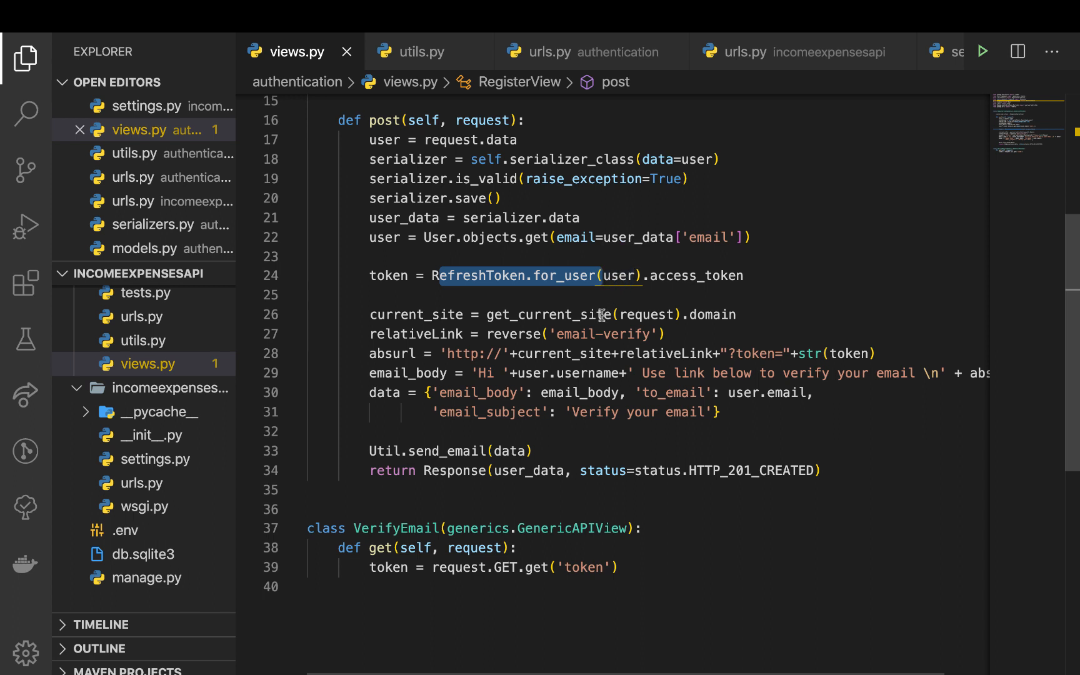
click(372, 587)
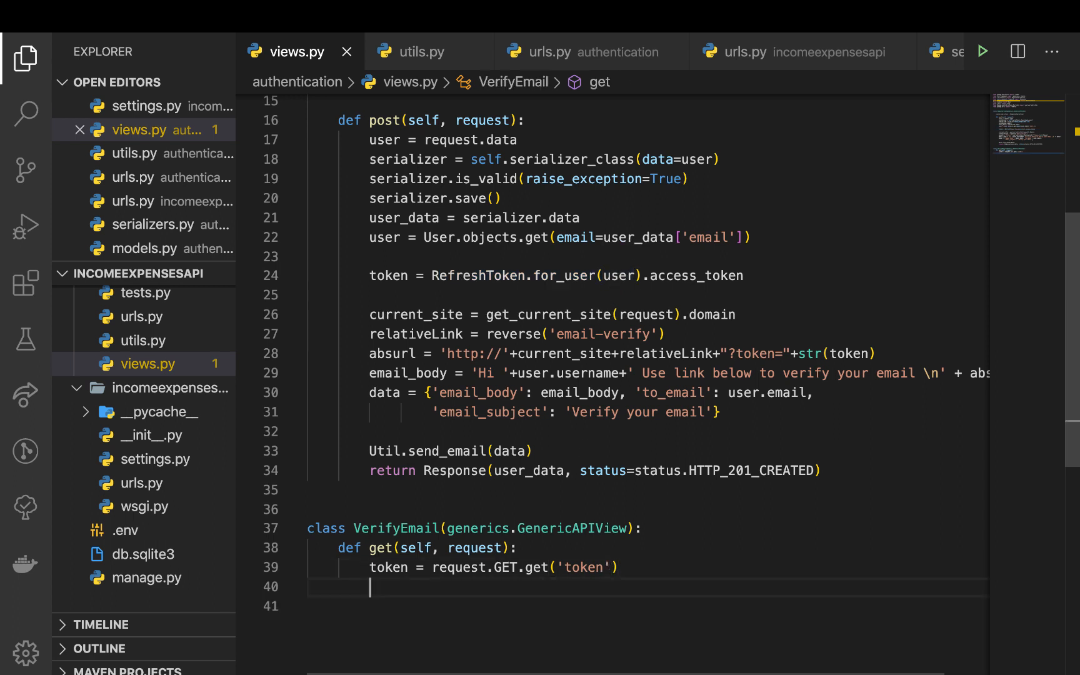
text(try:)
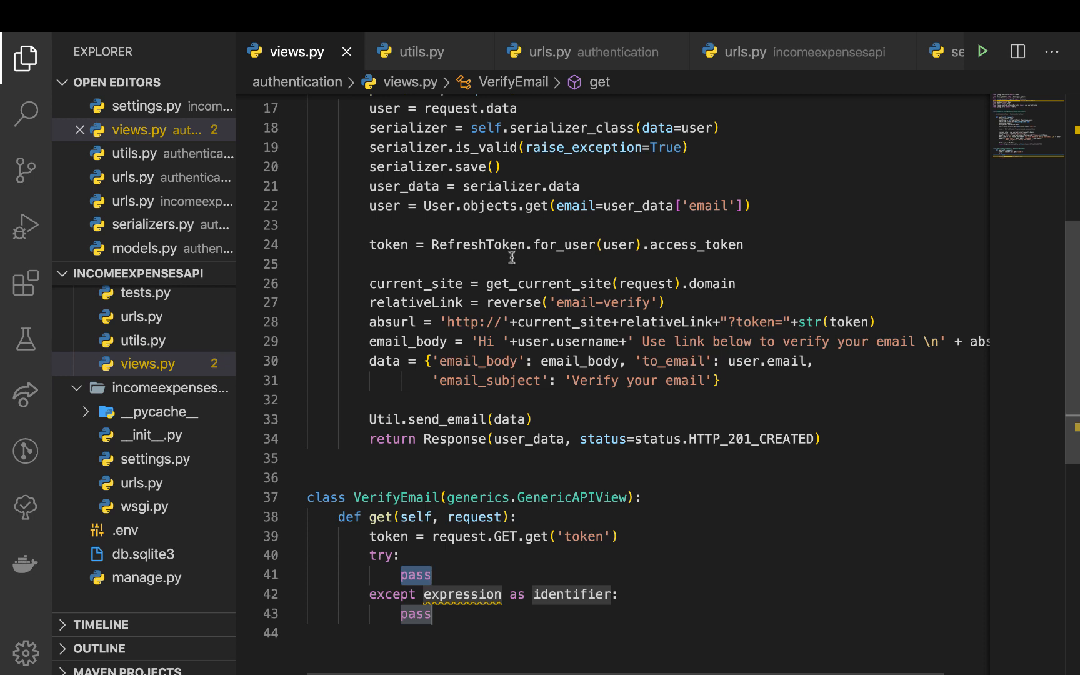
scroll(up, 3)
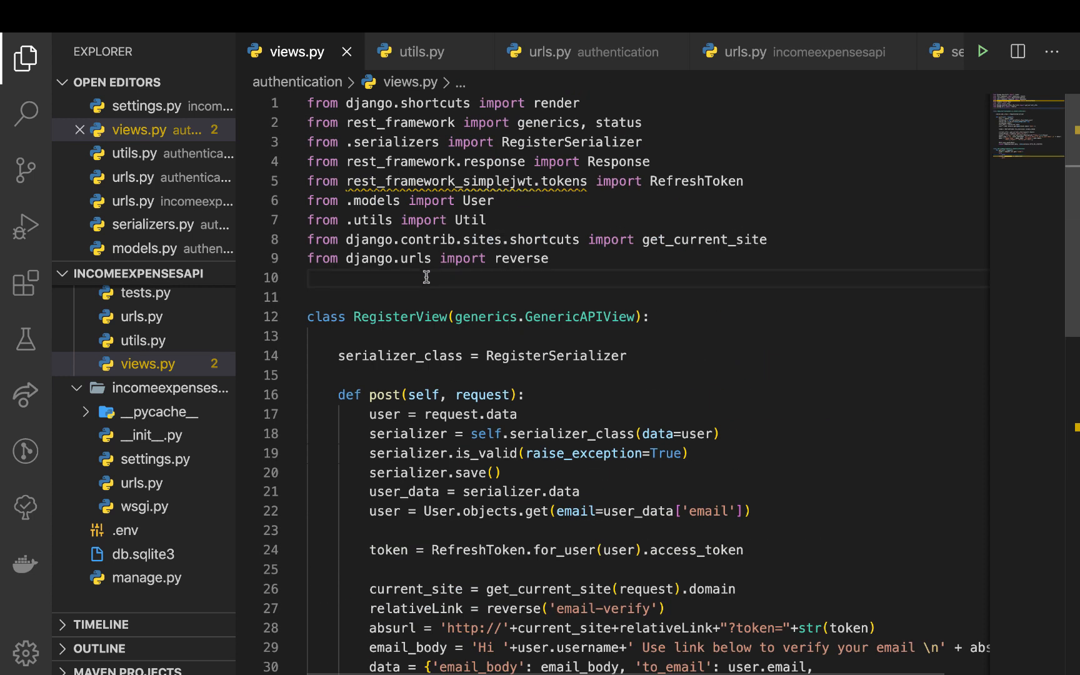
Import jwt and begin jwt.decode(token, ...) inside the try block.
text(import)
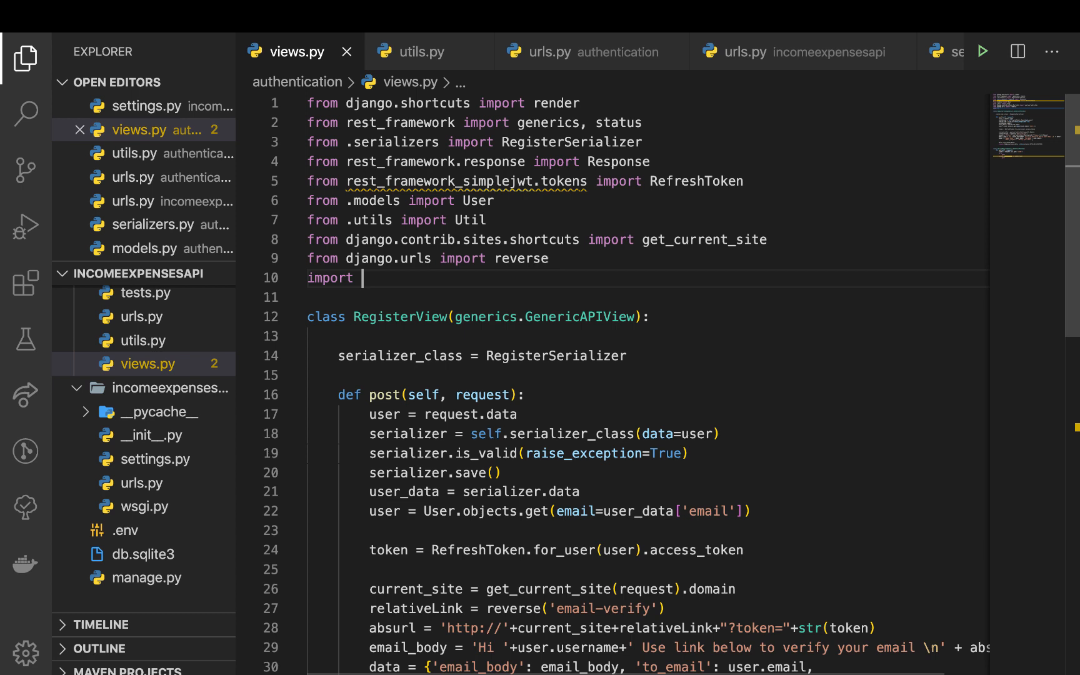
text(jwt)
text(try:)
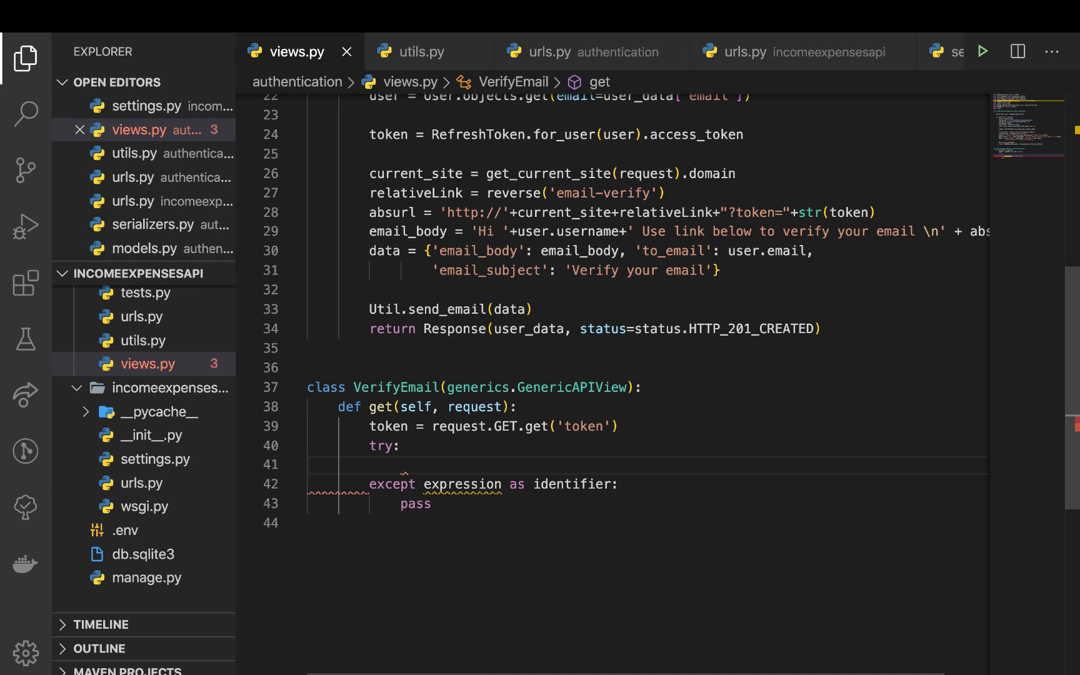
text(jwt.decode()
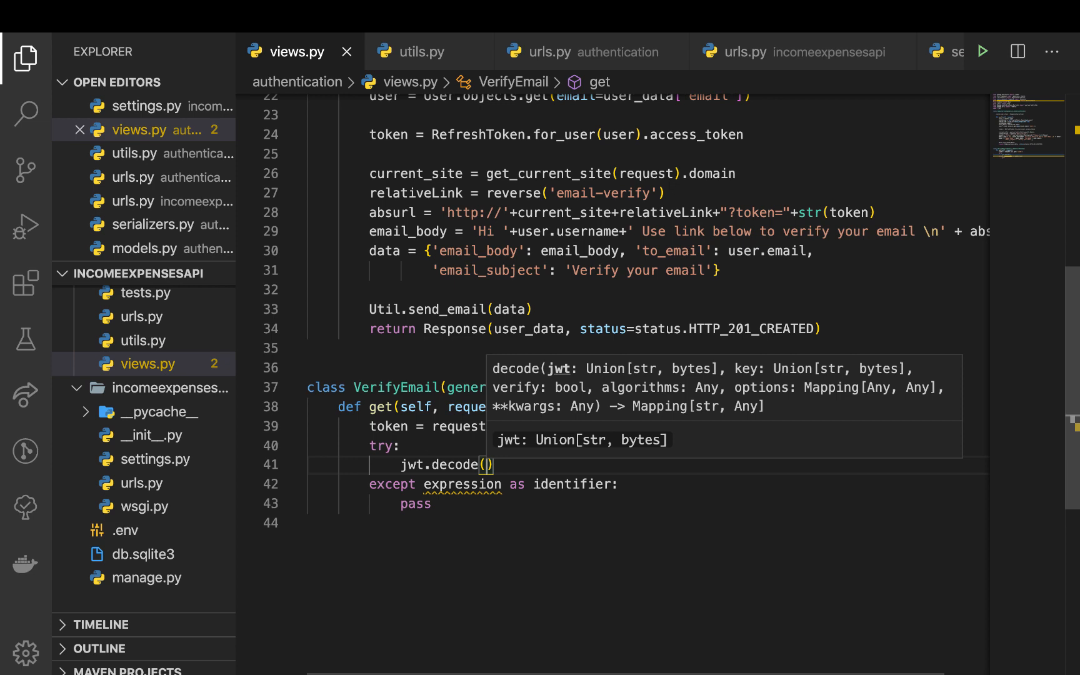
text(token,)
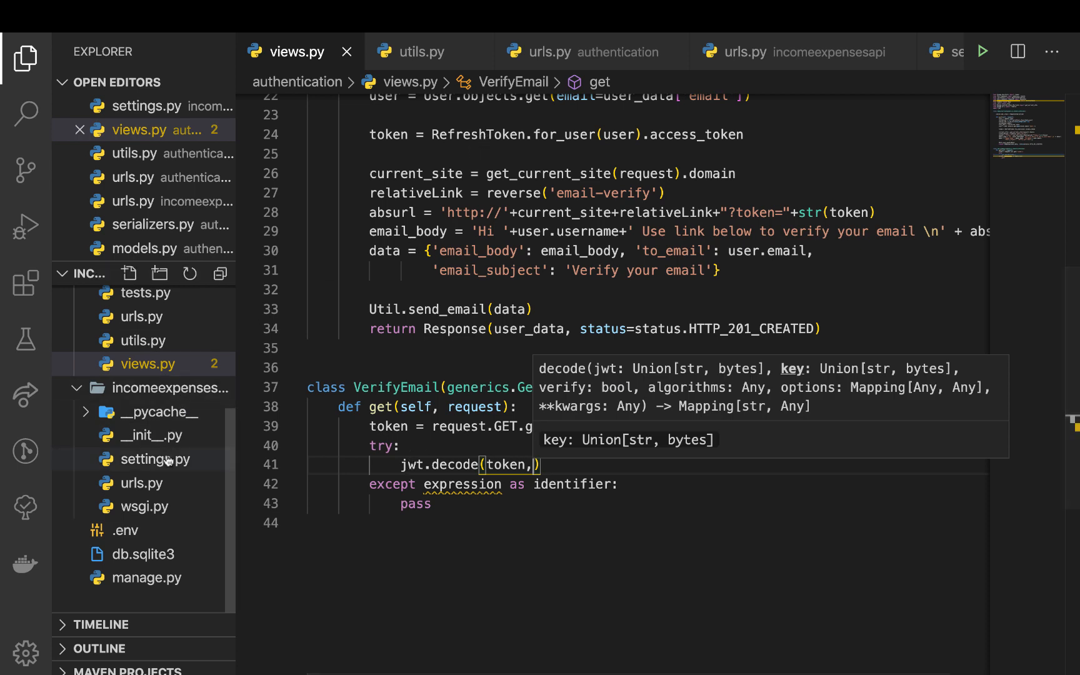
click(156, 458)
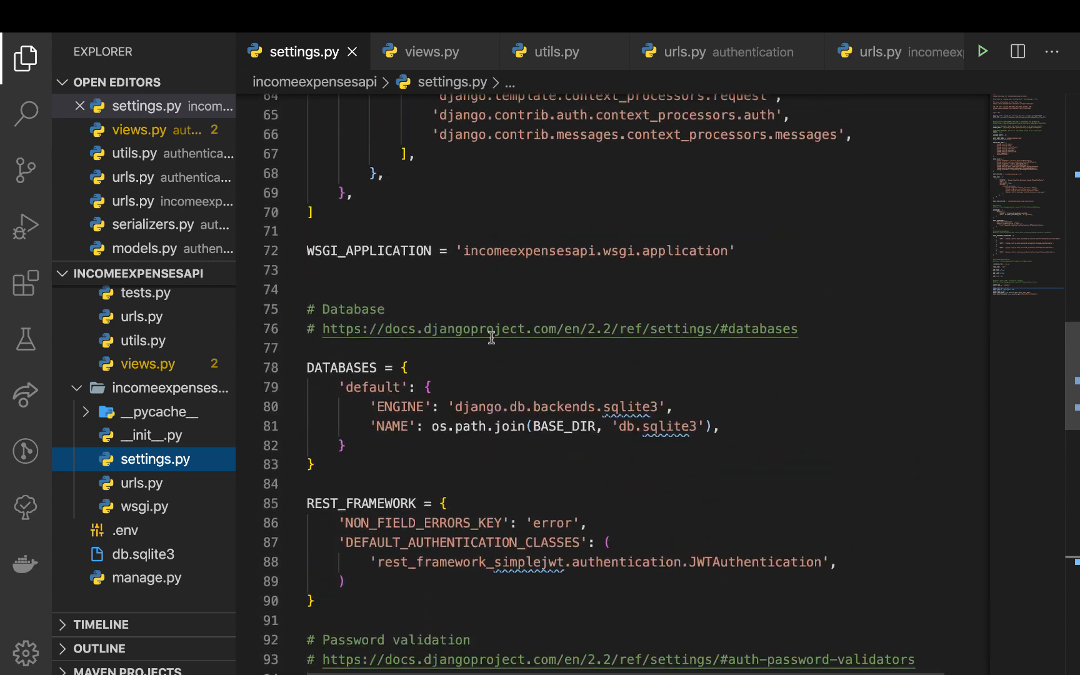
scroll(up, 3)
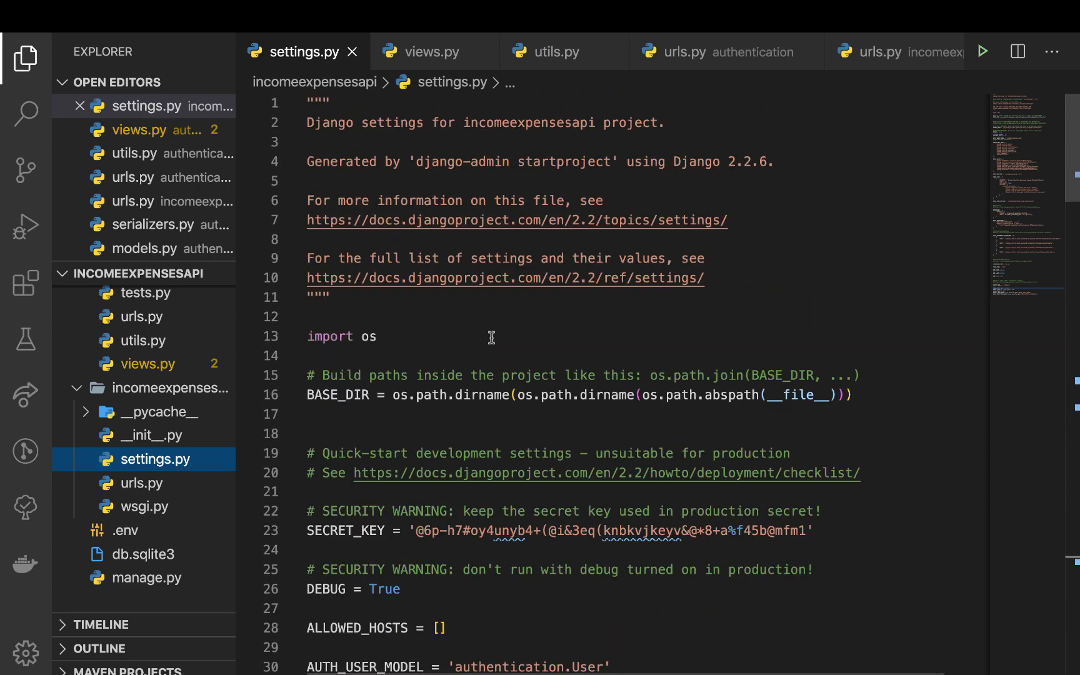
mouse_move(352, 530)
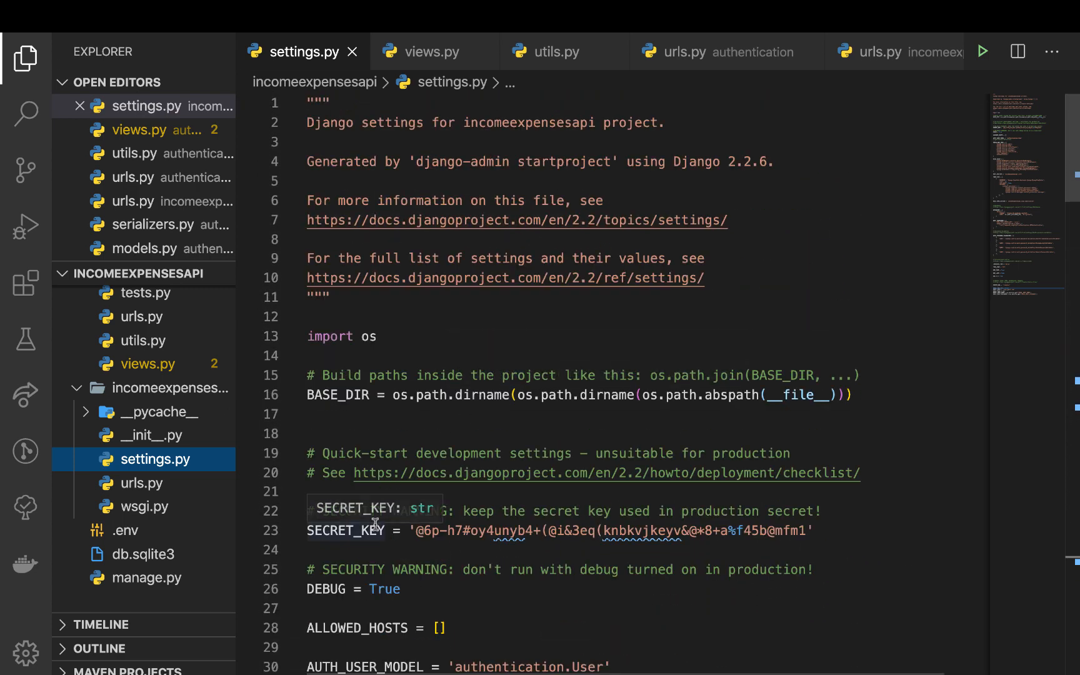
mouse_move(380, 529)
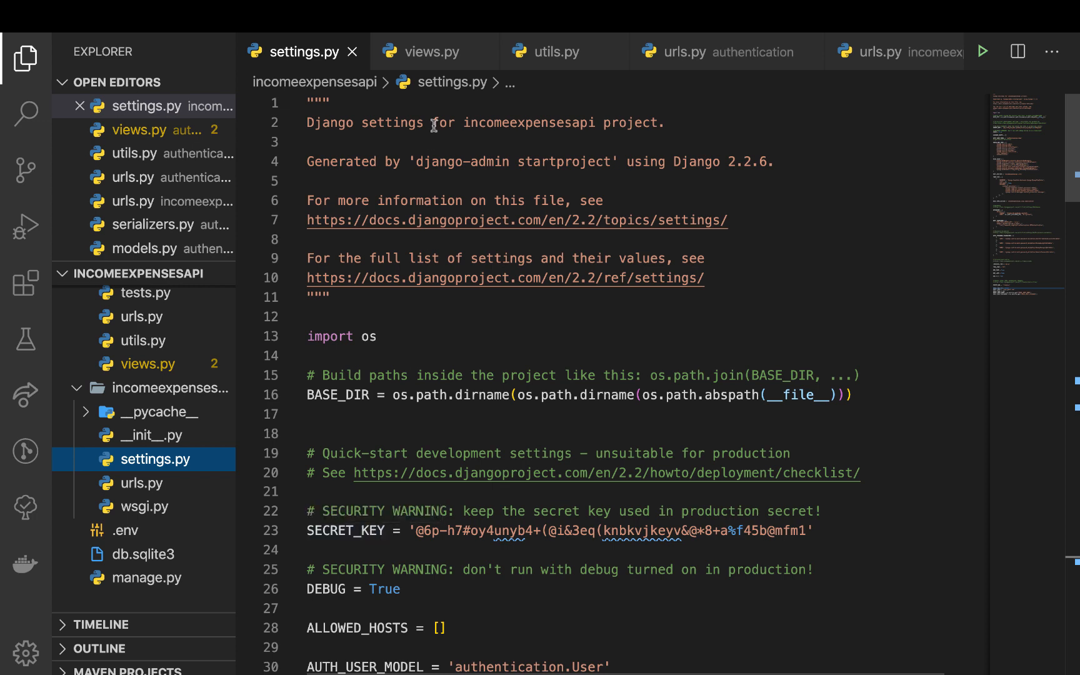
click(433, 52)
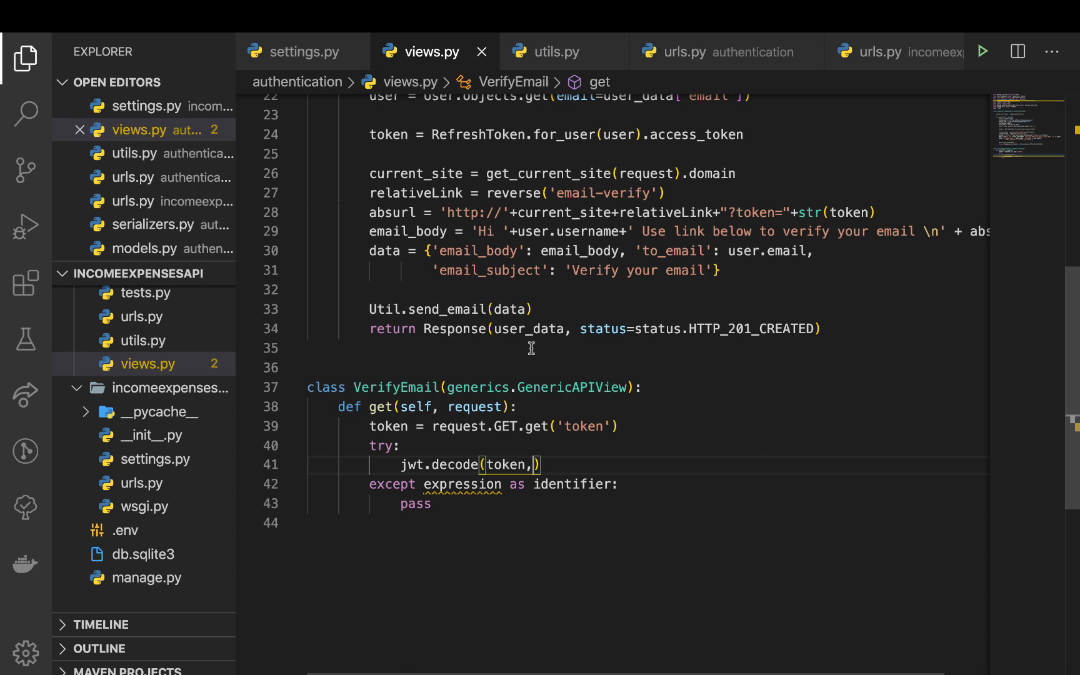
scroll(up, 3)
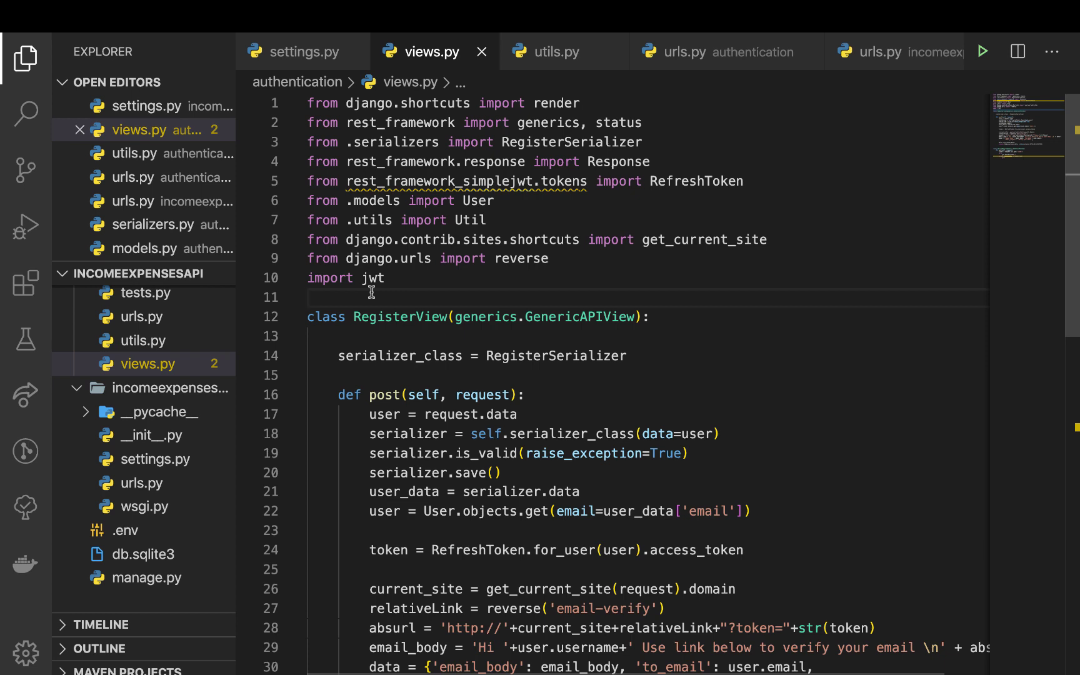
Add 'from django.conf import settings' below import jwt, followed by a blank line.
text(feo)
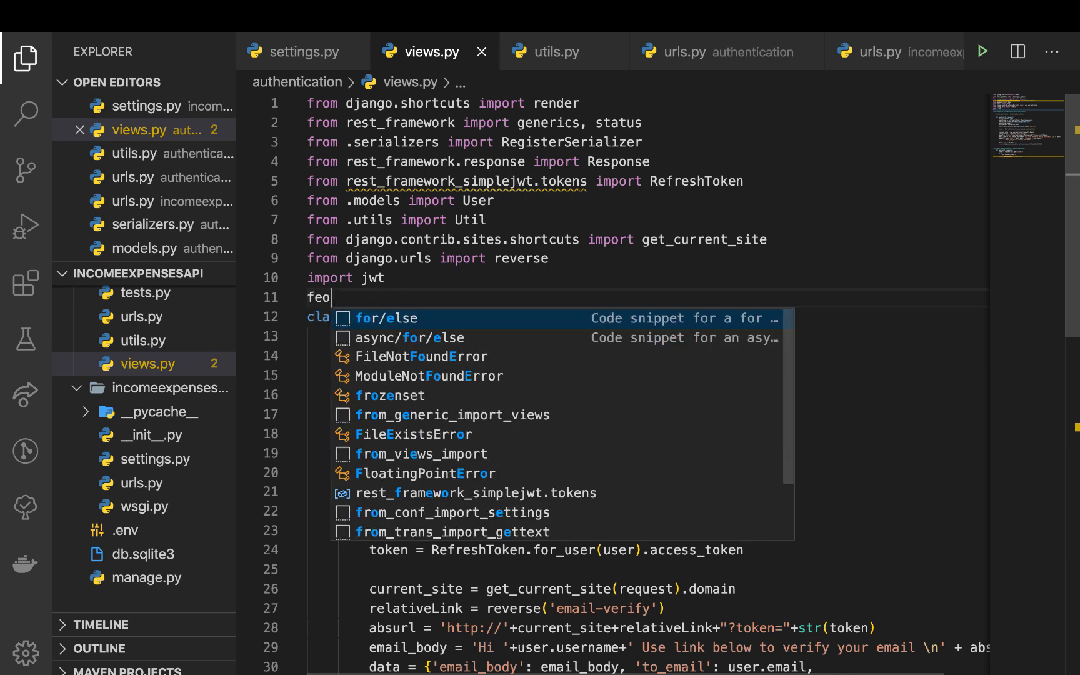
text(from)
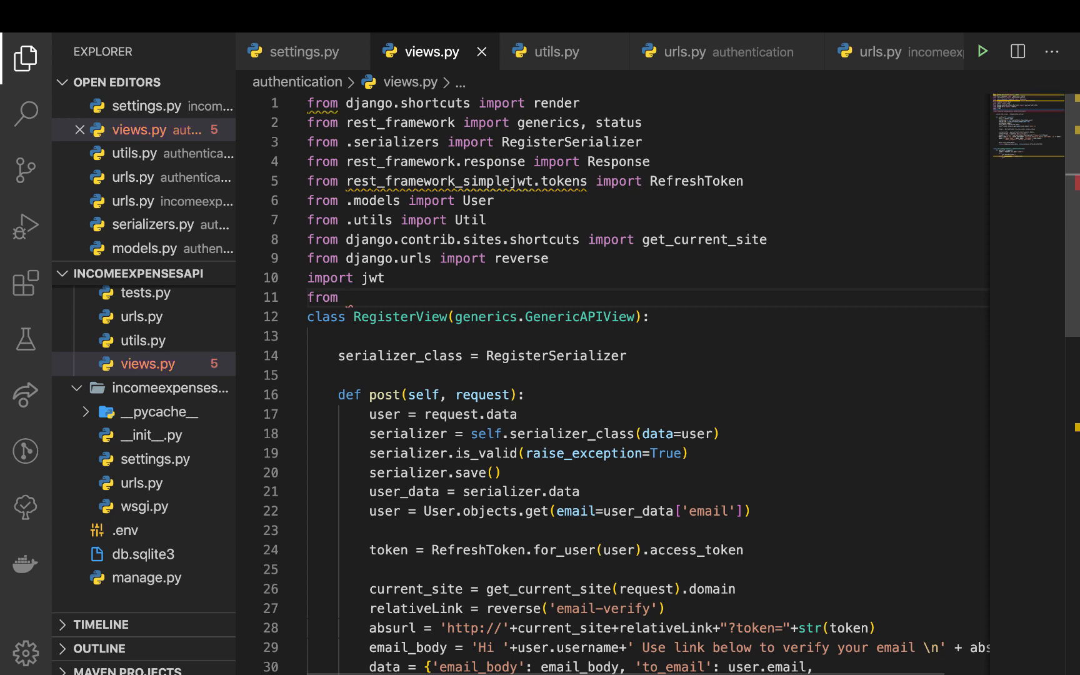
text(django)
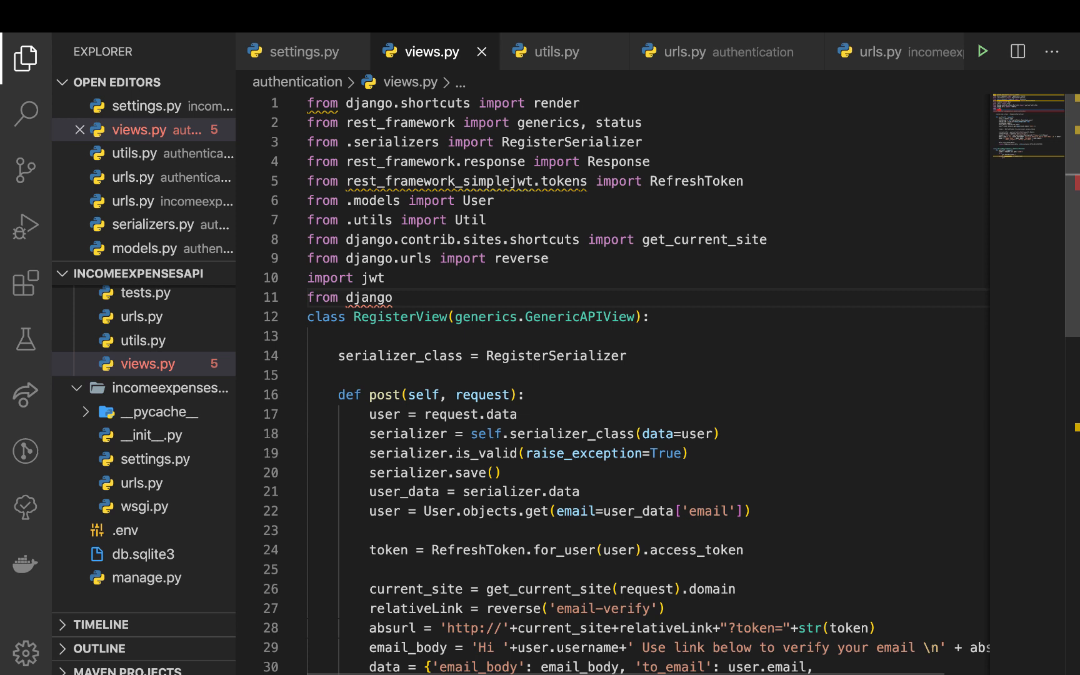
text(.conf)
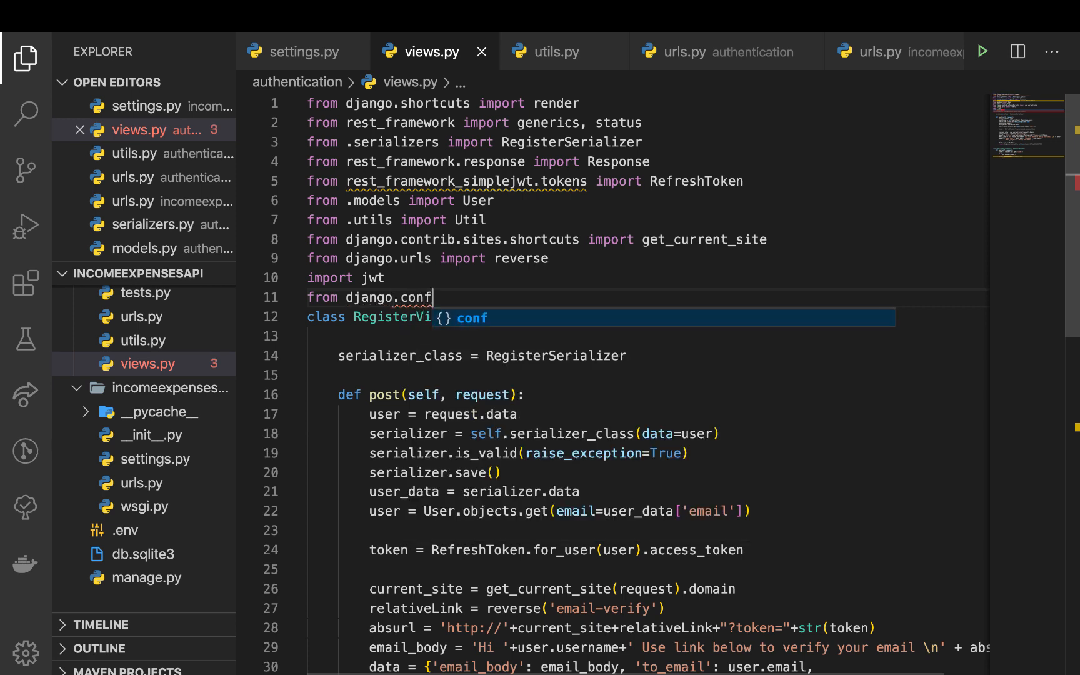
text(import settings)
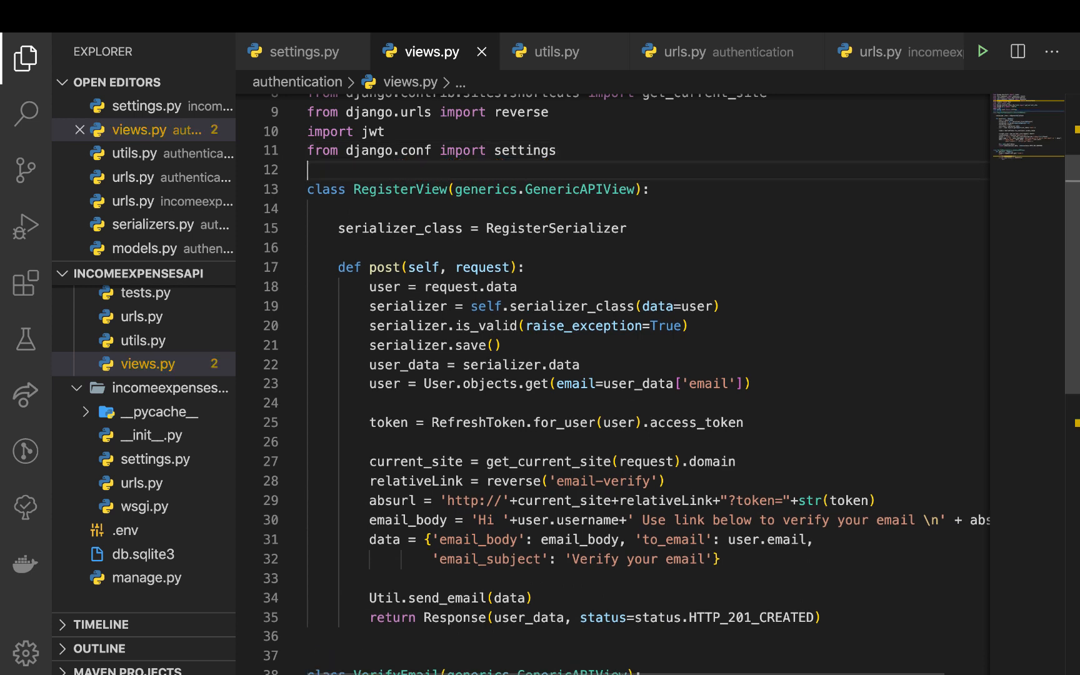
Start a settings argument in jwt.decode and select SECRET_KEY in settings.py.
scroll(down, 3)
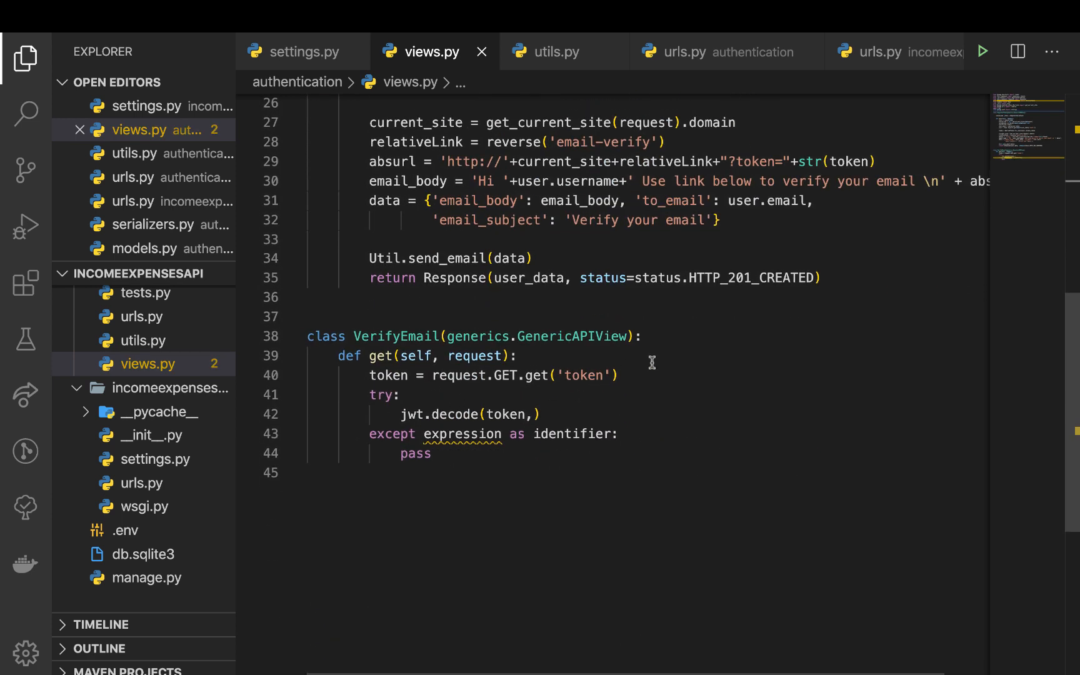
text(,s)
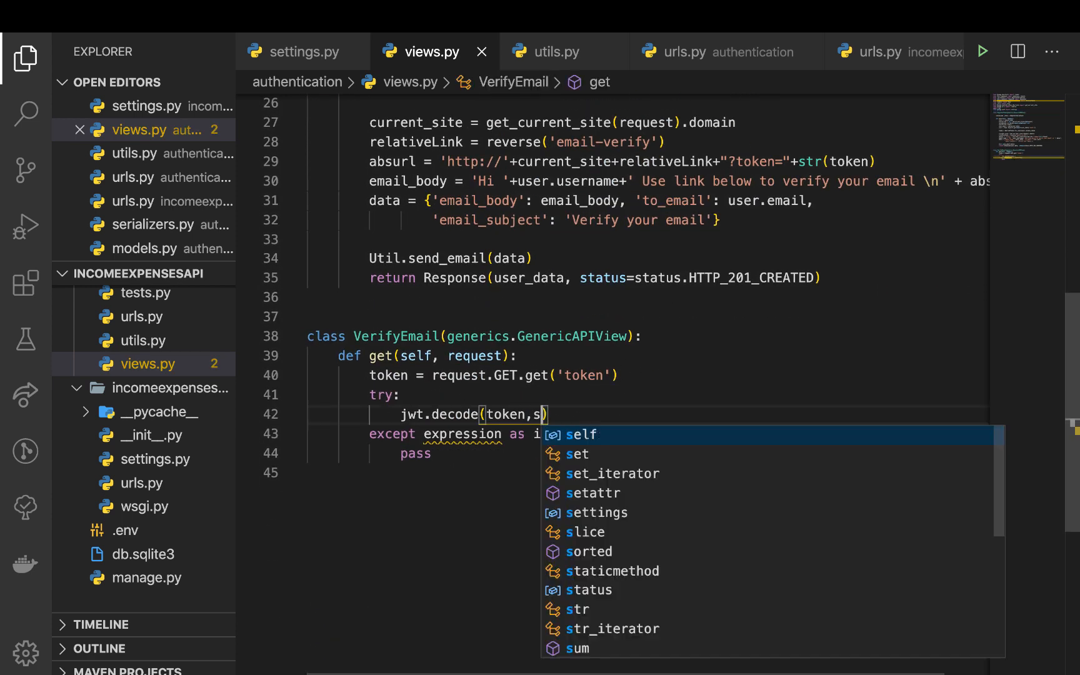
text(ettings.)
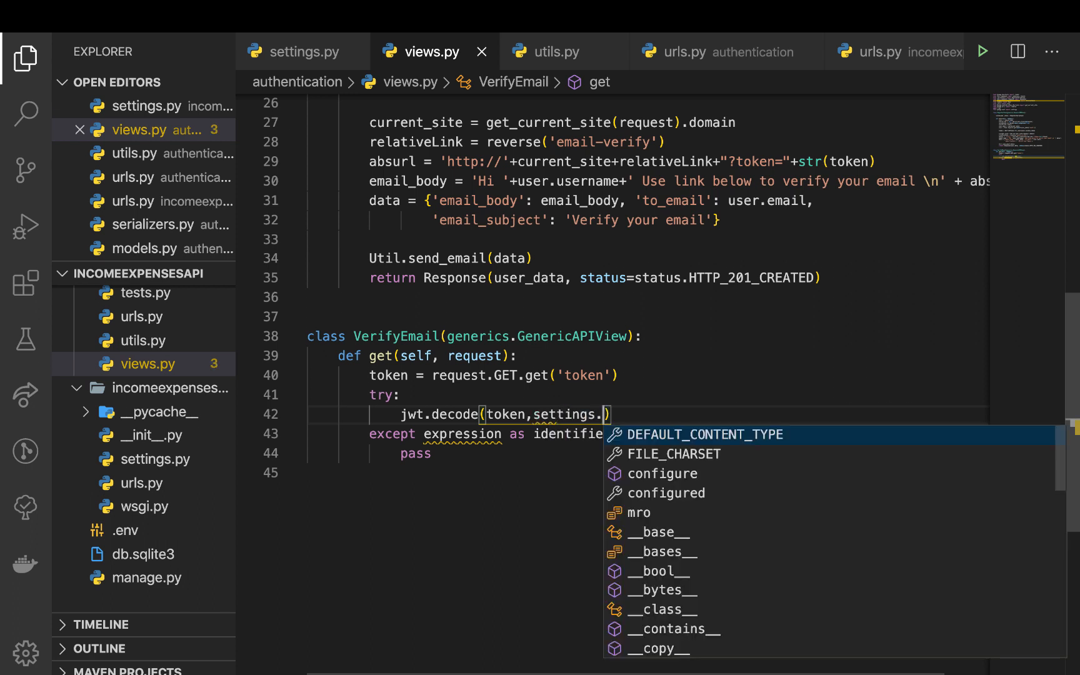
click(303, 52)
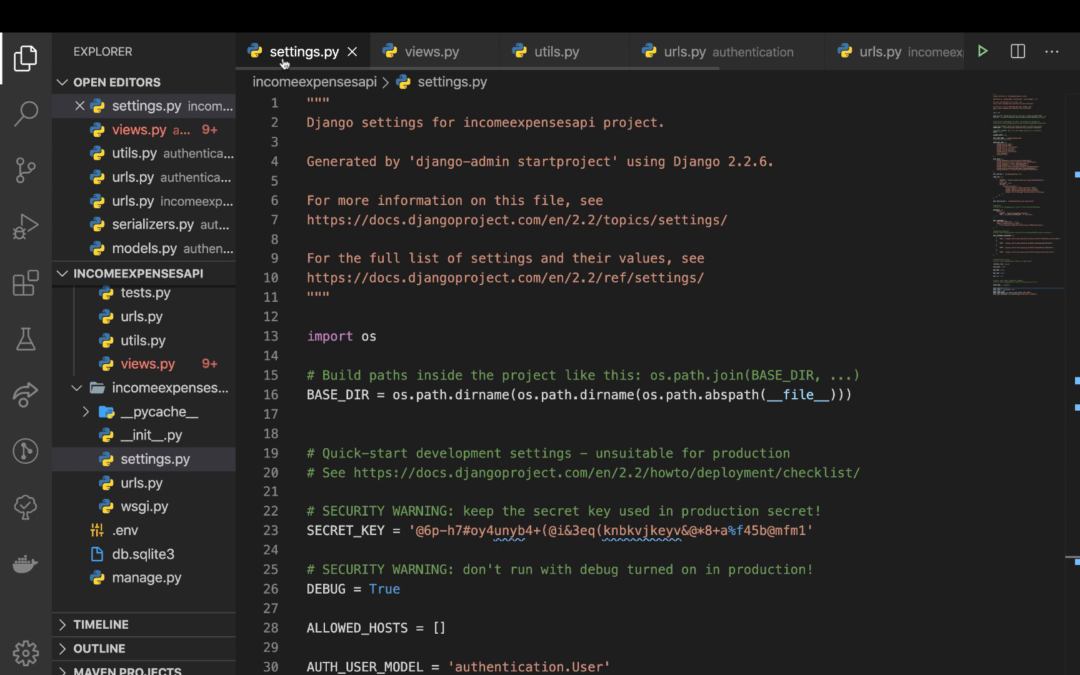
double_click(346, 501)
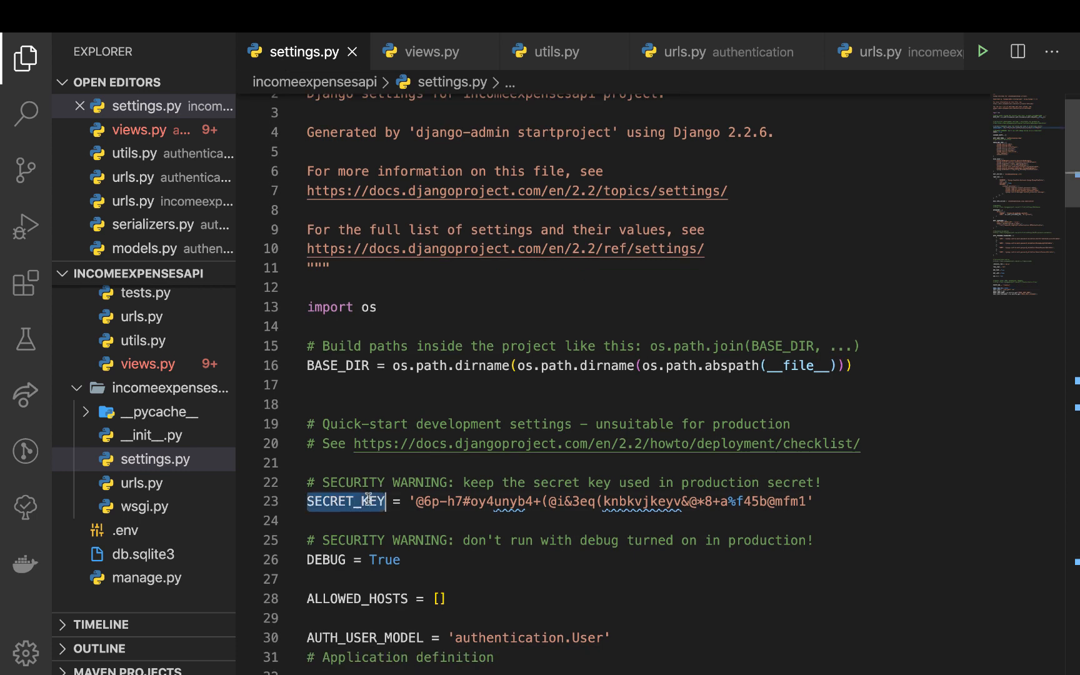
Complete the call as payload = jwt.decode(token, settings.SECRET_KEY) in views.py.
double_click(345, 501)
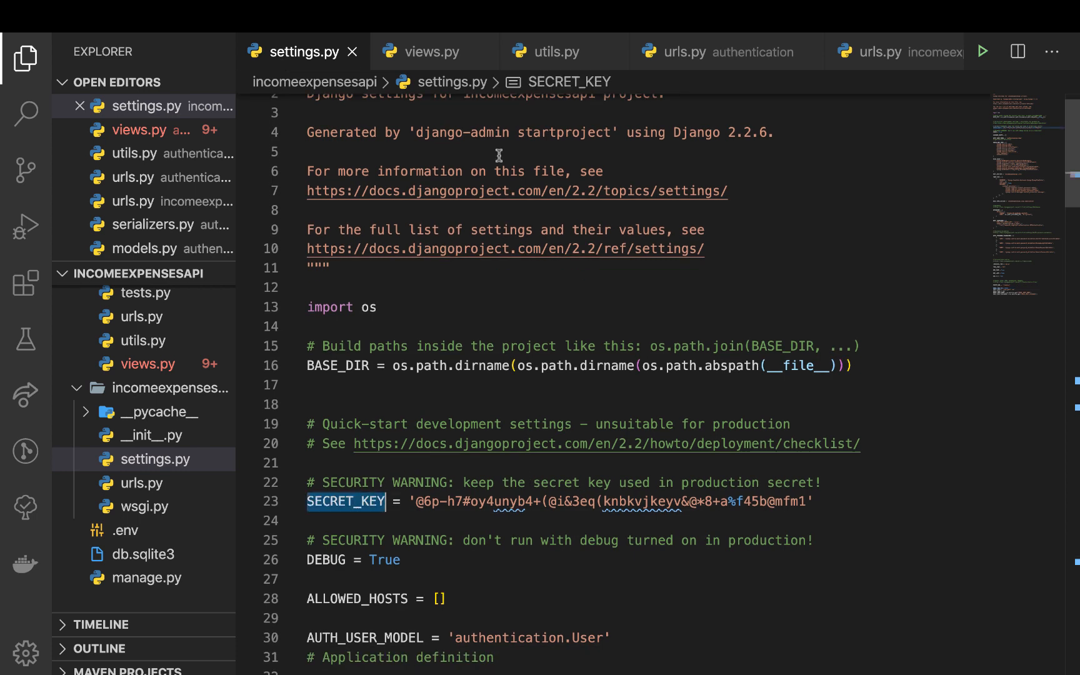
click(431, 51)
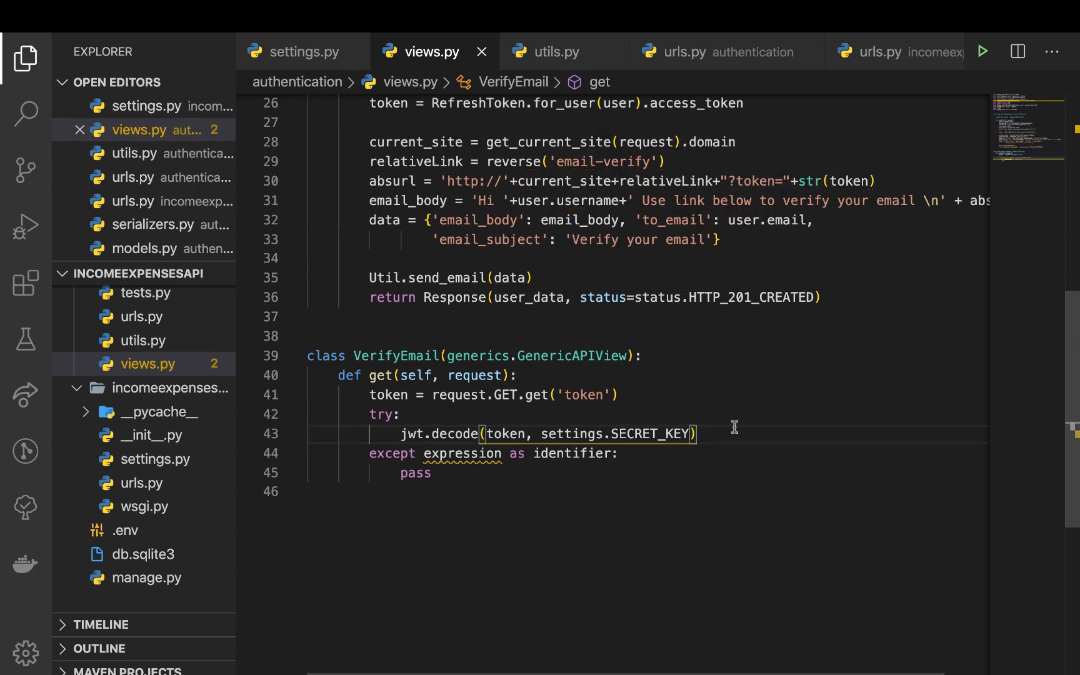
mouse_move(454, 433)
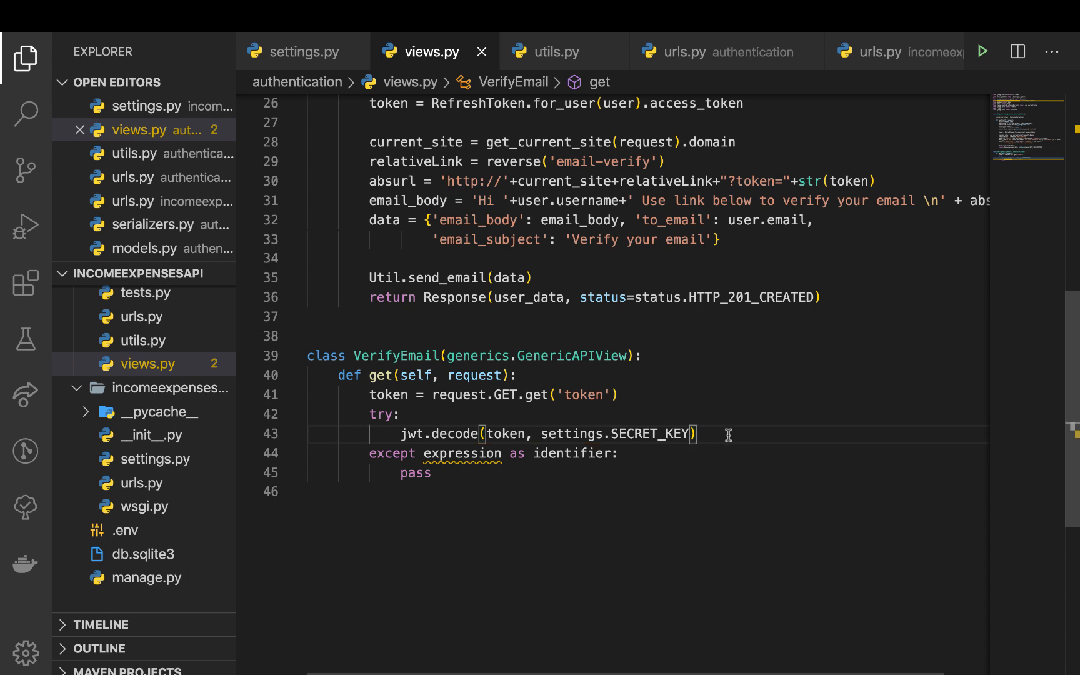
text(PA)
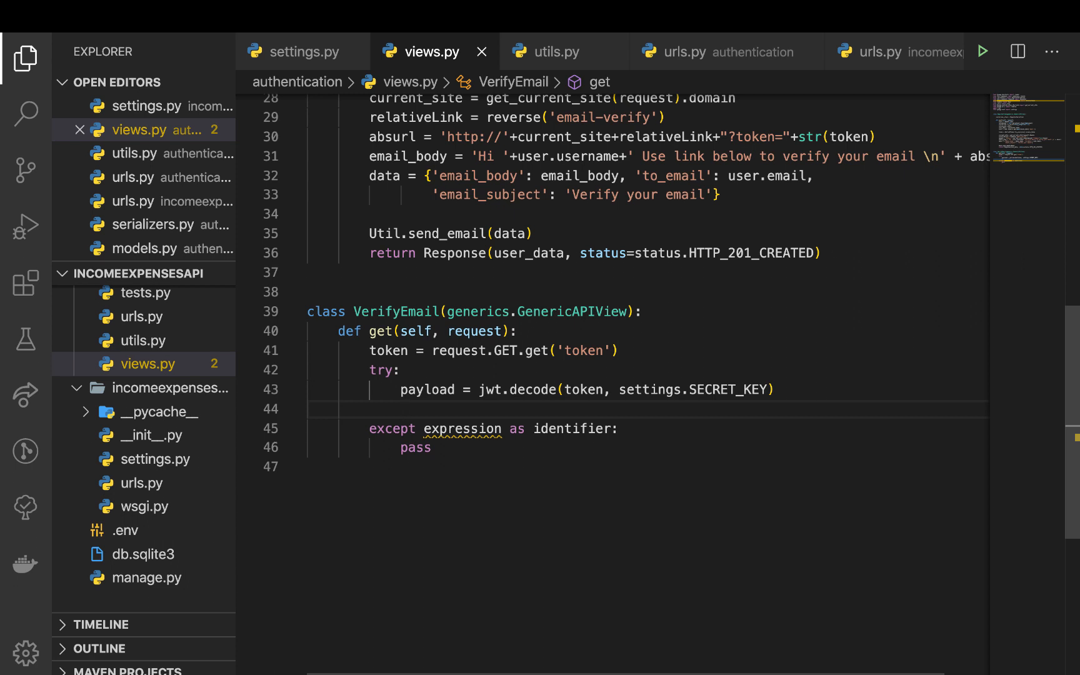
Add user = User.objects.get(id=payload['user_id']) in the try block, then a new line.
text(user=U)
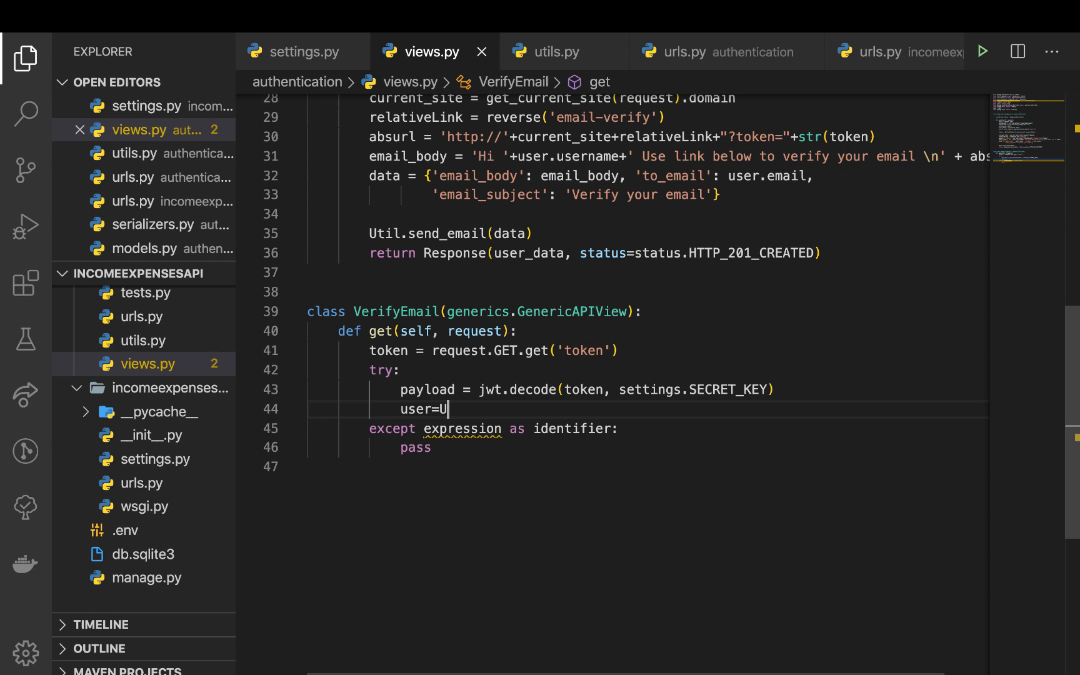
text(ser.)
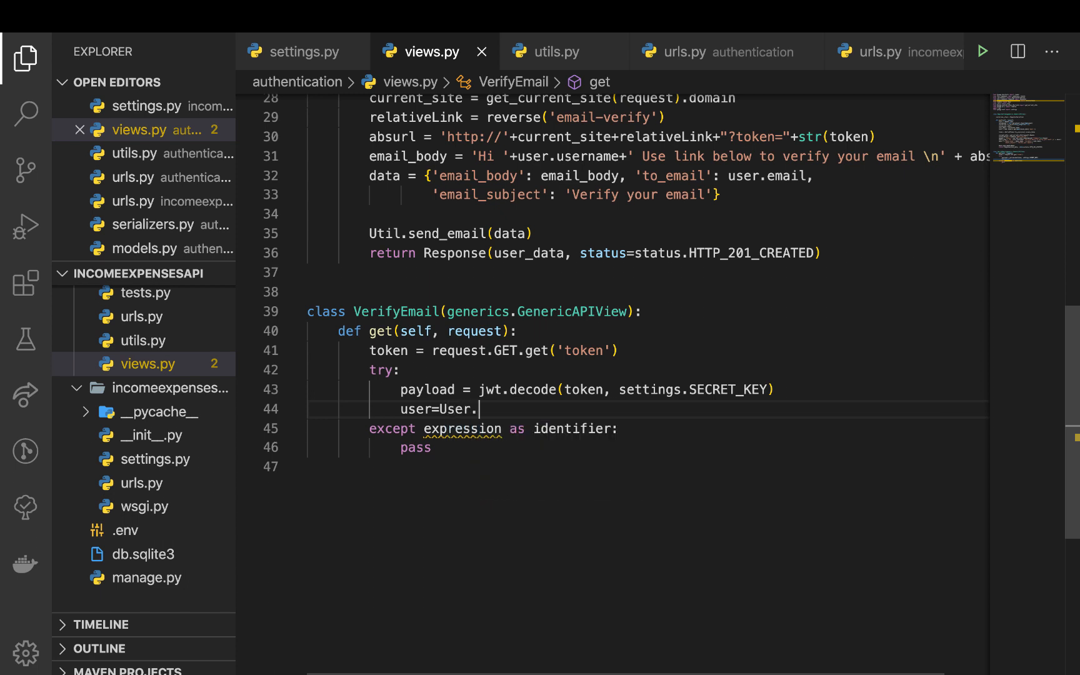
text(objects.)
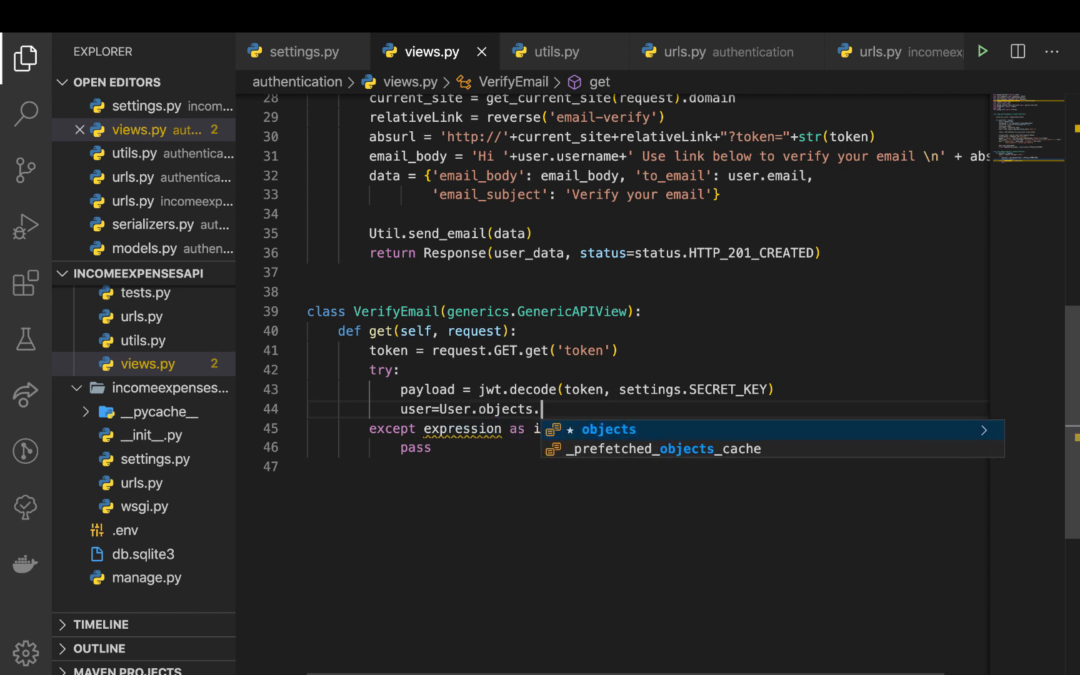
text(get())
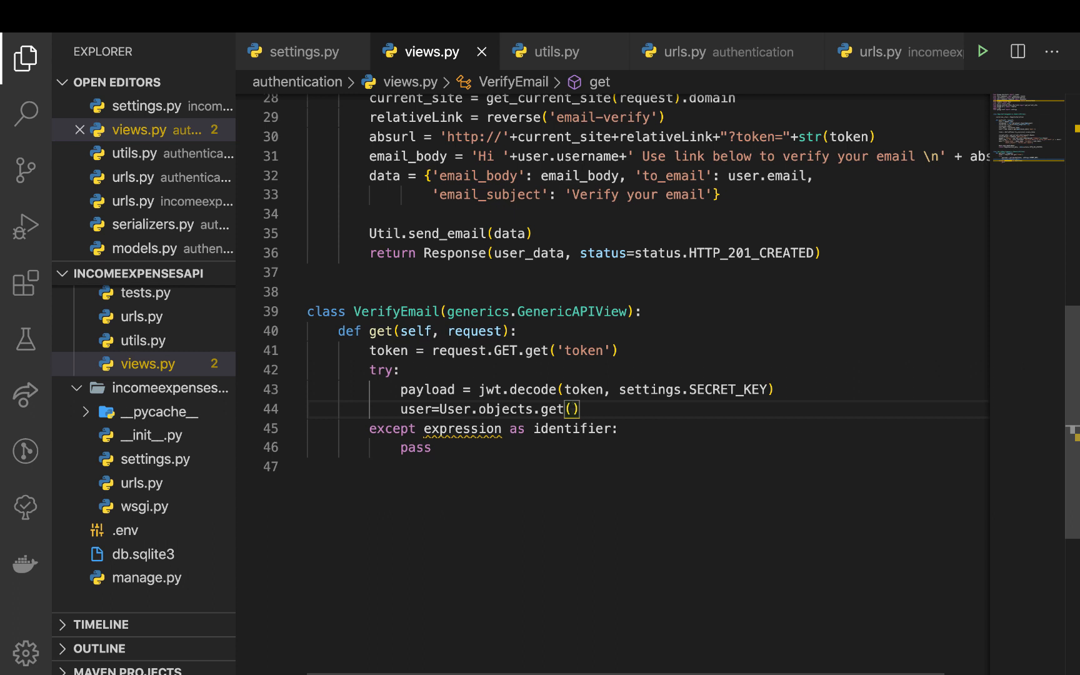
text(id)
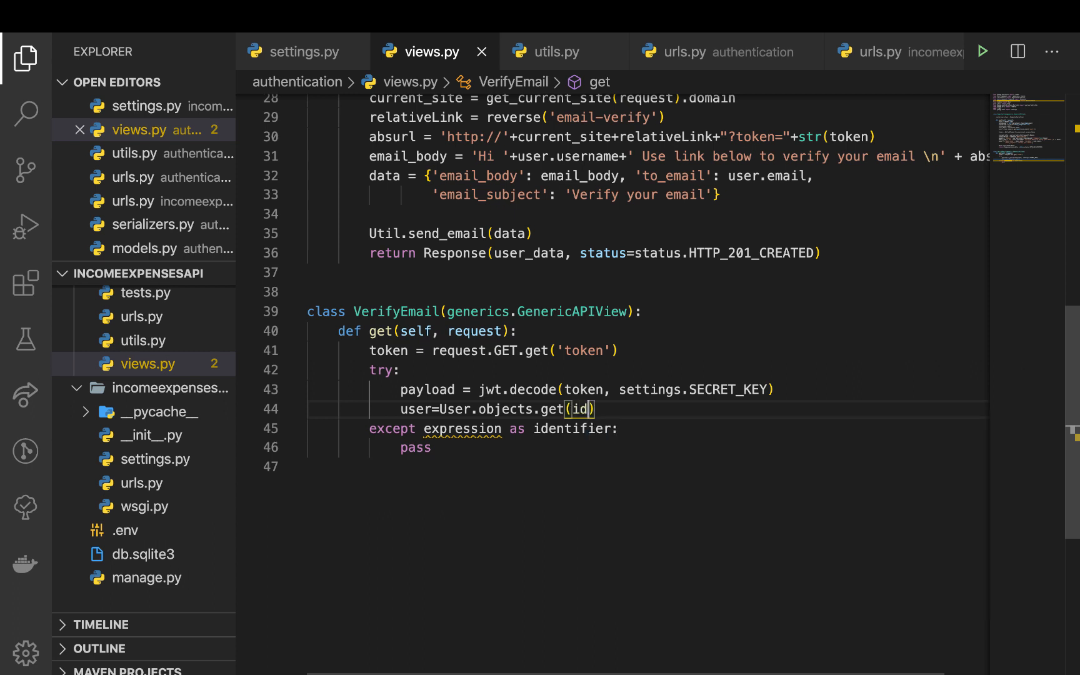
text(=)
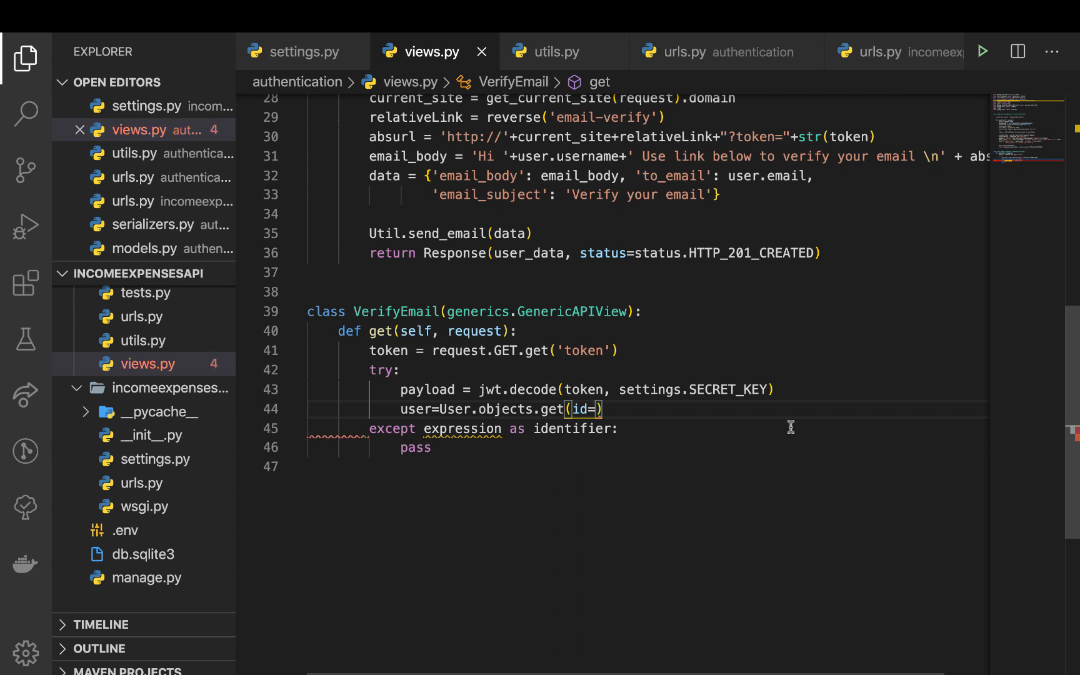
double_click(426, 390)
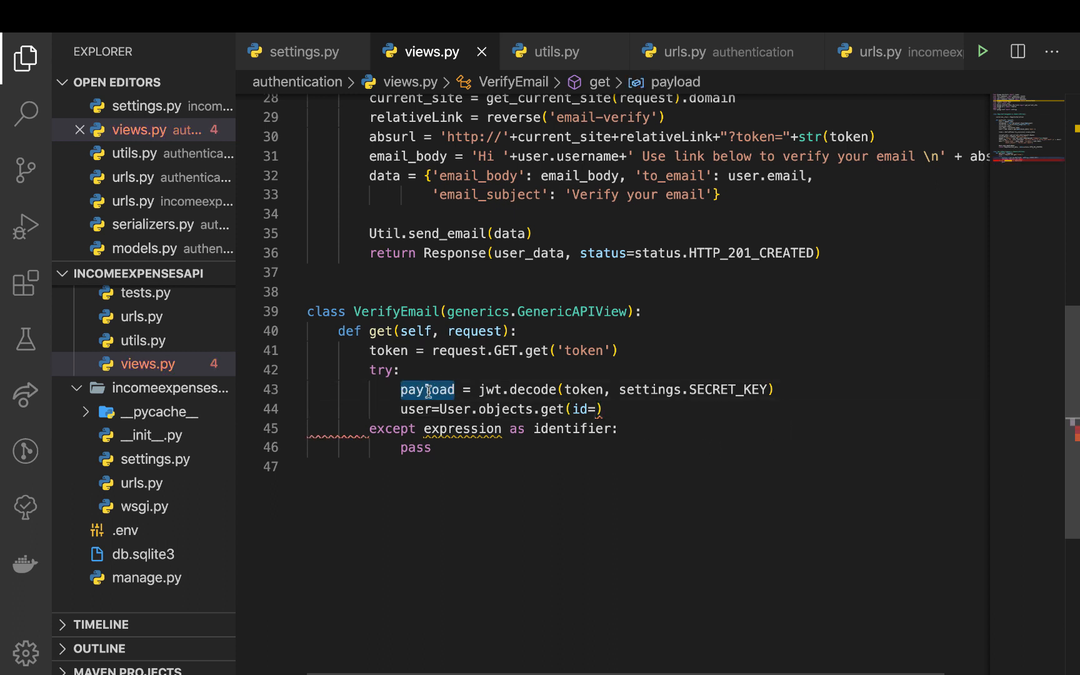
click(590, 410)
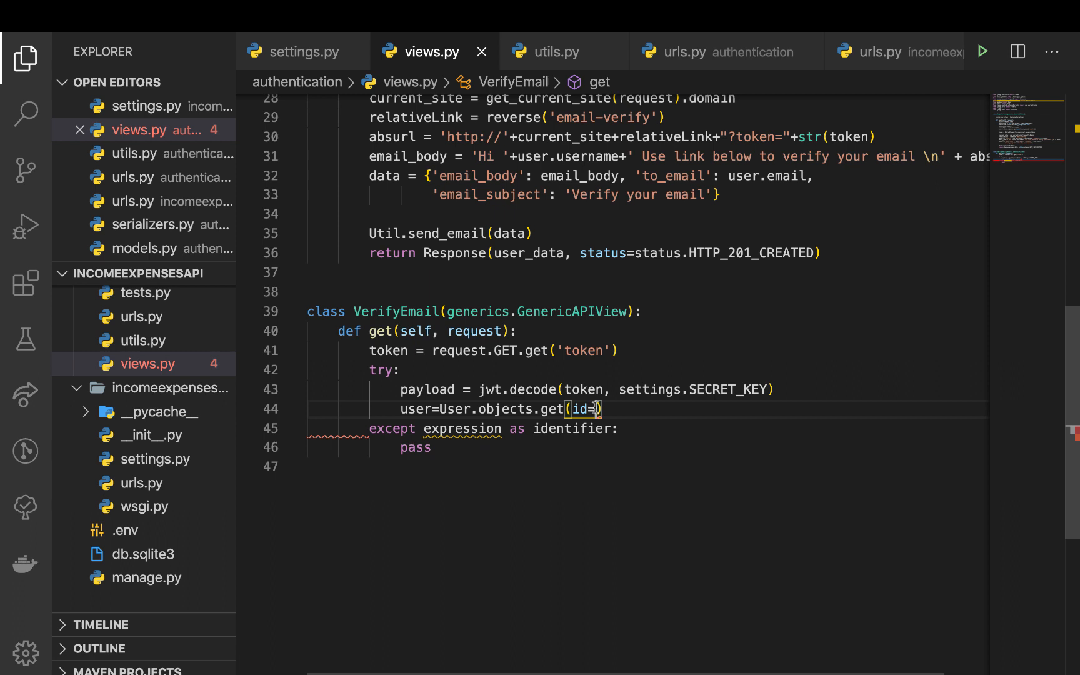
text(payload['user'])
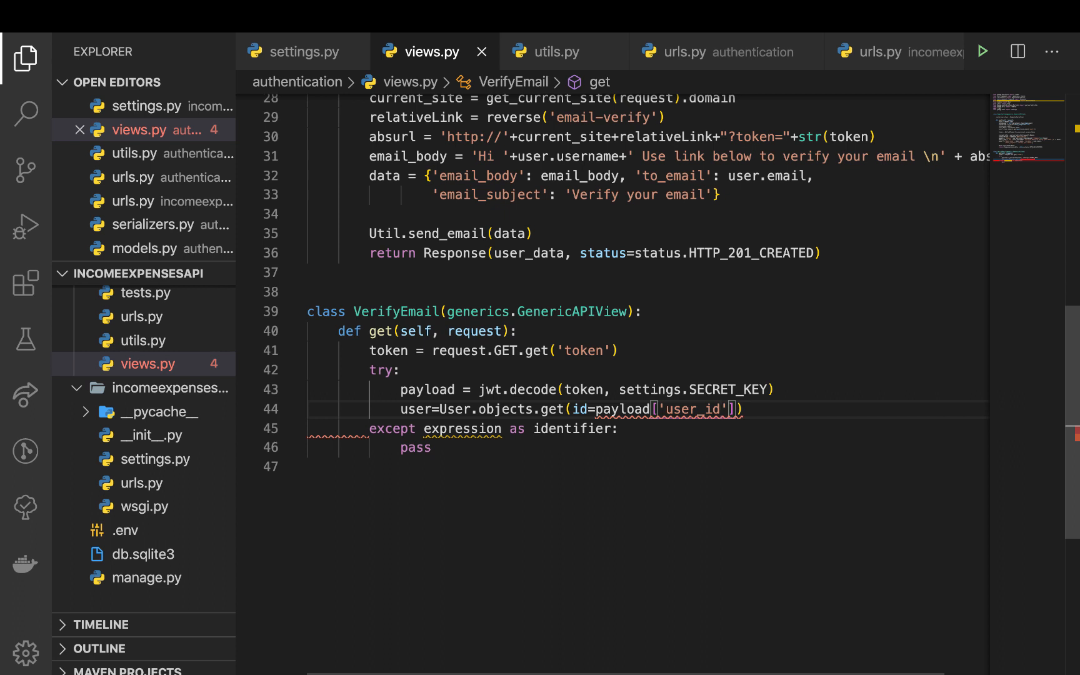
click(692, 416)
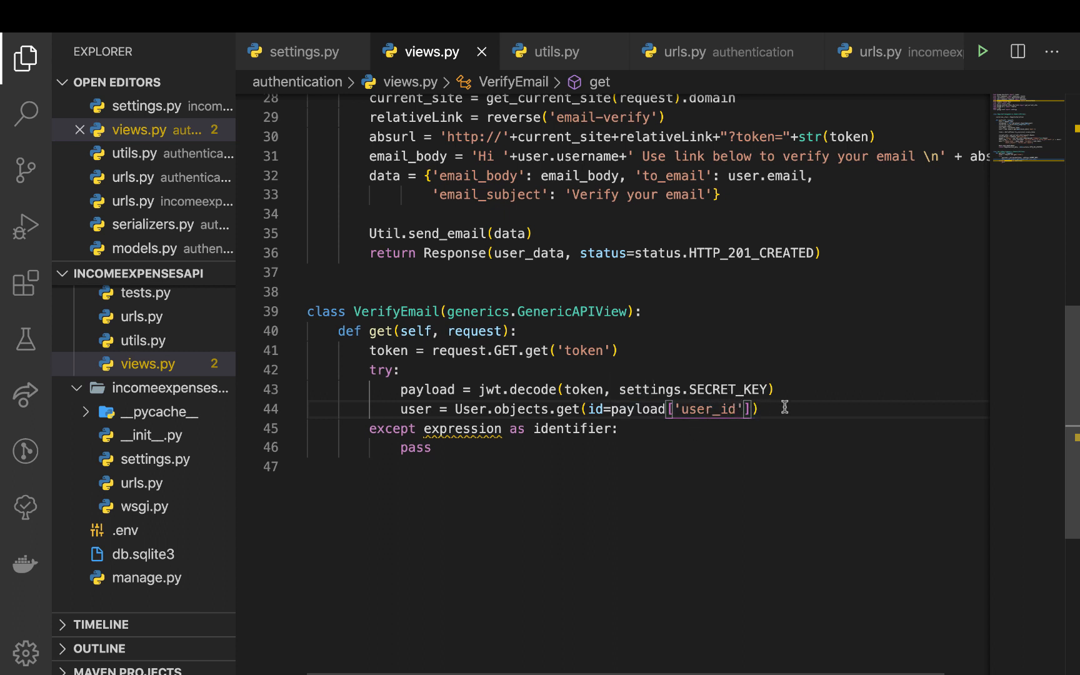
key(Enter)
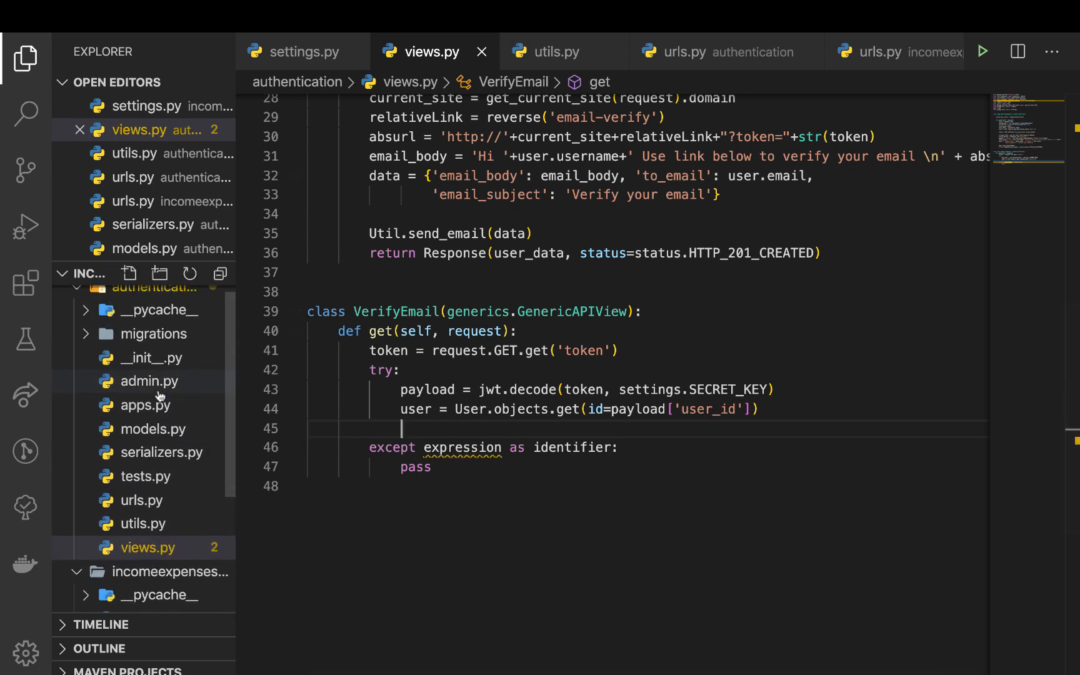
Review the is_verified field in models.py and serializers.py, then reopen views.py.
click(148, 428)
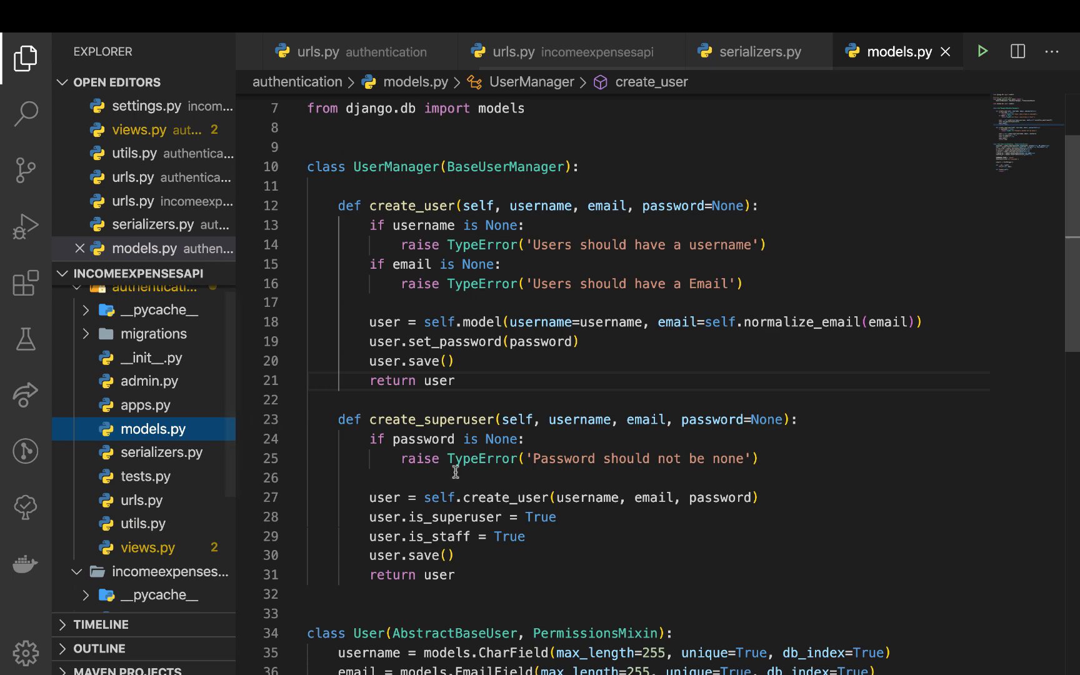
scroll(down, 3)
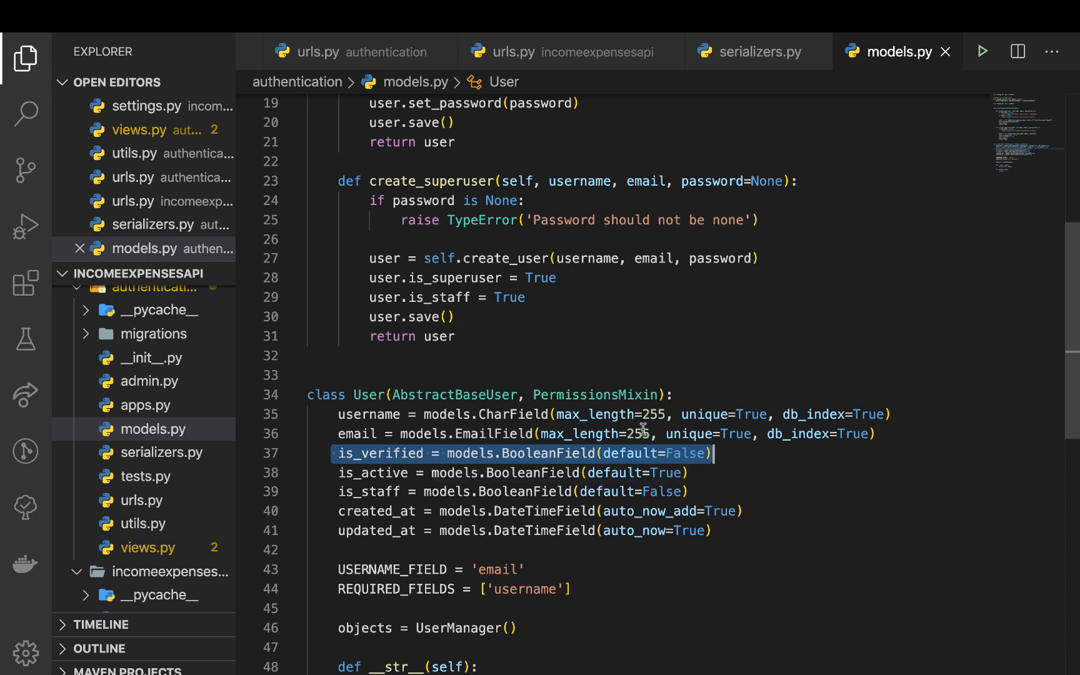
click(757, 52)
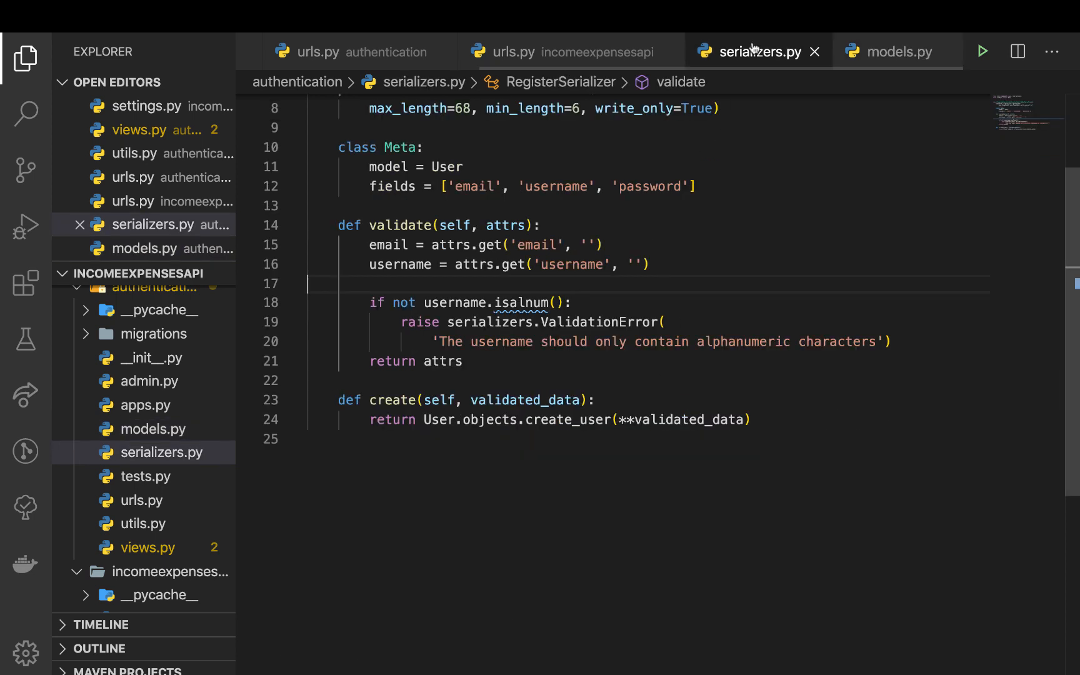
mouse_move(379, 52)
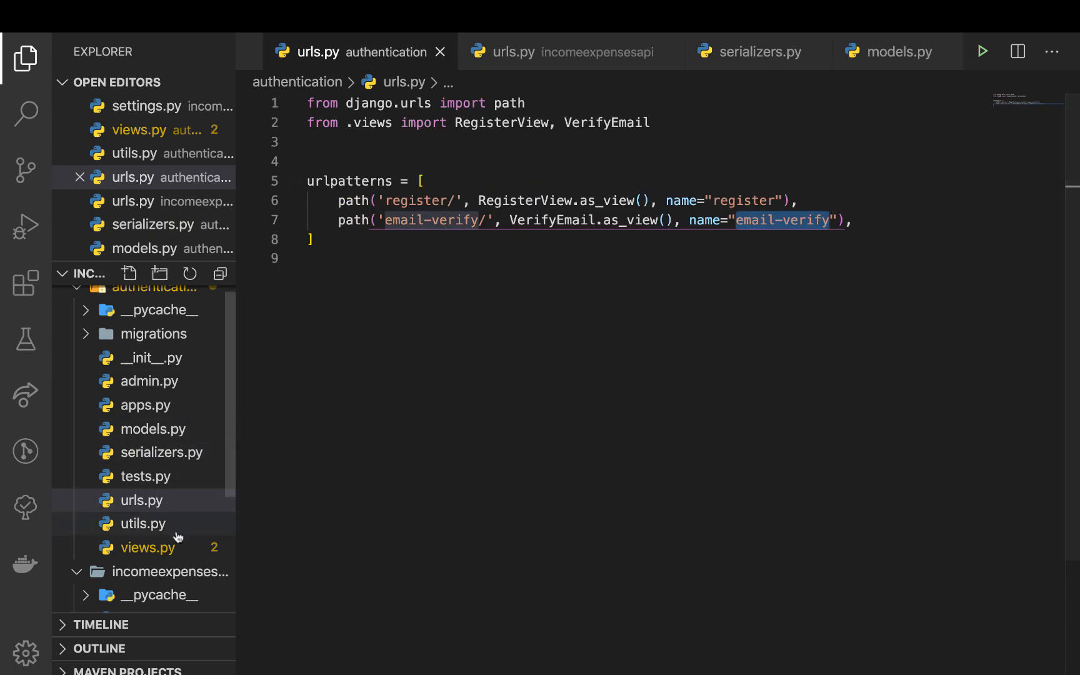
click(148, 547)
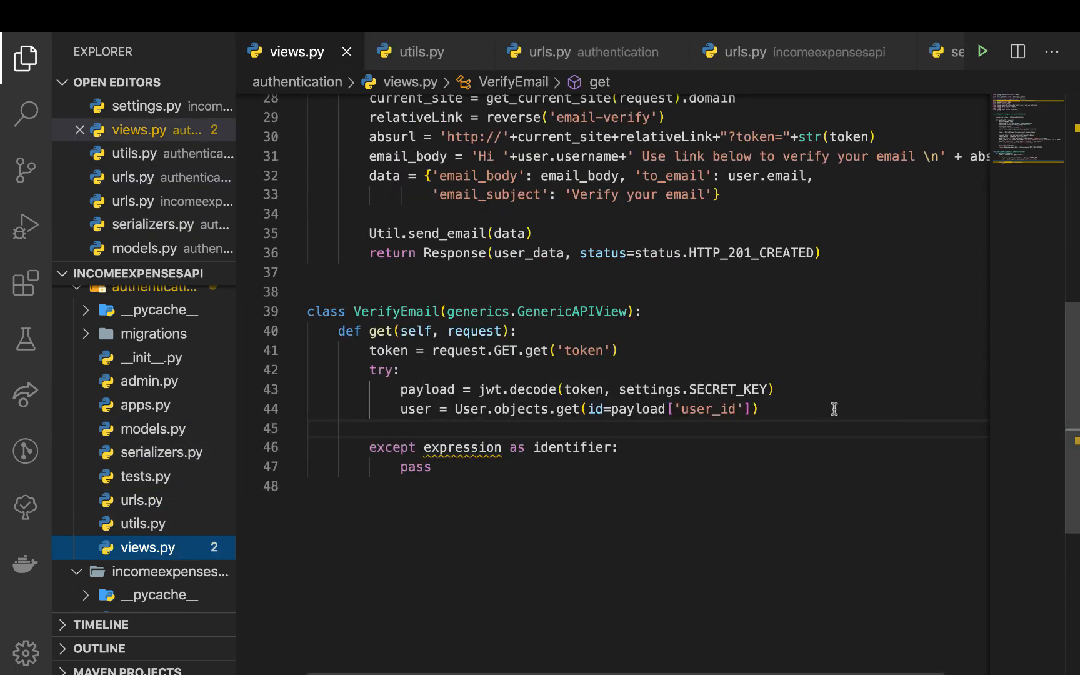
Write user.is_verified = True after the lookup, confirming the field name in models.py.
text(user.is_verified)
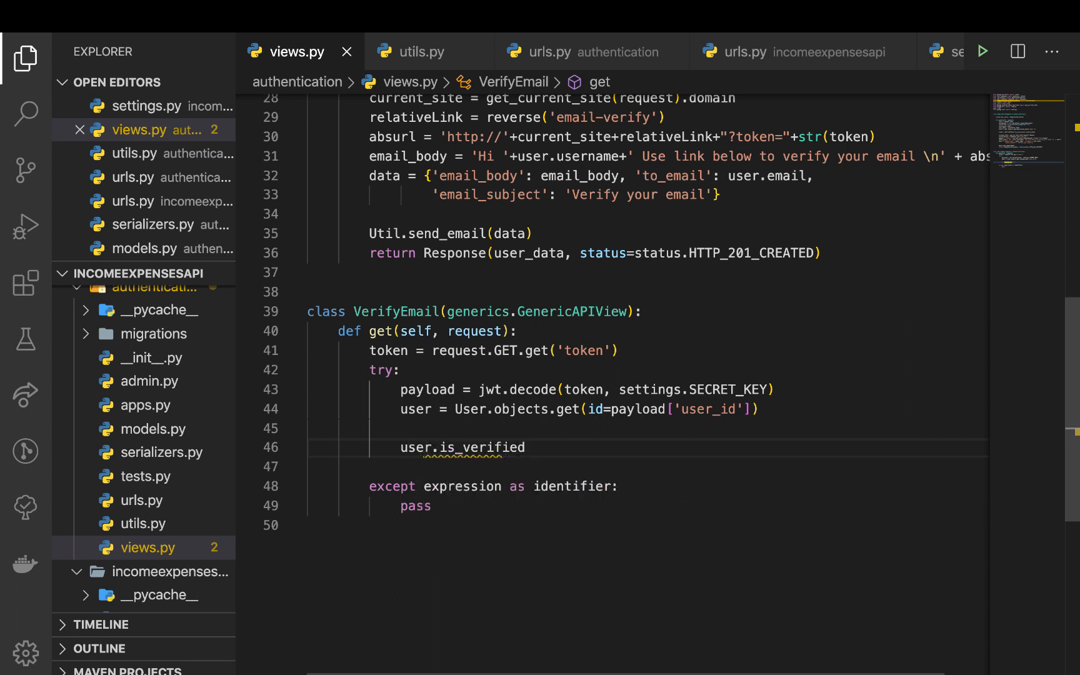
text(=True)
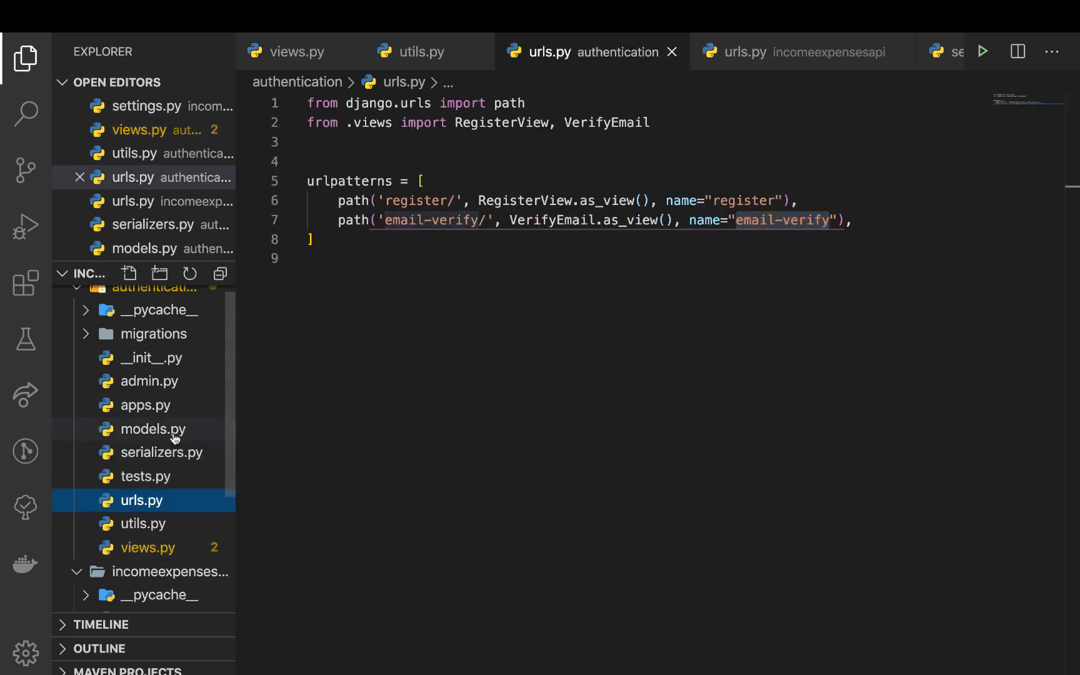
click(153, 428)
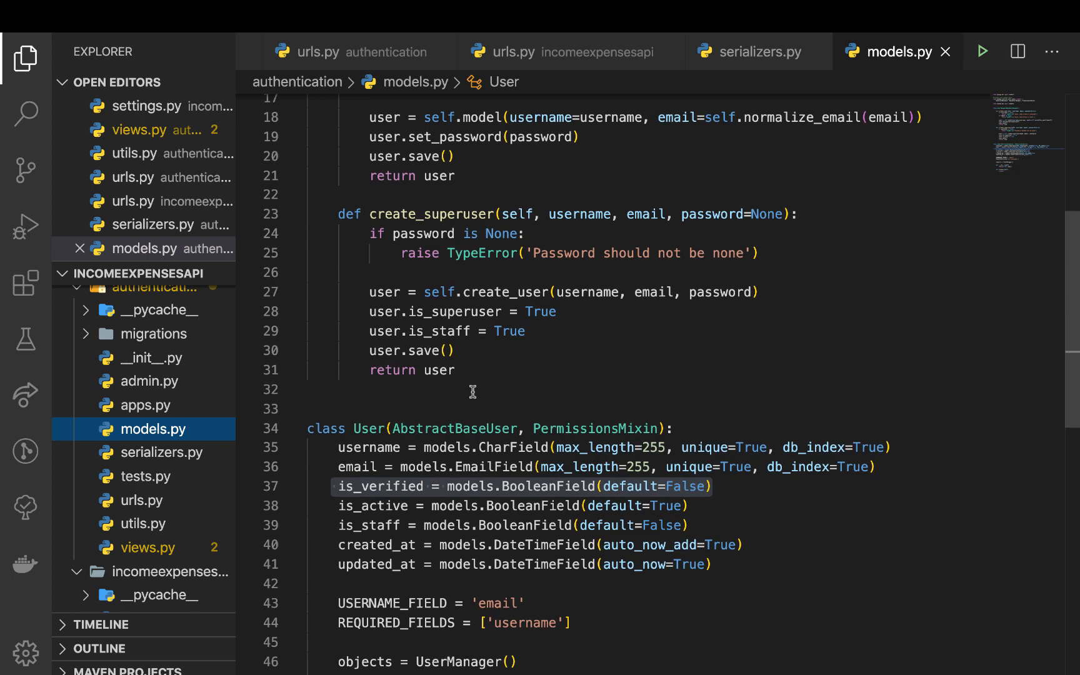
scroll(down, 3)
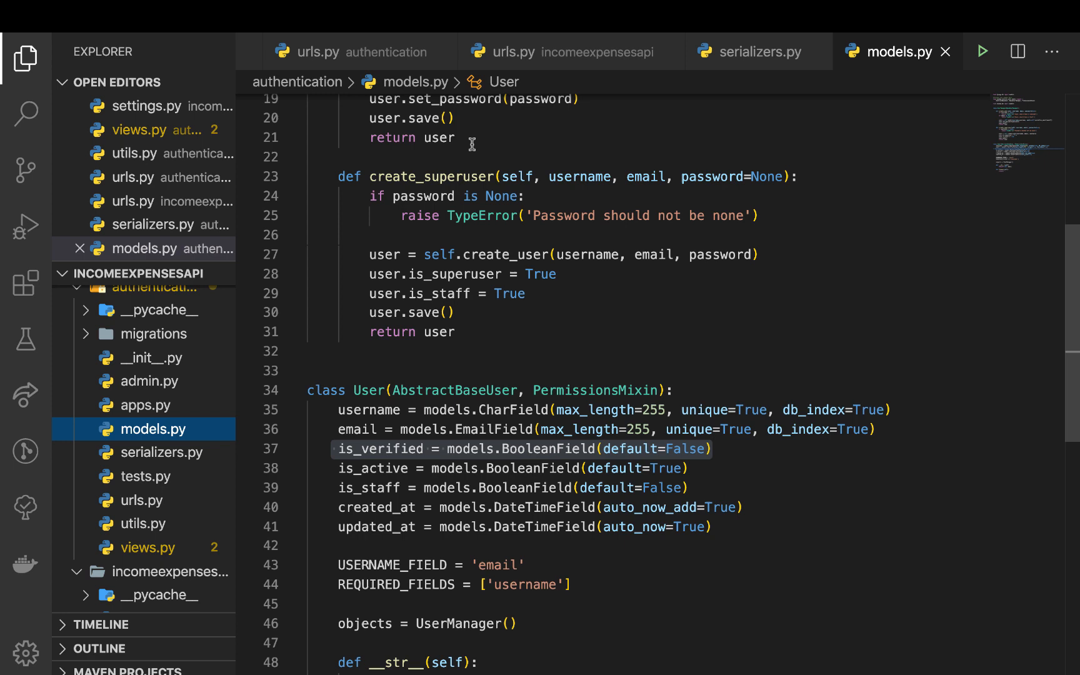
mouse_move(141, 524)
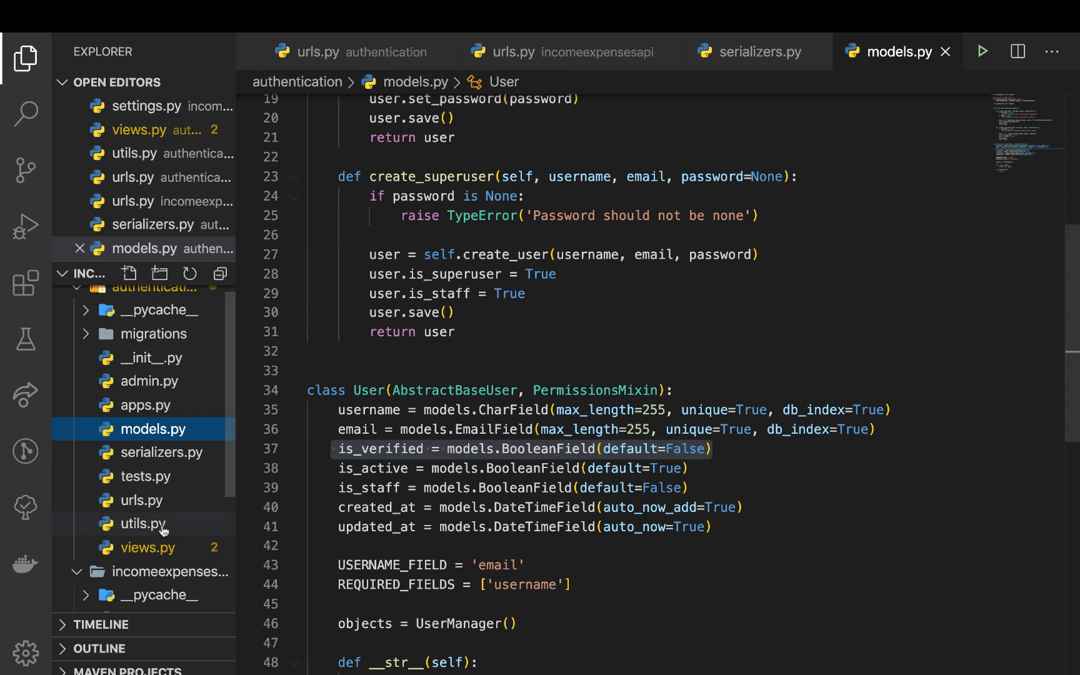
click(146, 548)
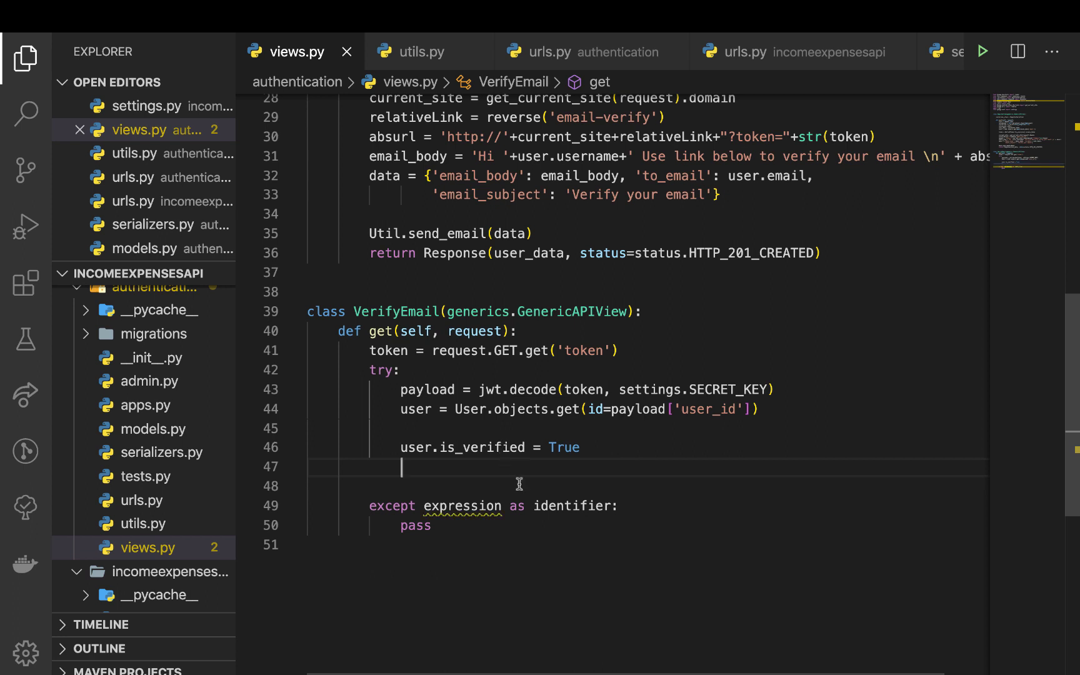
Add user.save() after setting is_verified.
text(user.s)
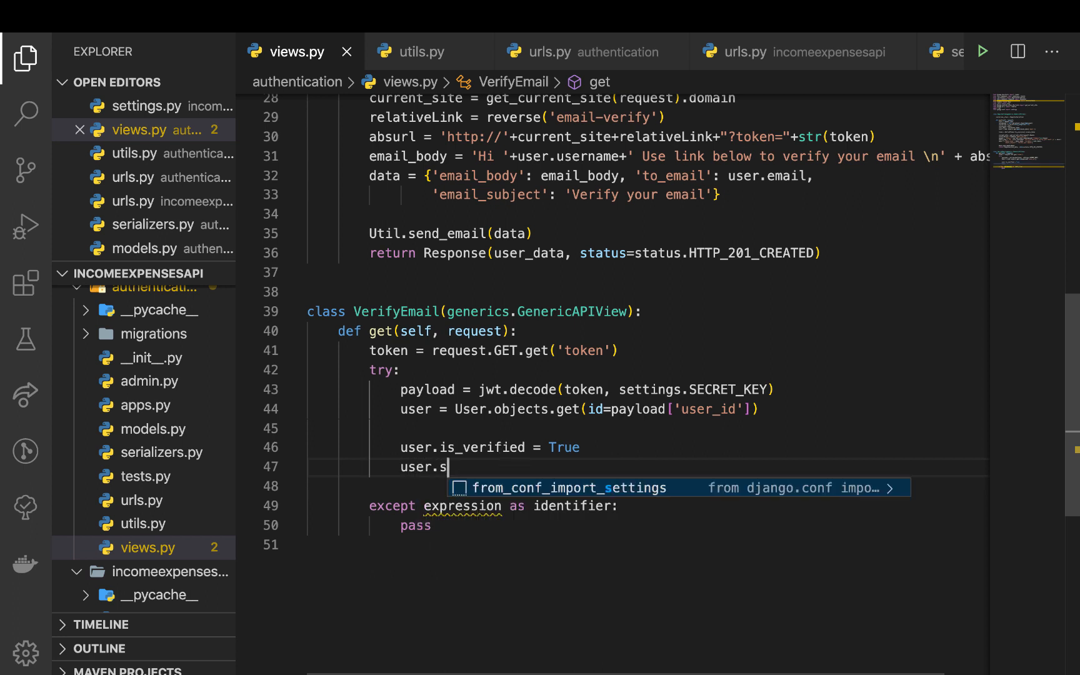
text(ave())
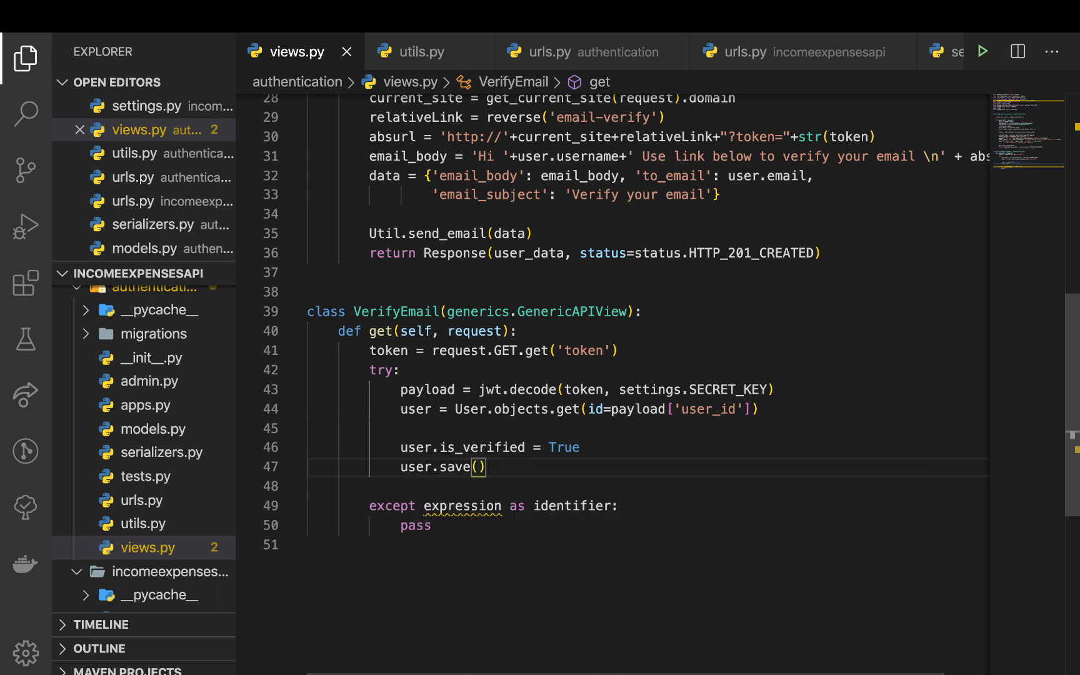
mouse_move(467, 430)
text(return Response(user_data, status=status.HTTP_201_CREATED))
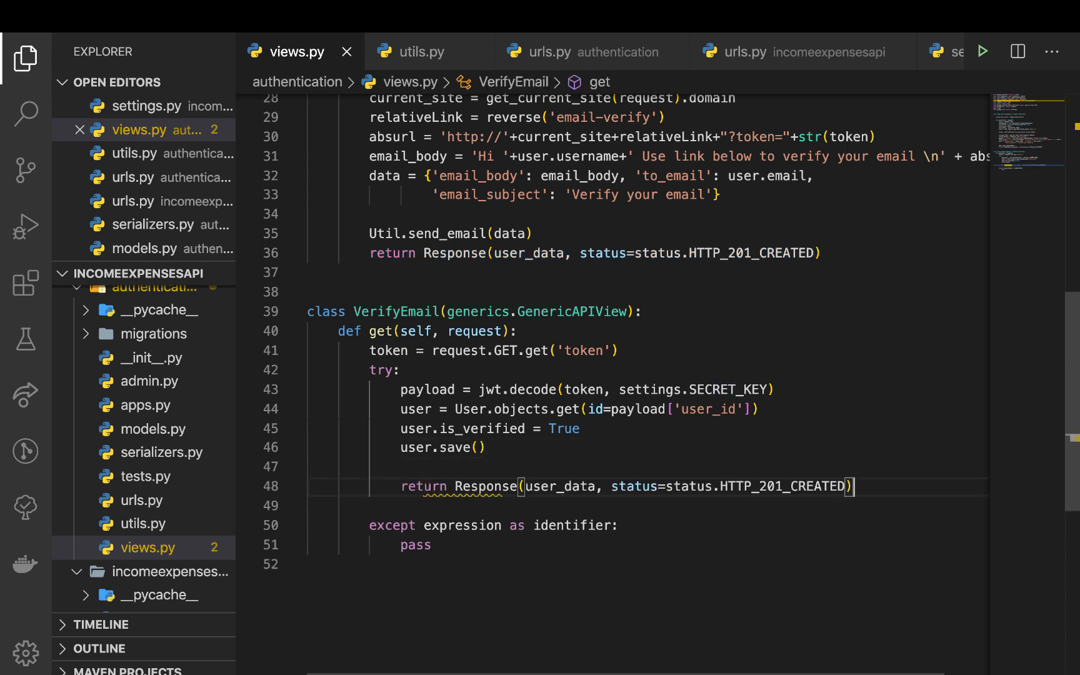
Replace user_data with {'email': 'Successfully activated'}, use HTTP_200_OK, and remove the blank line.
double_click(559, 486)
text({')
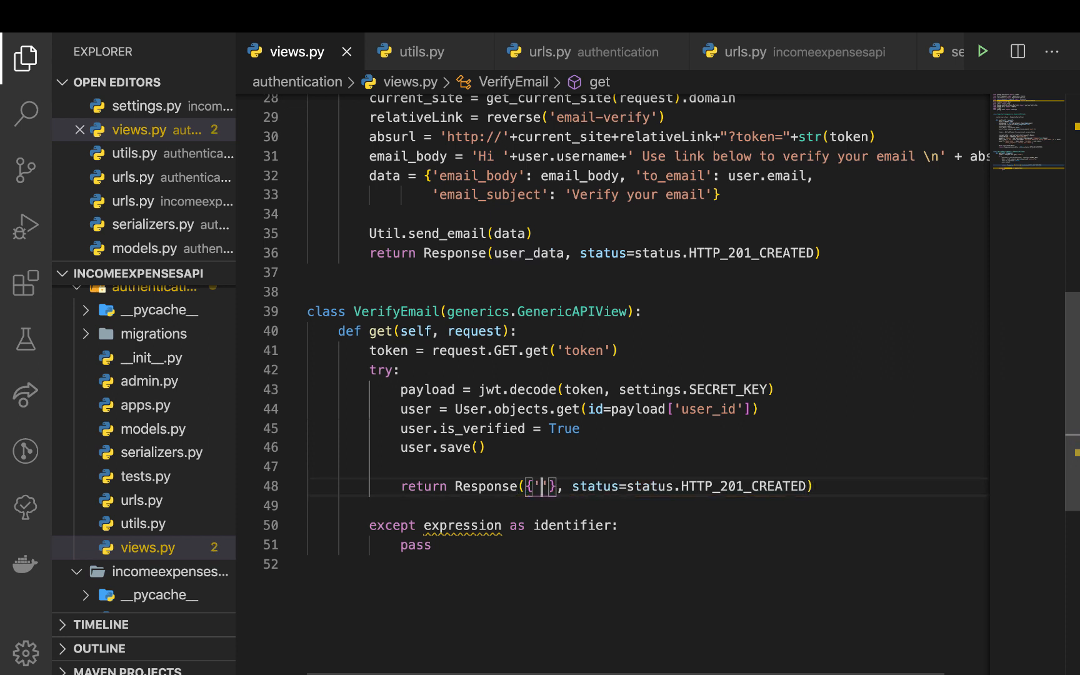
text(email':)
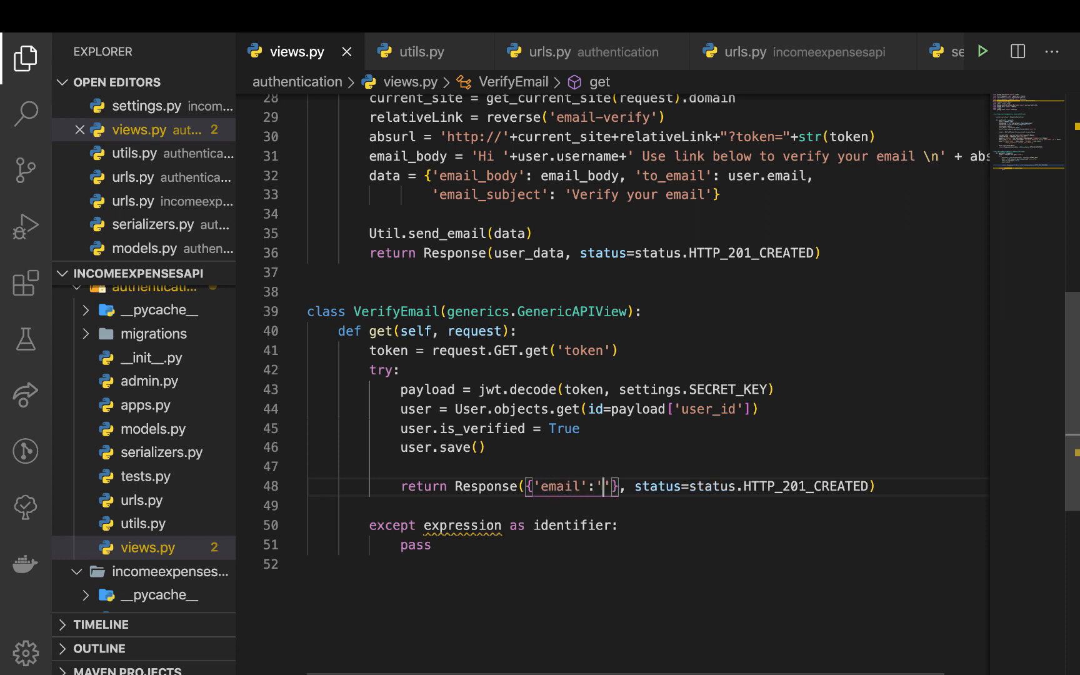
text(Successfully a)
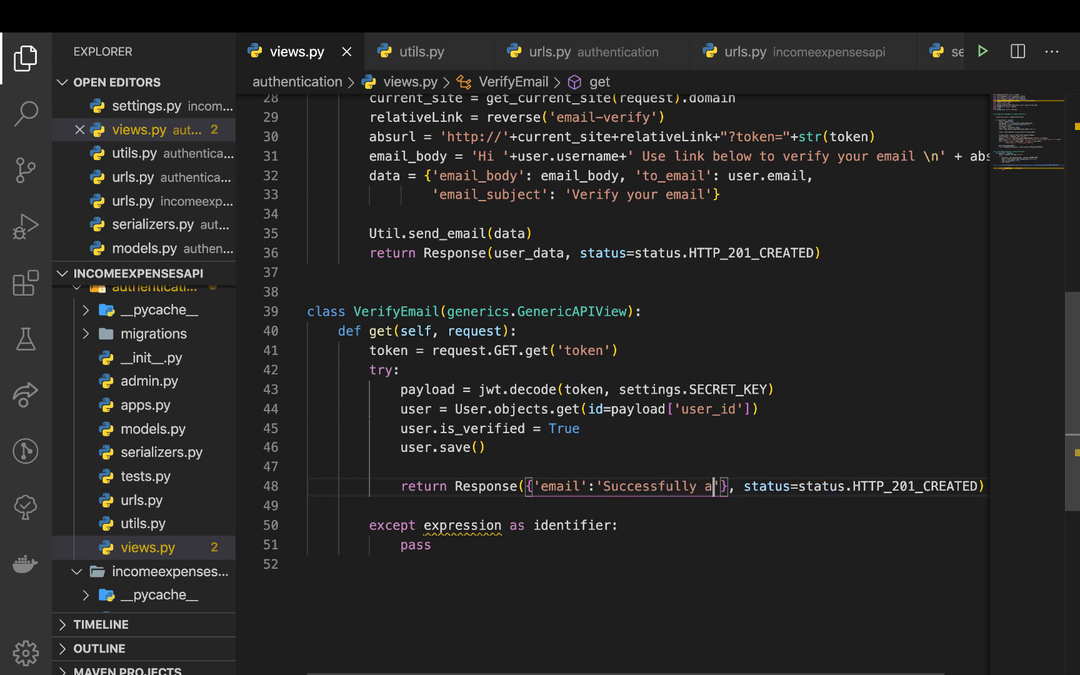
text(ctivated)
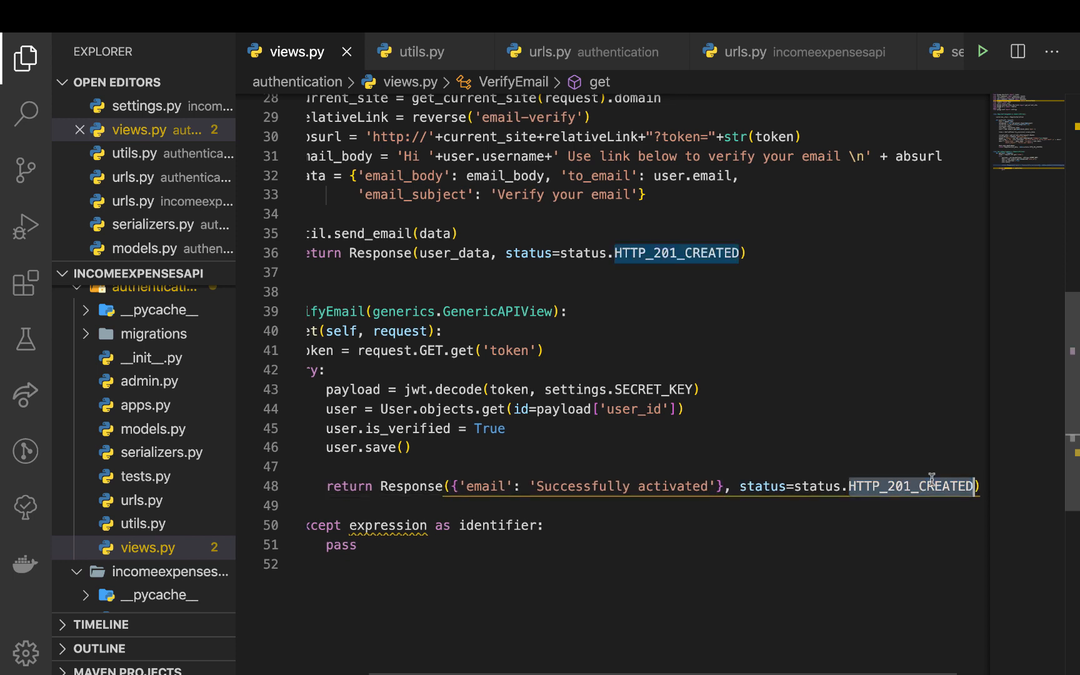
text(HTTP)
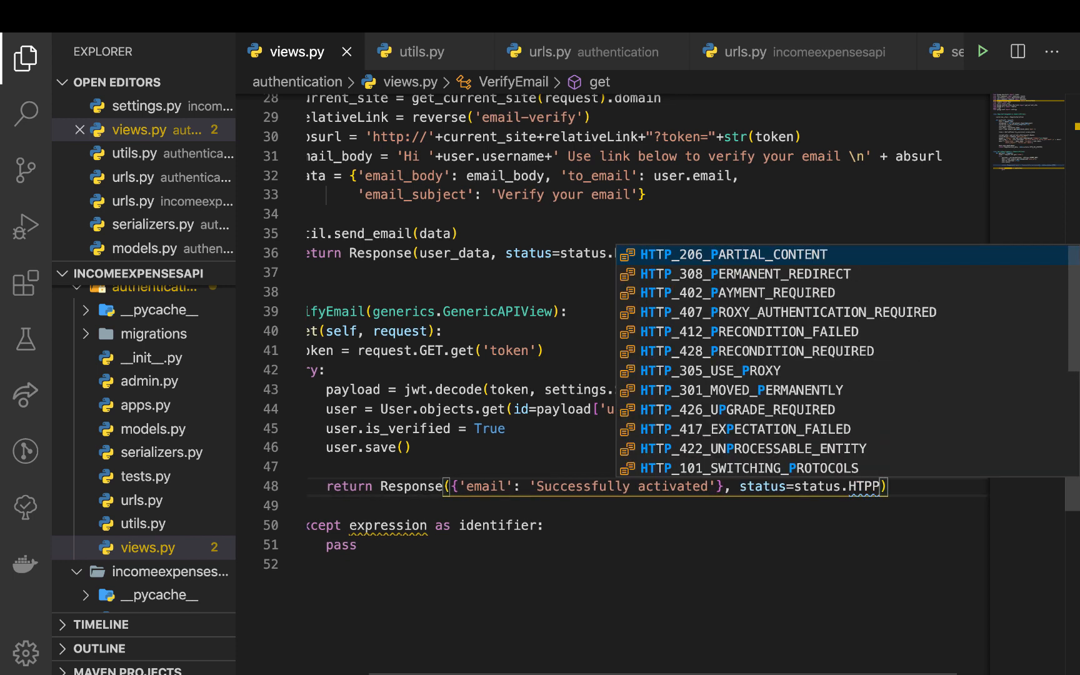
key(Escape)
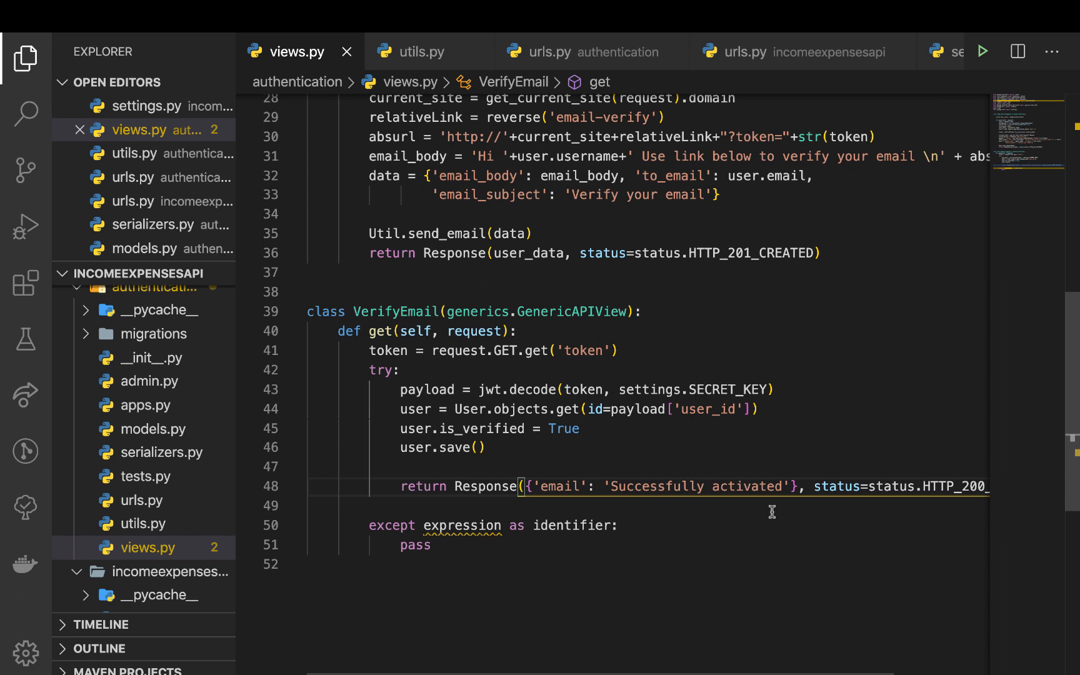
key(Backspace)
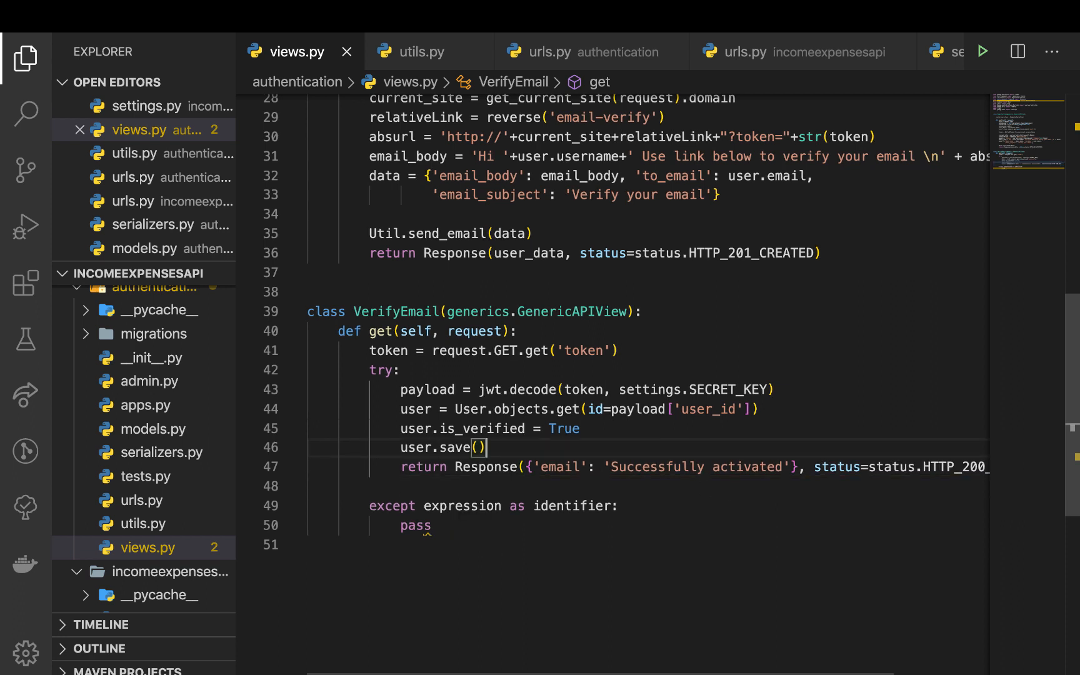
mouse_move(531, 482)
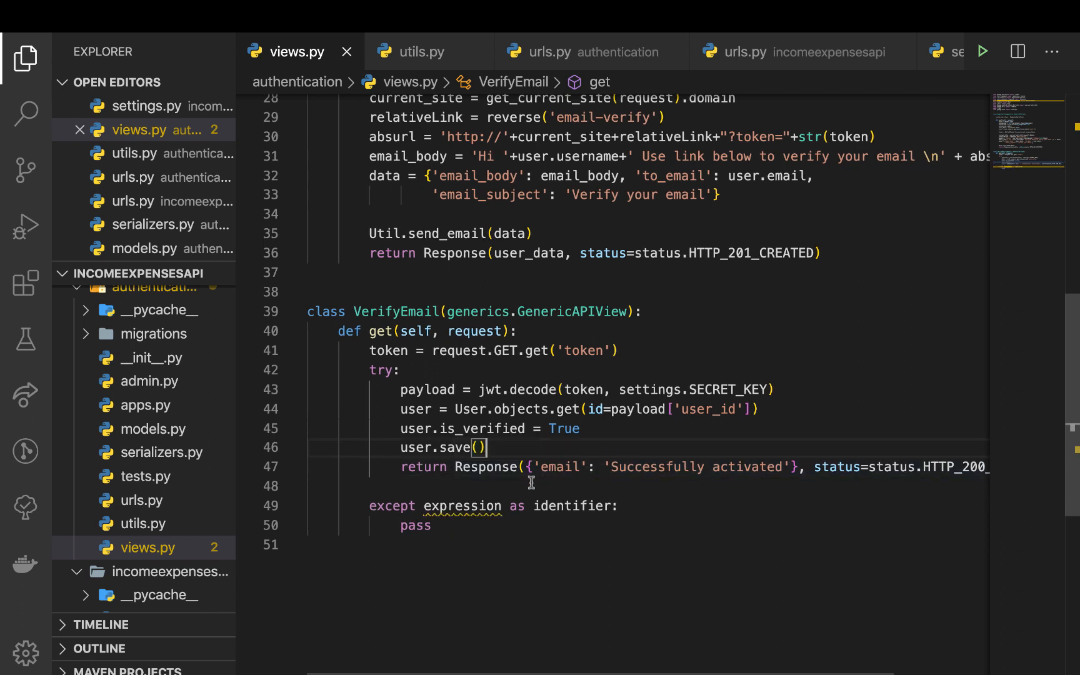
double_click(481, 427)
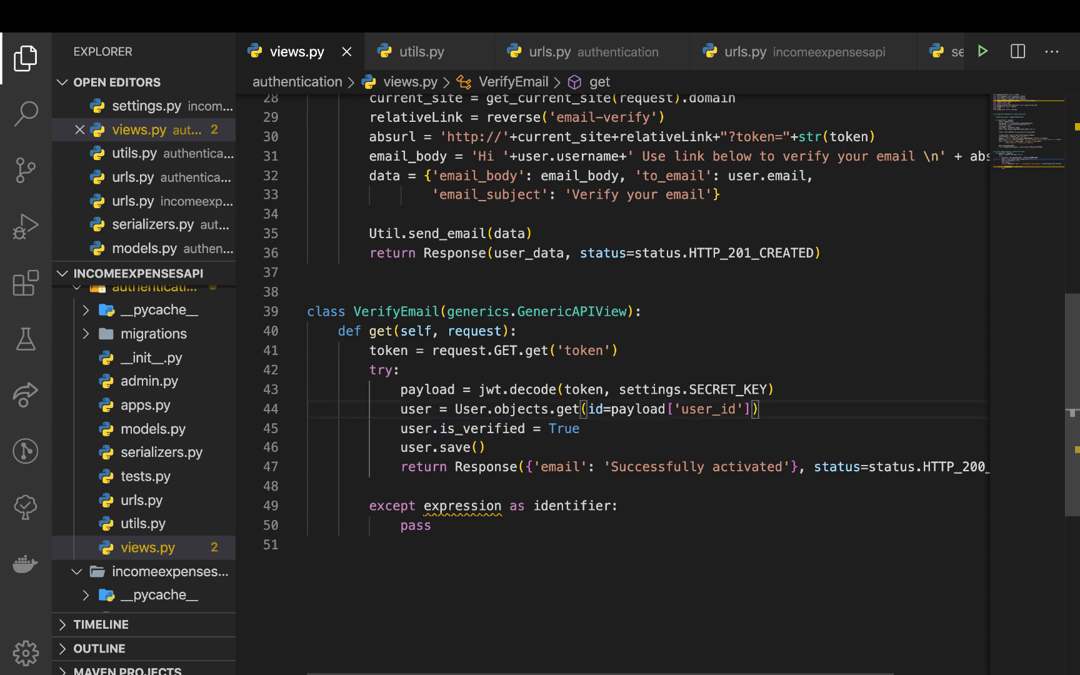
Add an 'if not user.is_verified:' check on a new line after fetching the user.
key(enter)
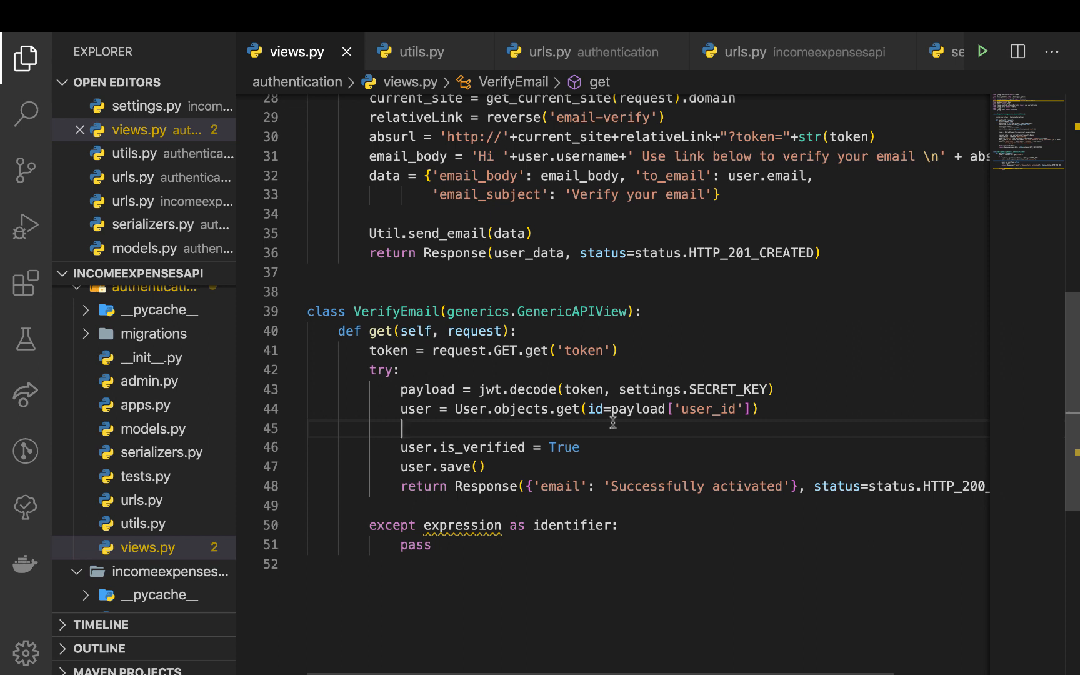
text(if)
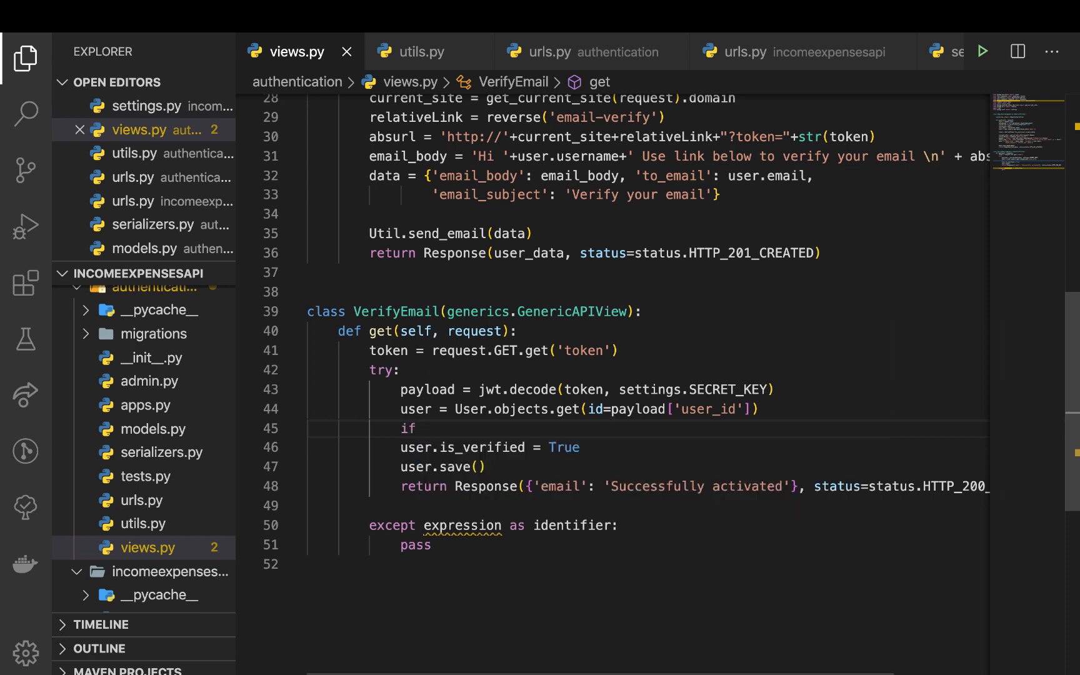
text(nor is_verified)
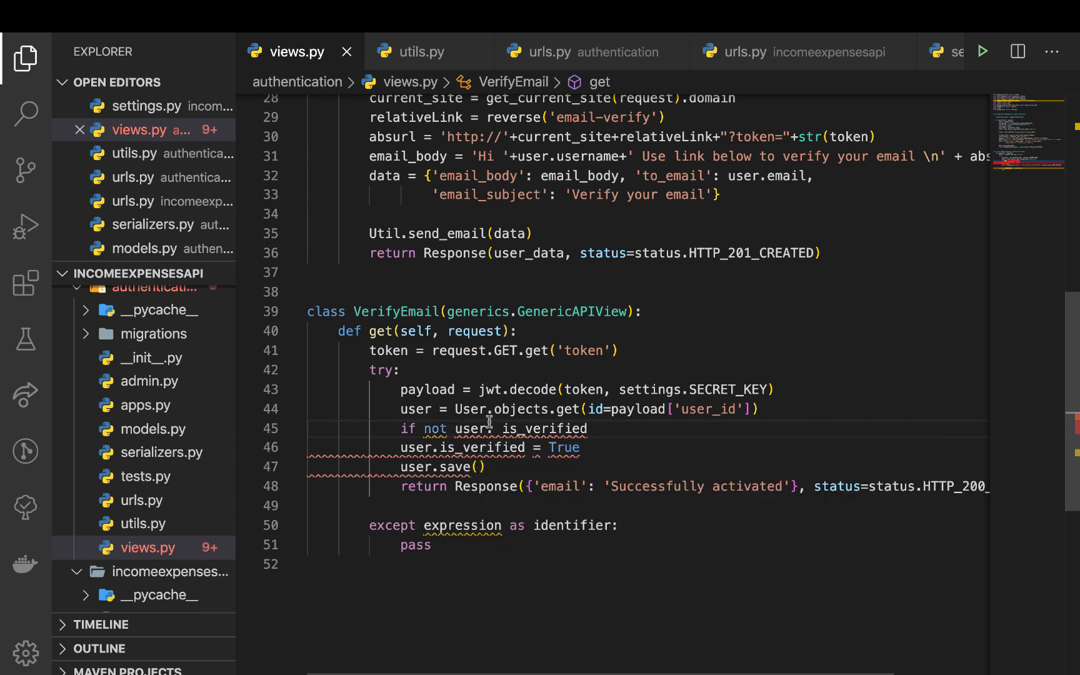
text(:)
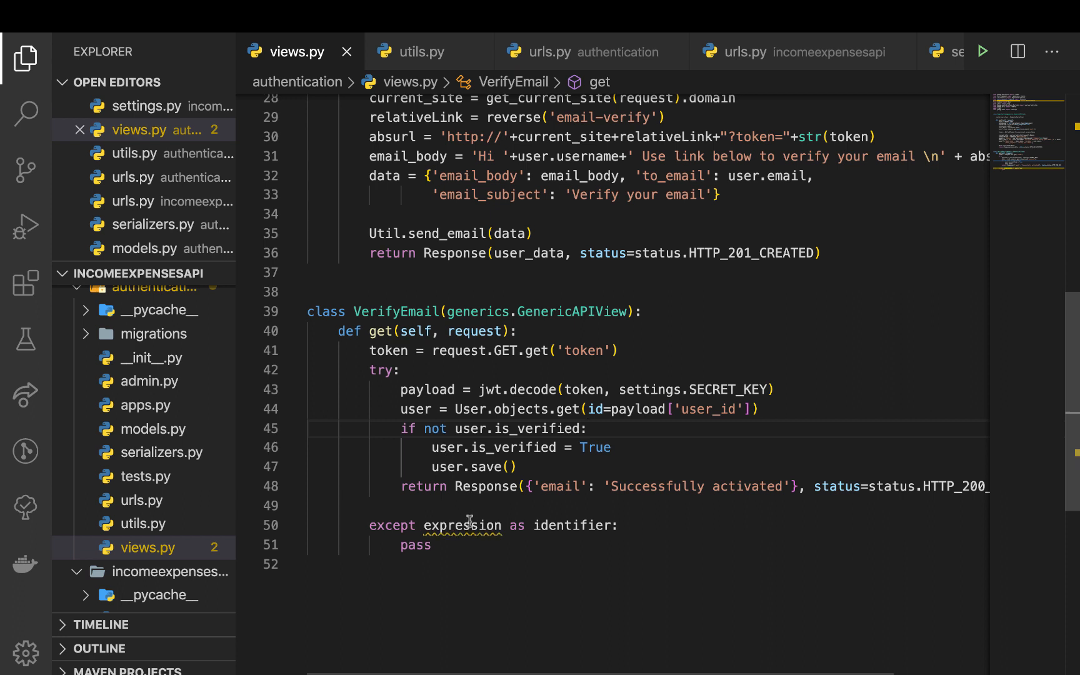
mouse_move(445, 505)
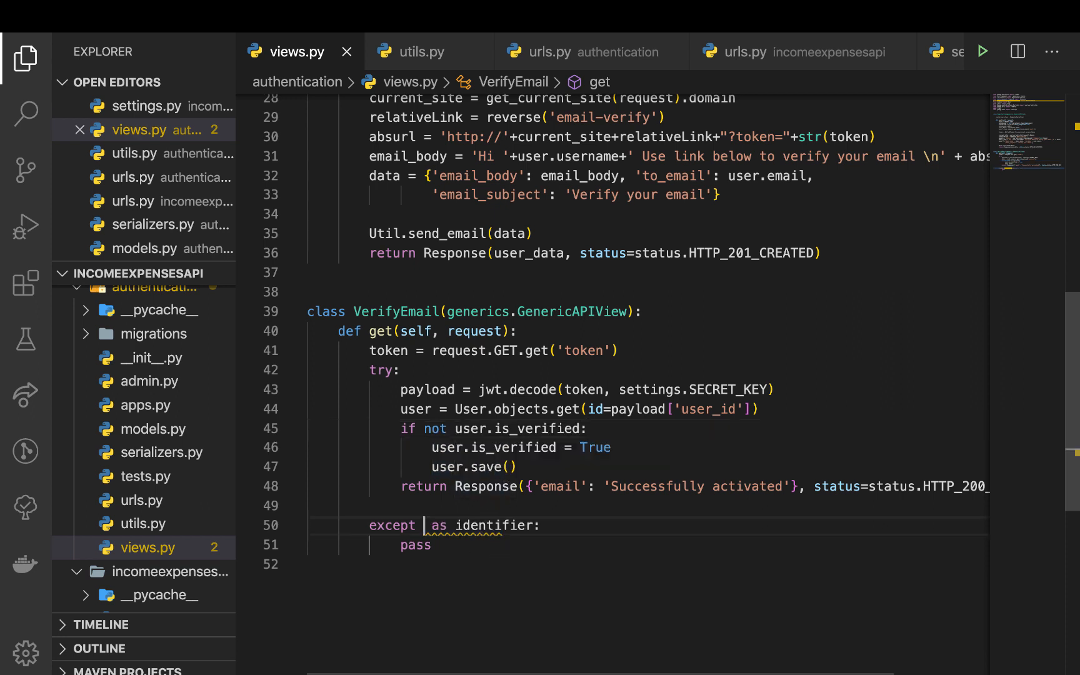
Make the except clause catch jwt.ExpiredSignatureError instead of the placeholder.
scroll(down, 3)
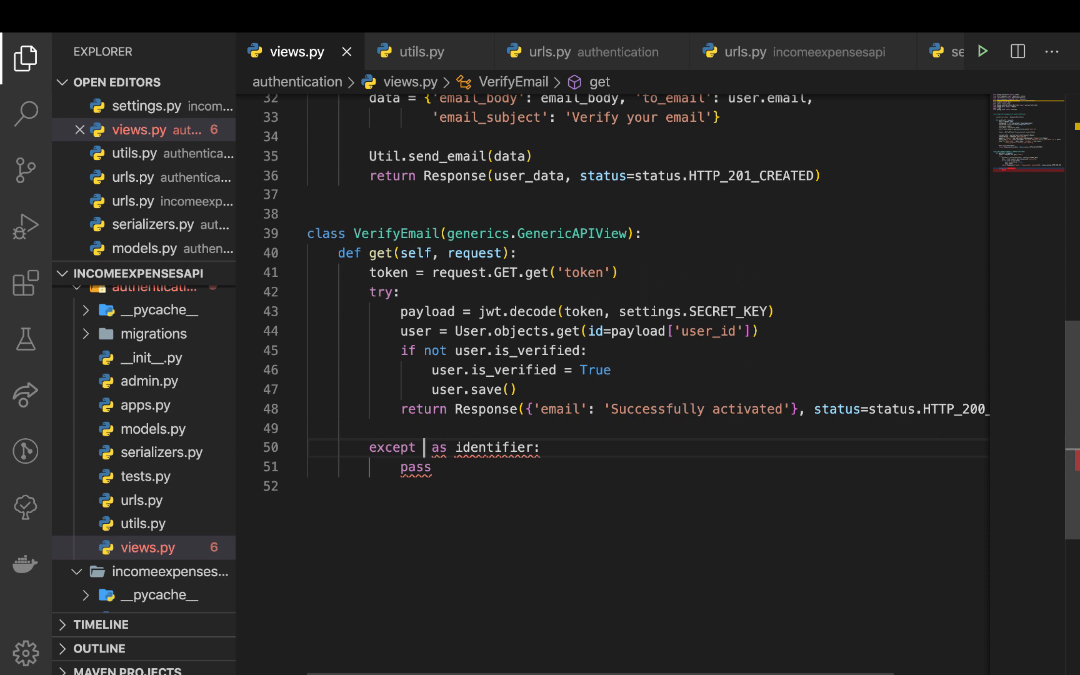
text(jwt)
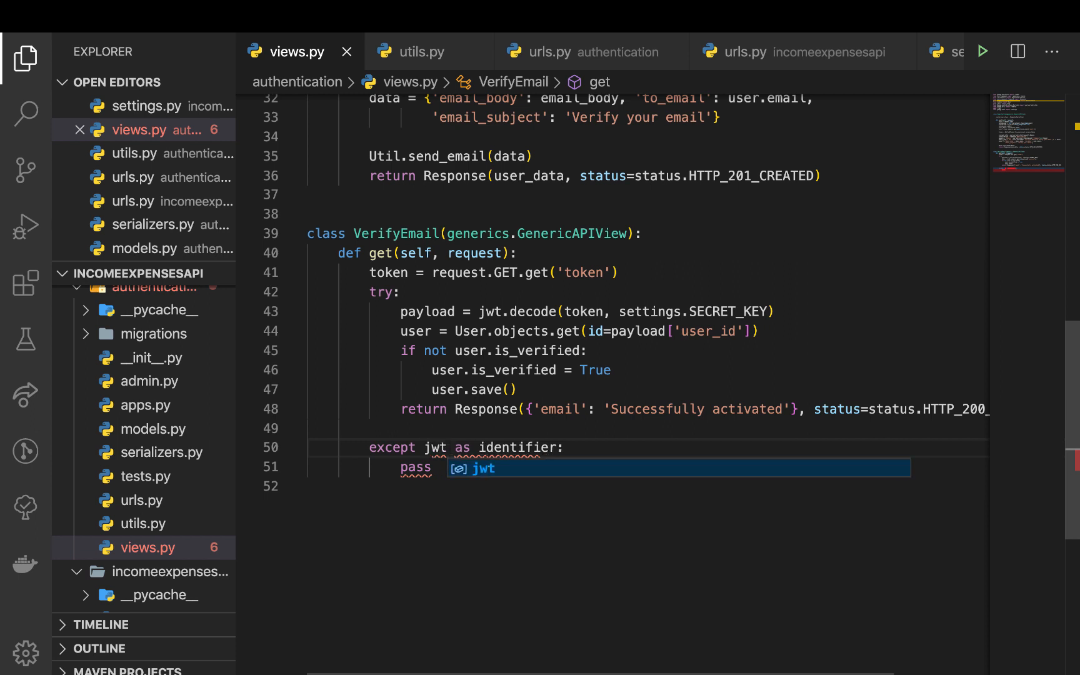
text(.To)
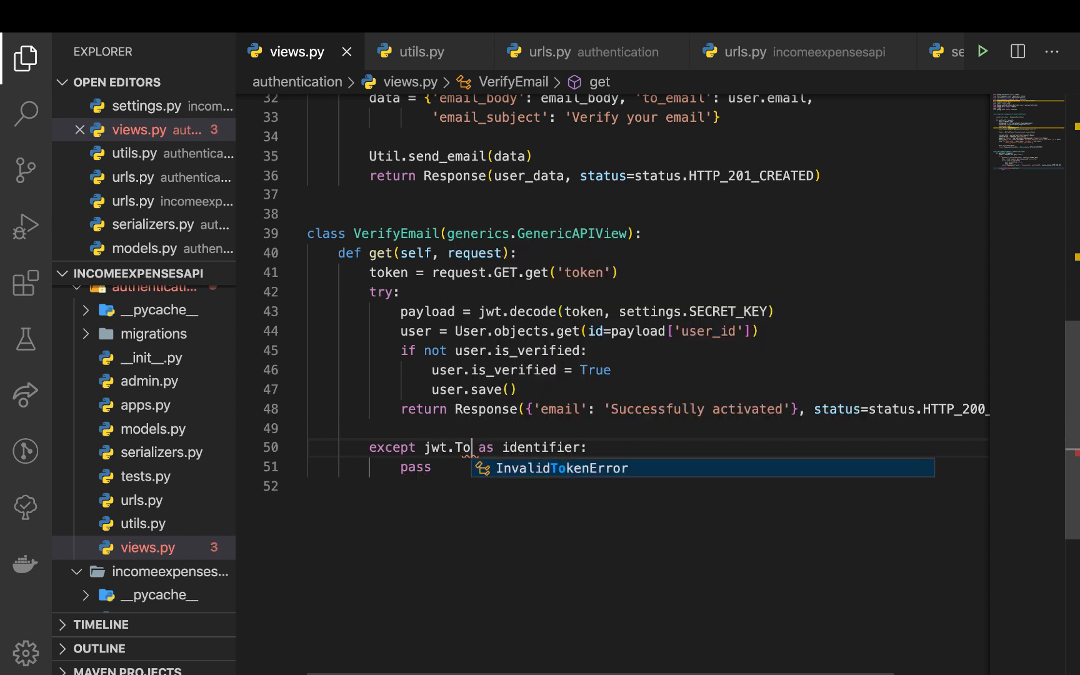
key(Backspace)
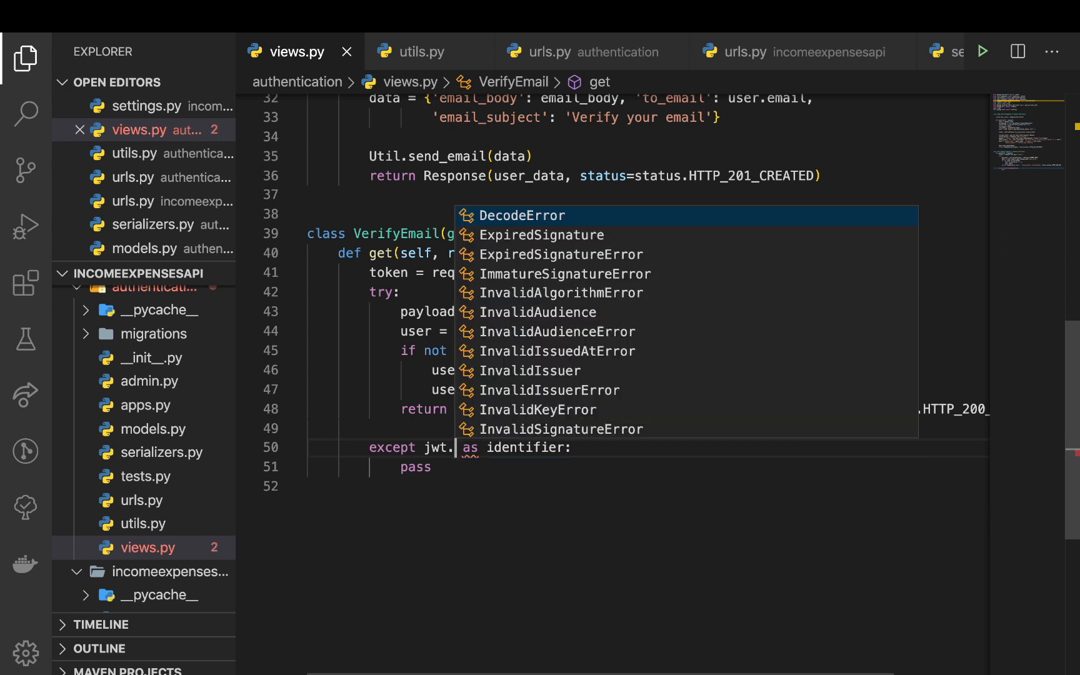
text(Expi)
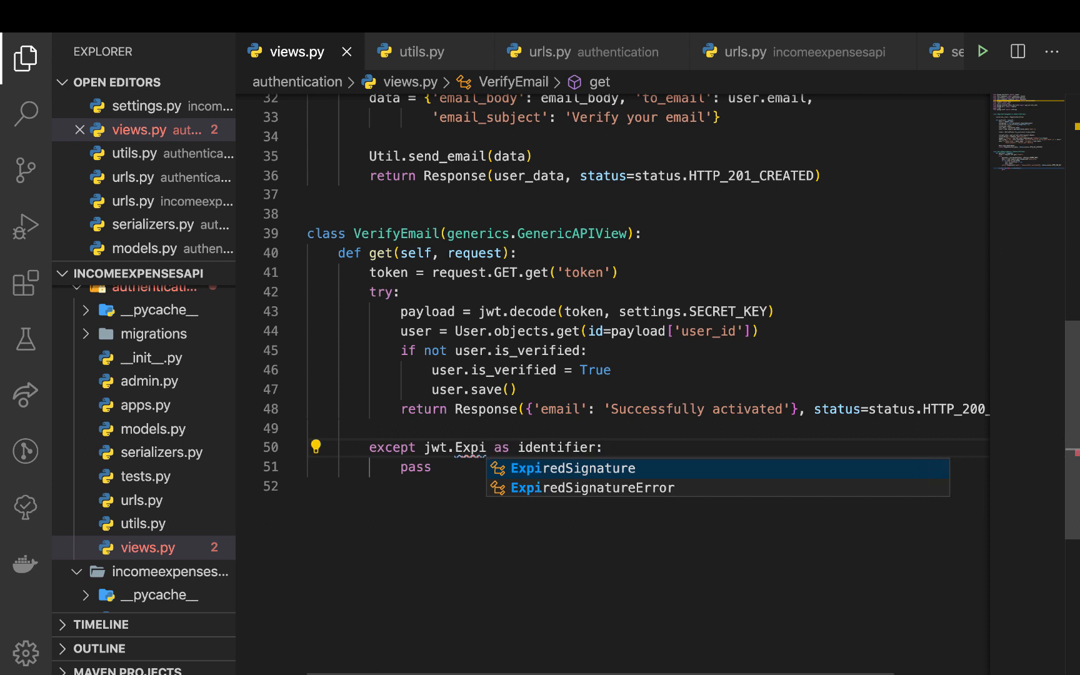
click(592, 487)
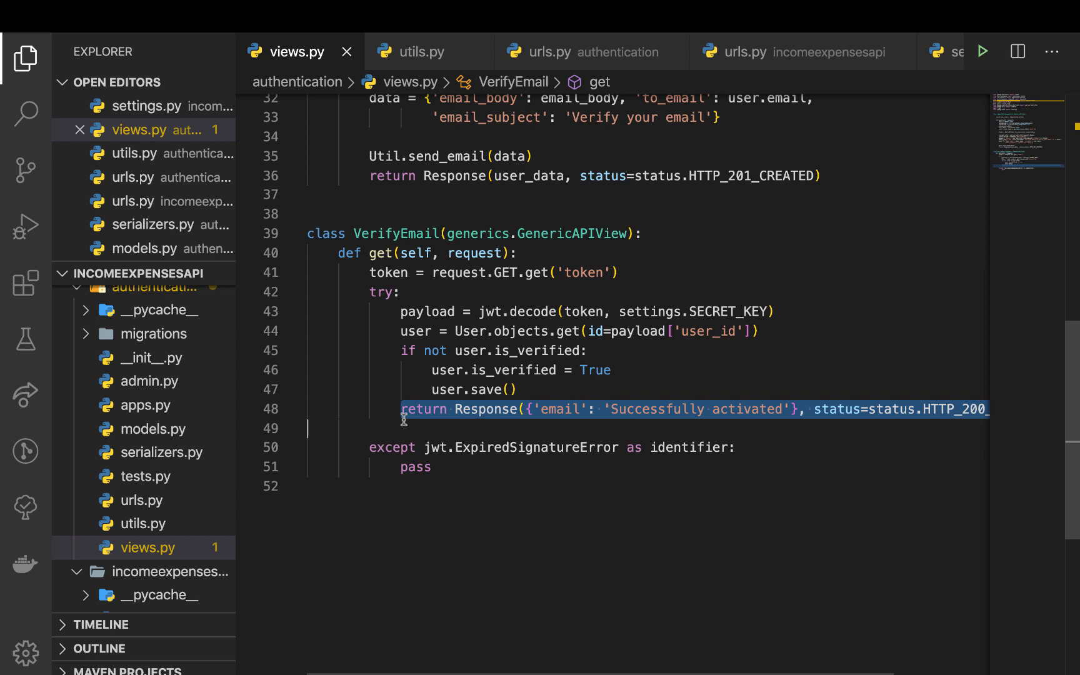
Replace pass with a return of {'error': 'Activation Expired'} and HTTP_400_BAD_REQUEST status.
click(436, 447)
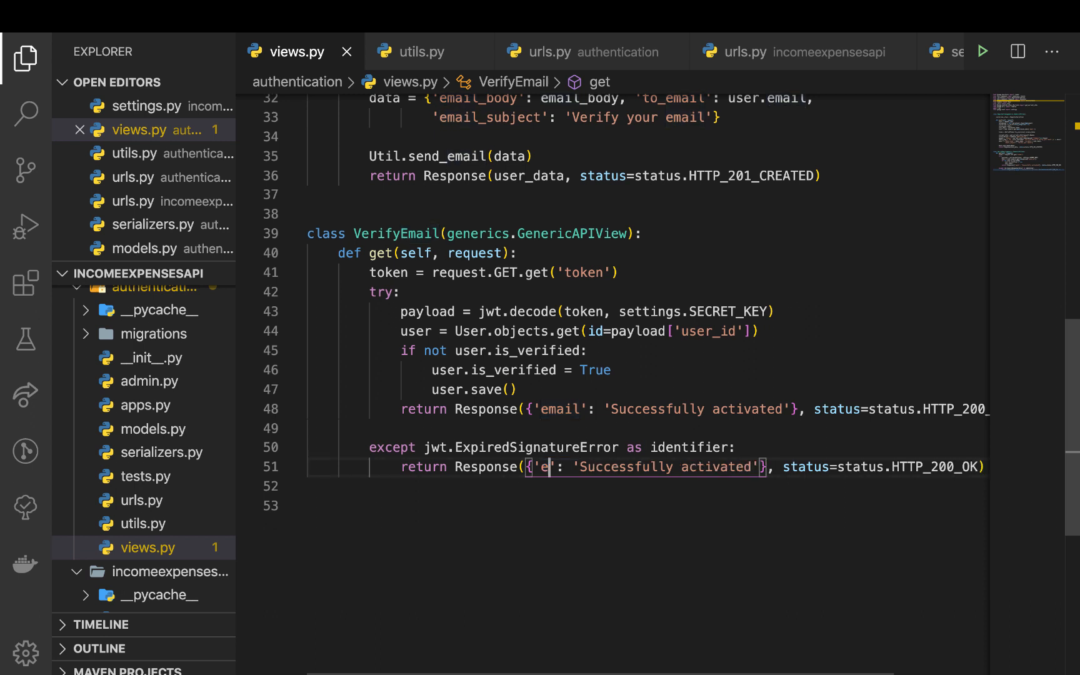
text(rror)
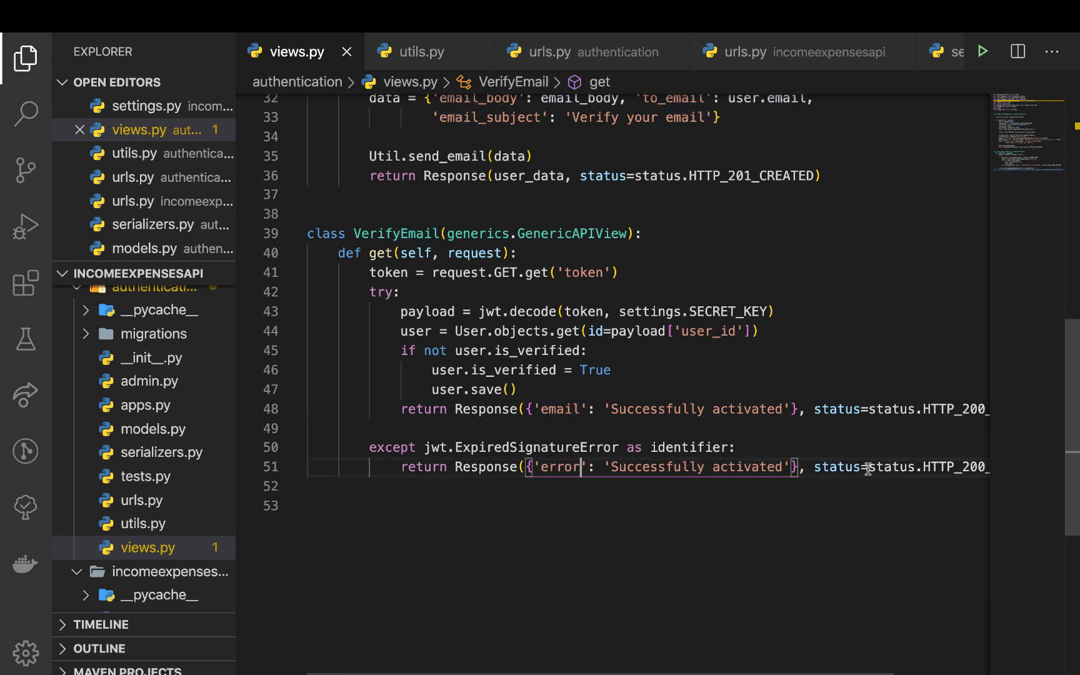
text(H)
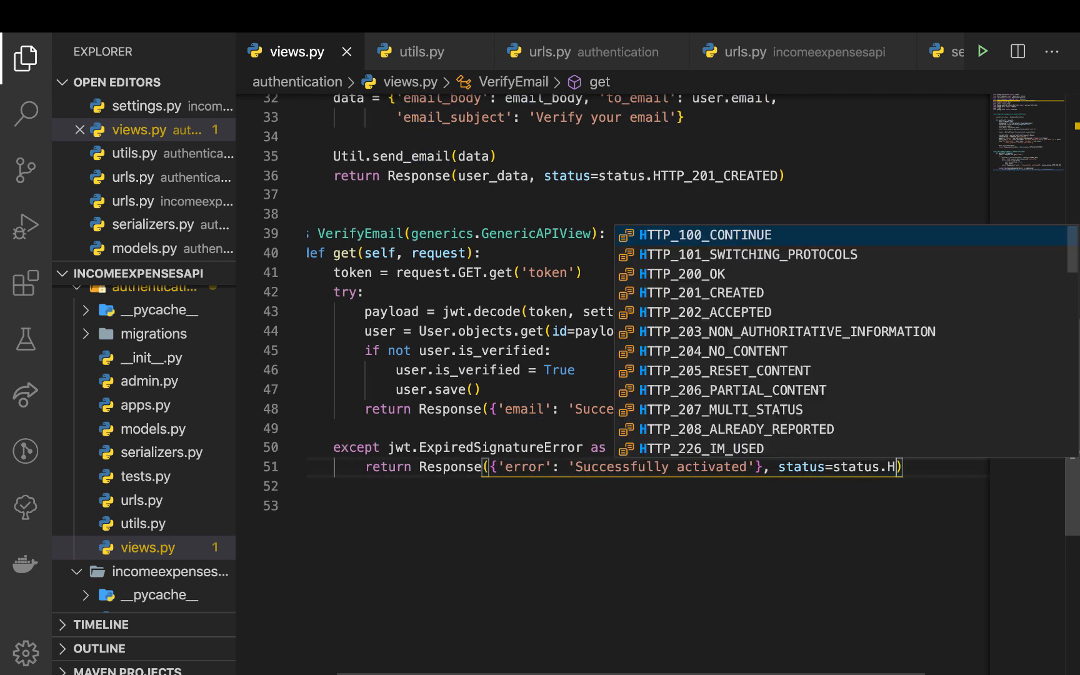
text(400_BAD_REQUEST)
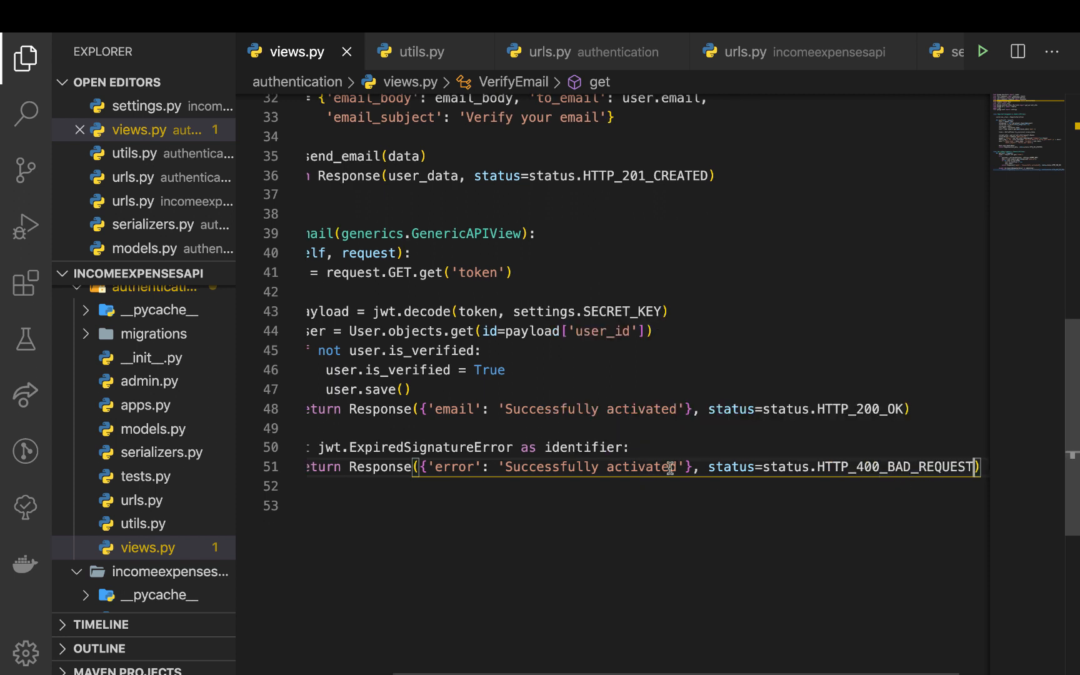
double_click(619, 466)
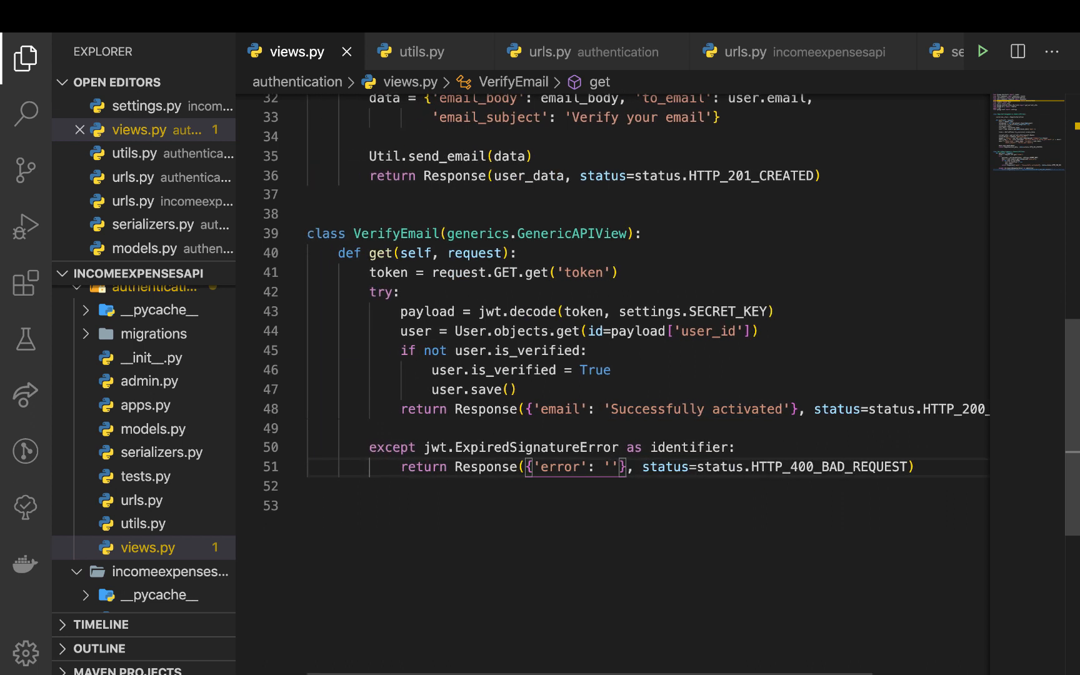
text(Activation E)
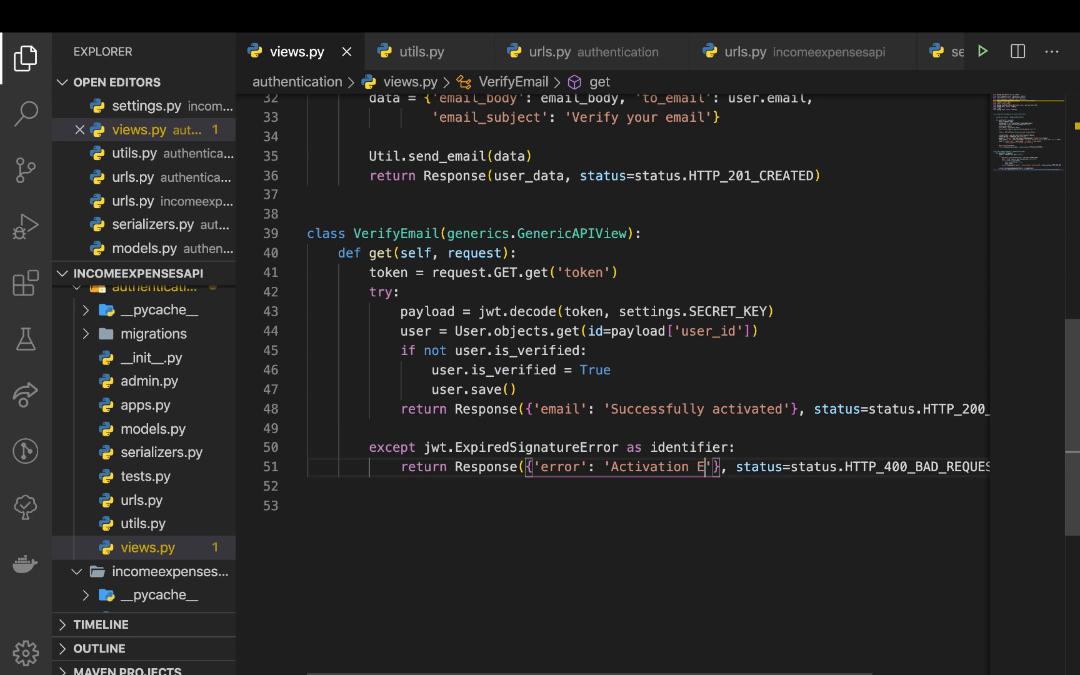
text(xpired)
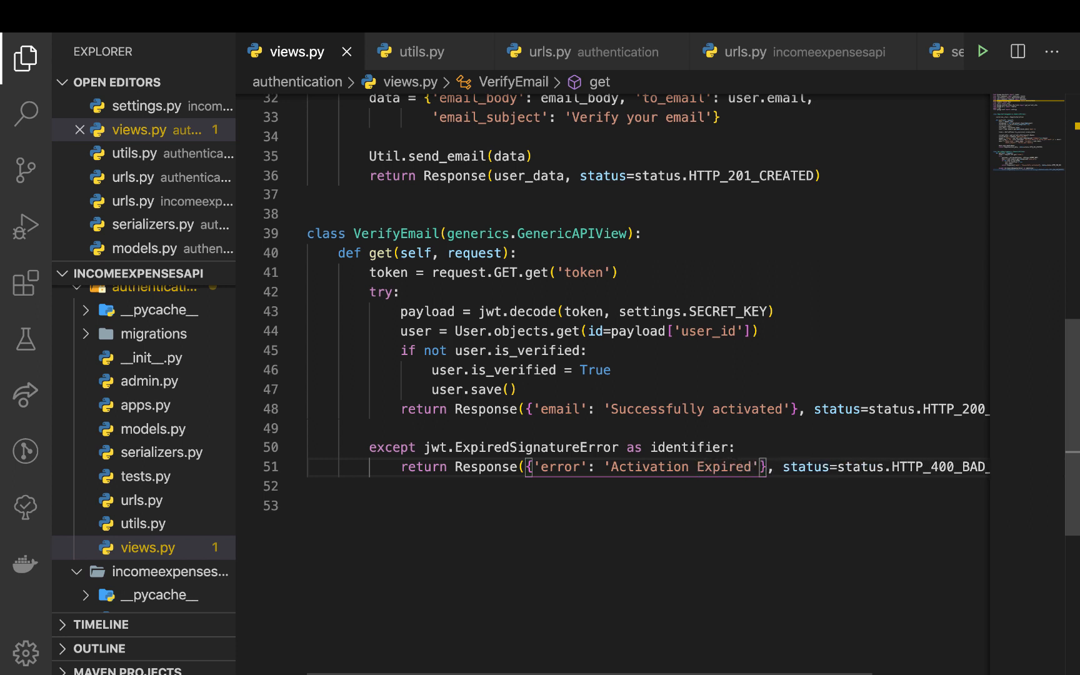
mouse_move(489, 466)
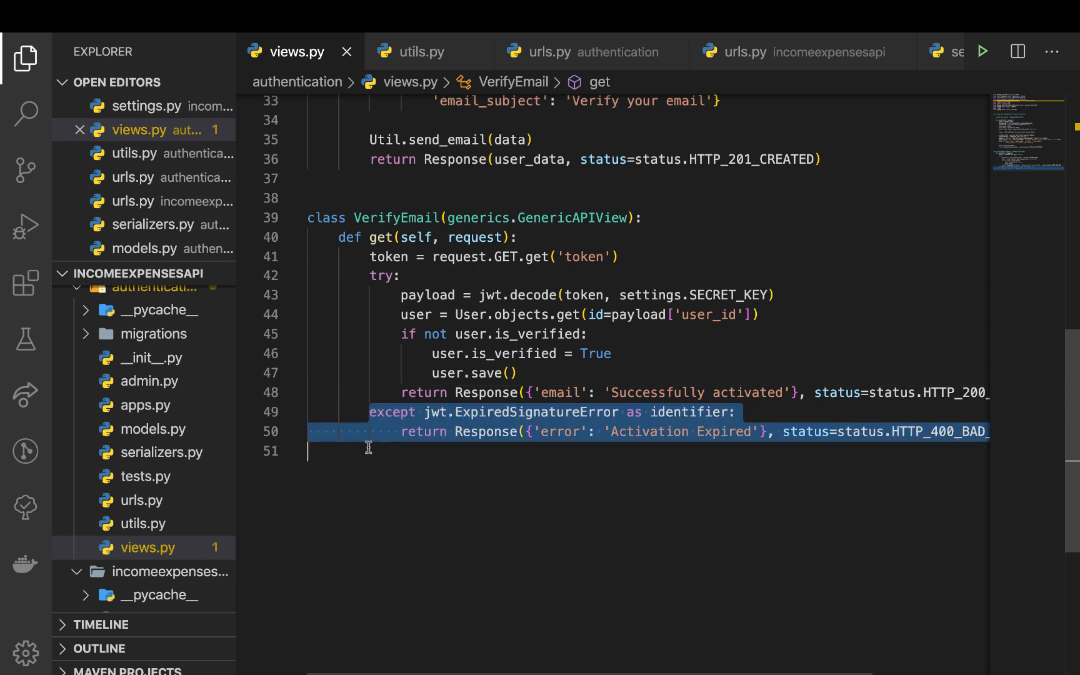
Duplicate the except block to catch jwt.exceptions.DecodeError, returning 'Invalid token'.
click(369, 451)
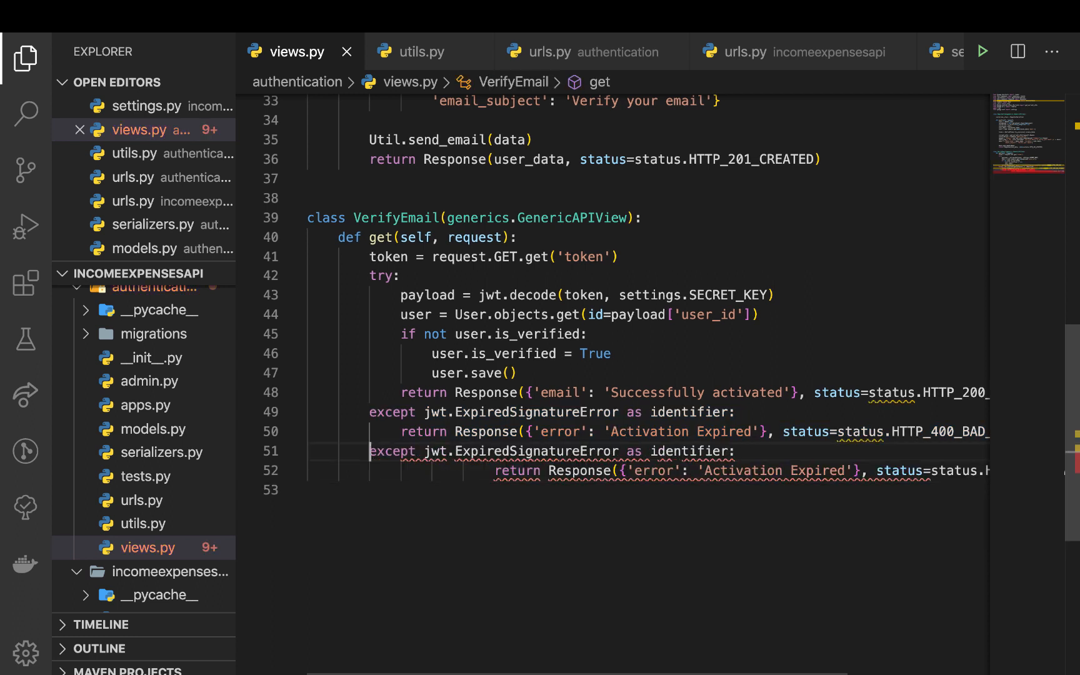
double_click(536, 452)
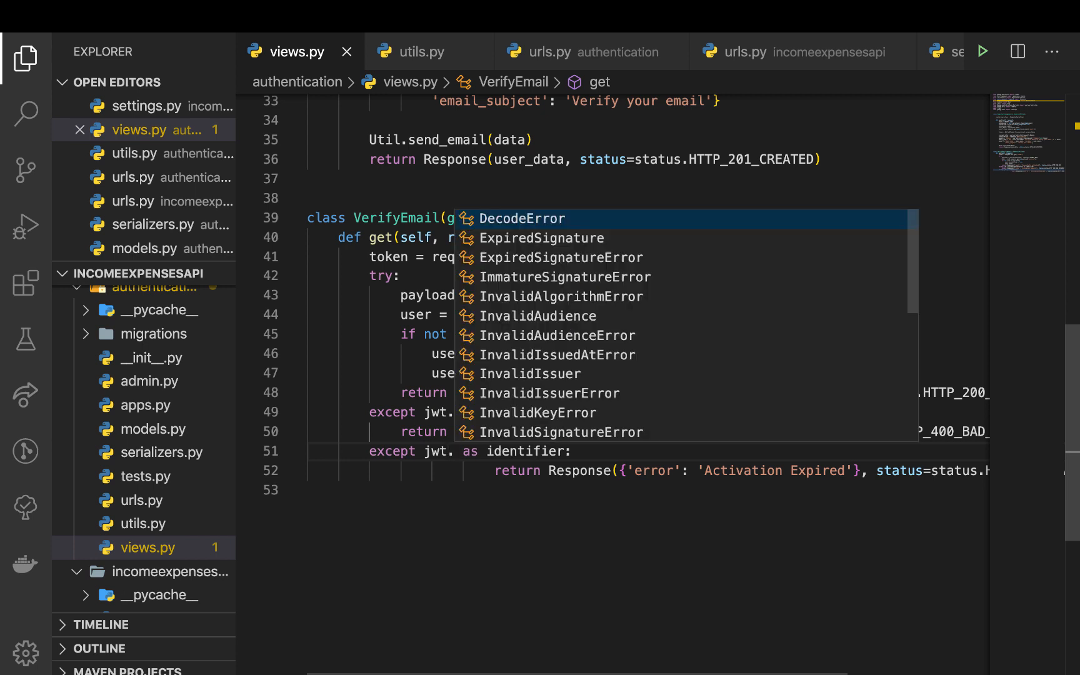
key(Escape)
text(D)
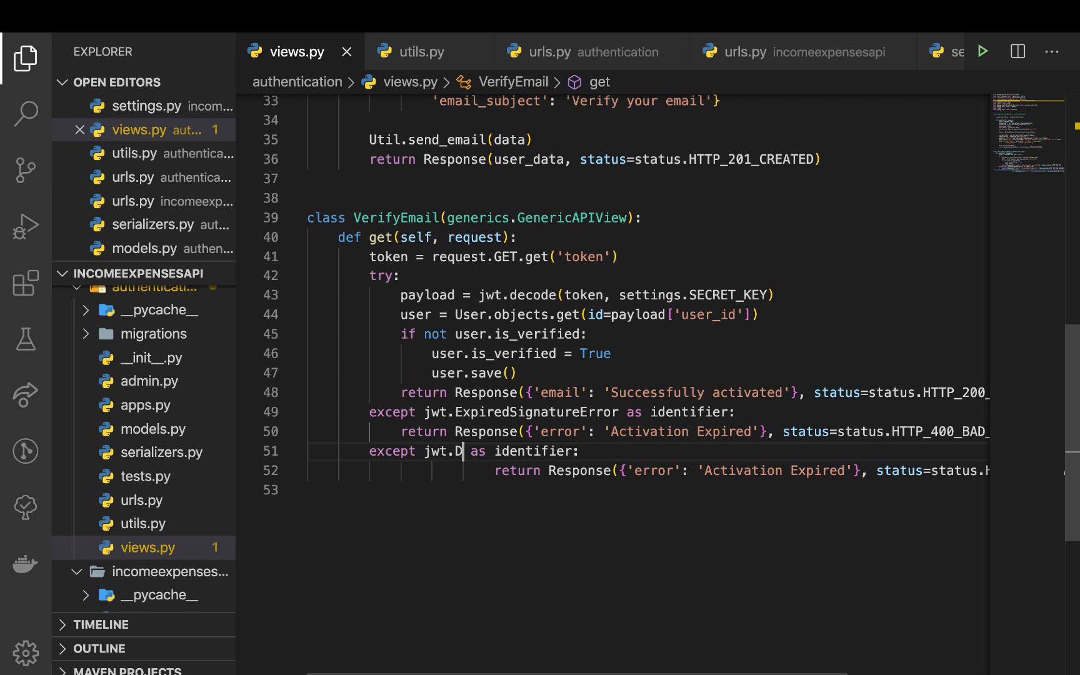
text(exceptions.)
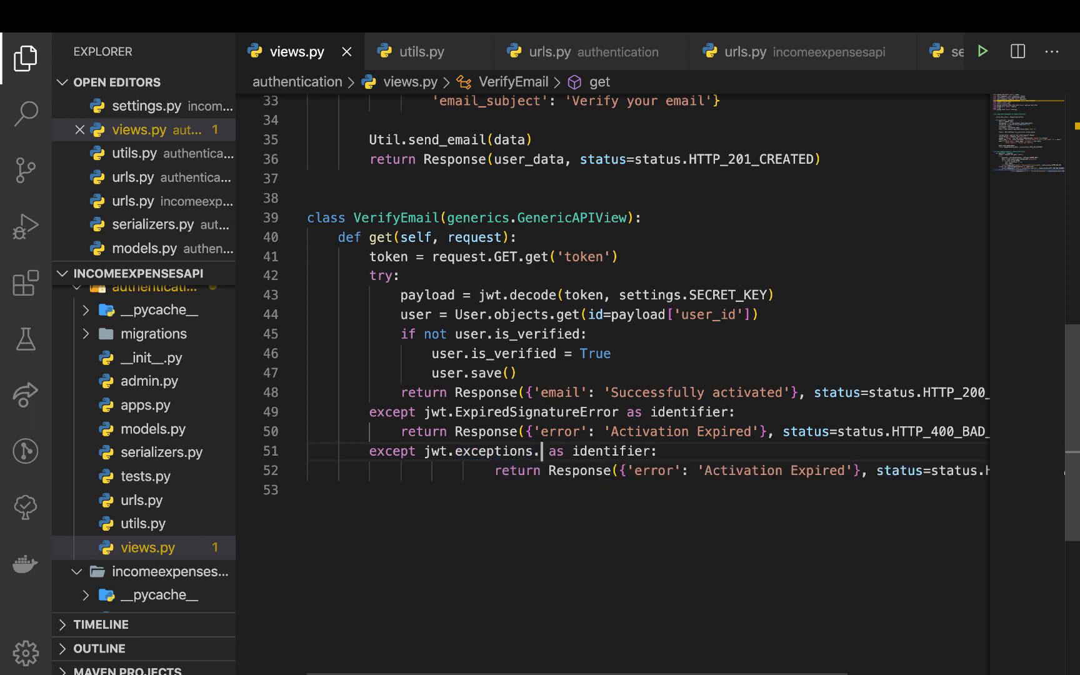
text(DecodeError)
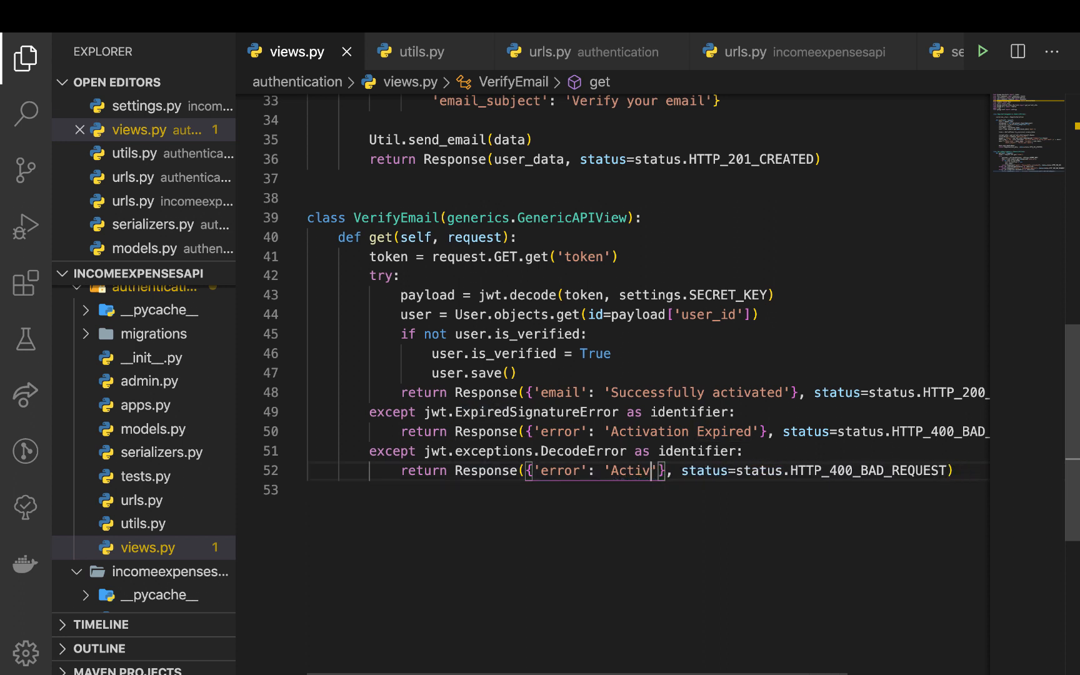
text(Invalid token)
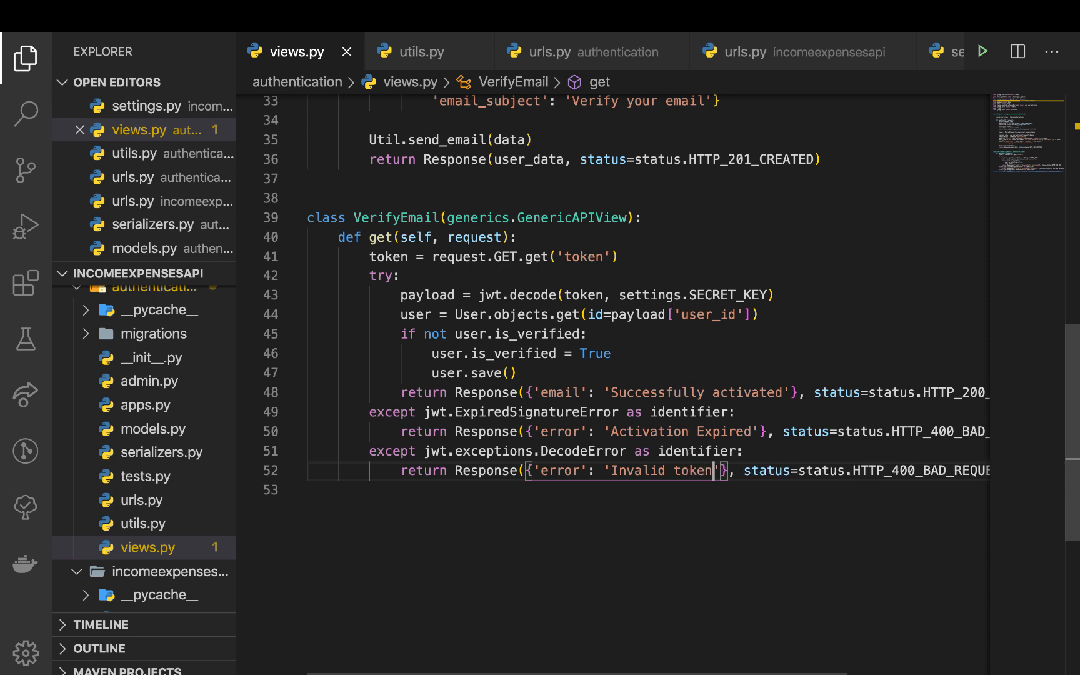
scroll(up, 3)
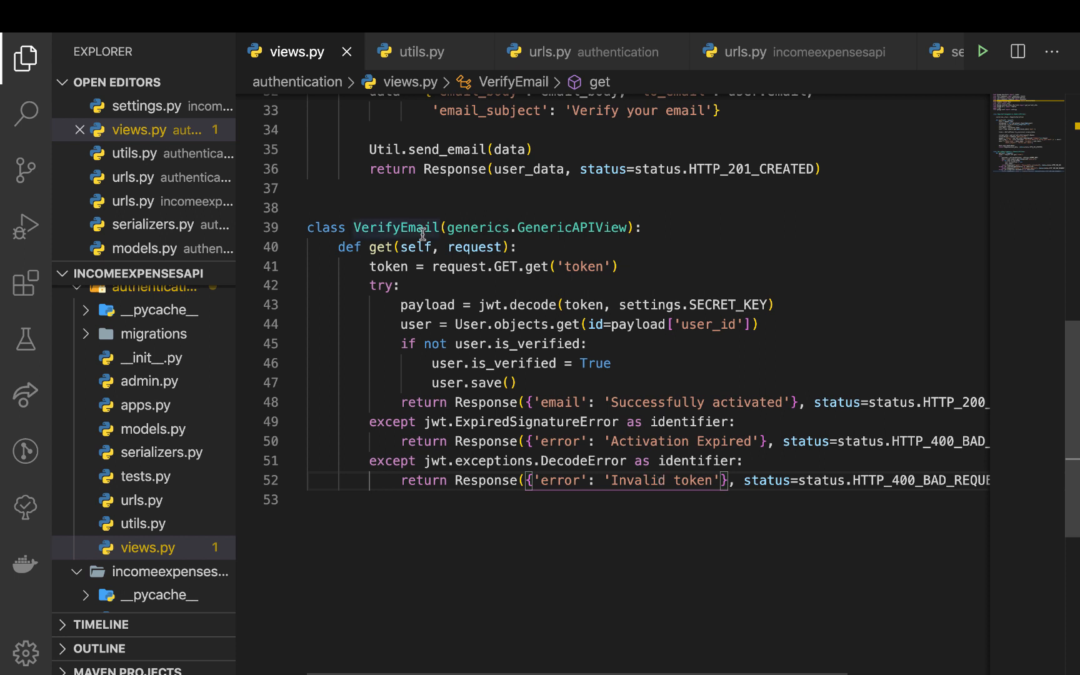
mouse_move(448, 364)
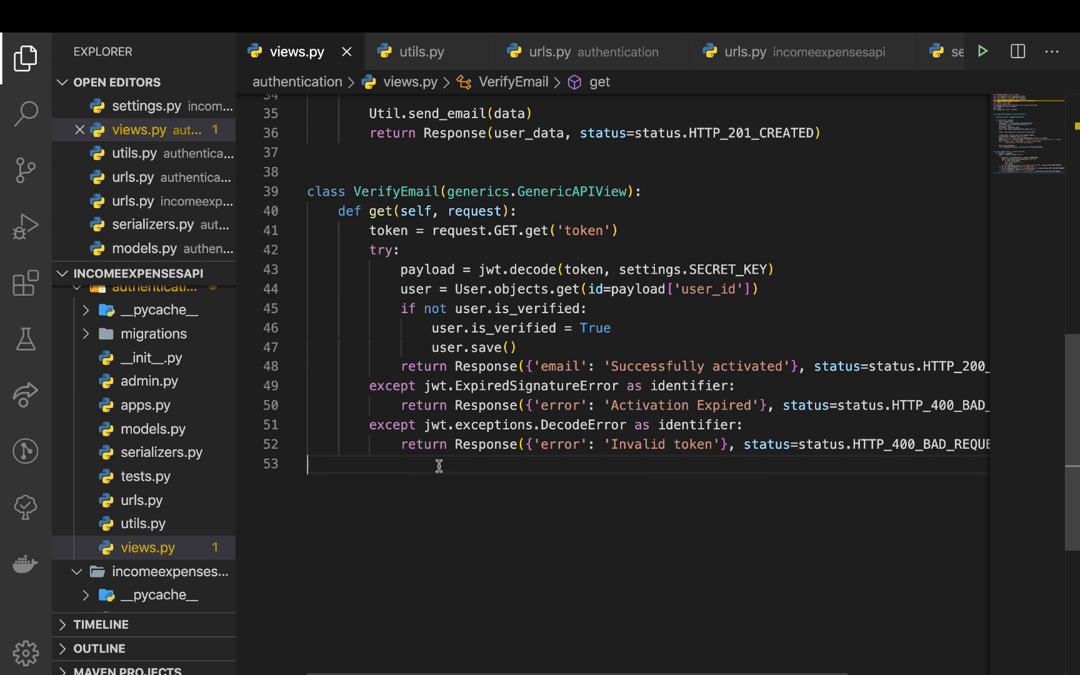
mouse_move(440, 497)
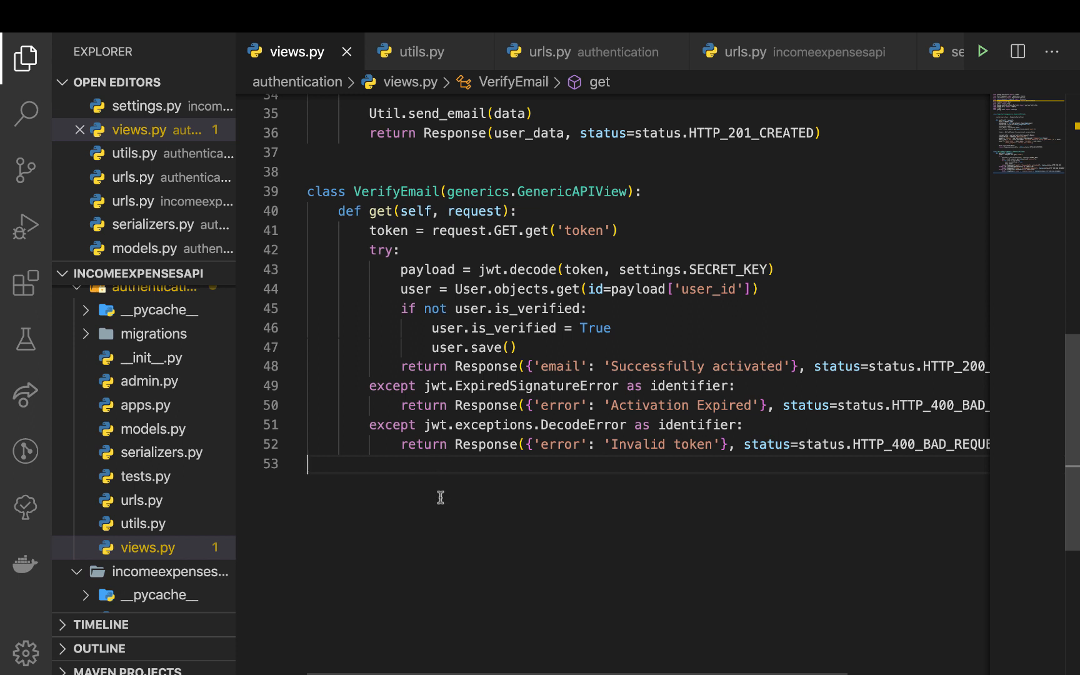